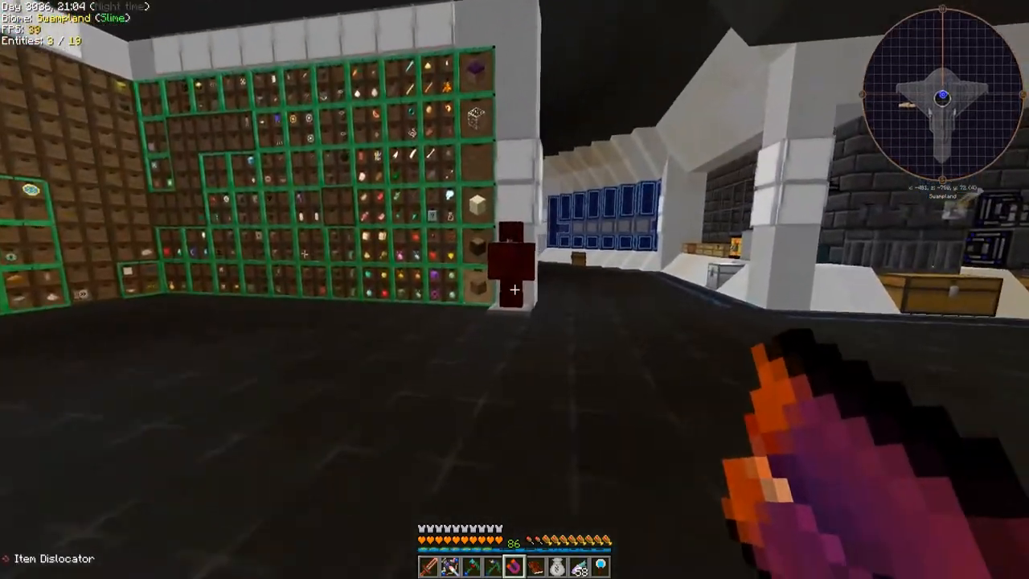
Step: Open the personal inventory, then close it to return to the world
key(e)
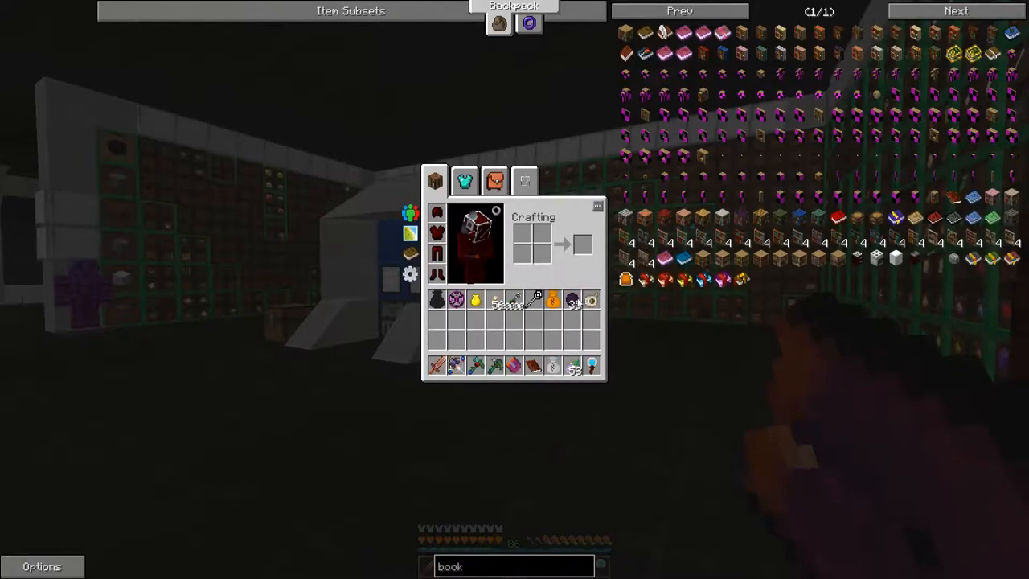
key(Escape)
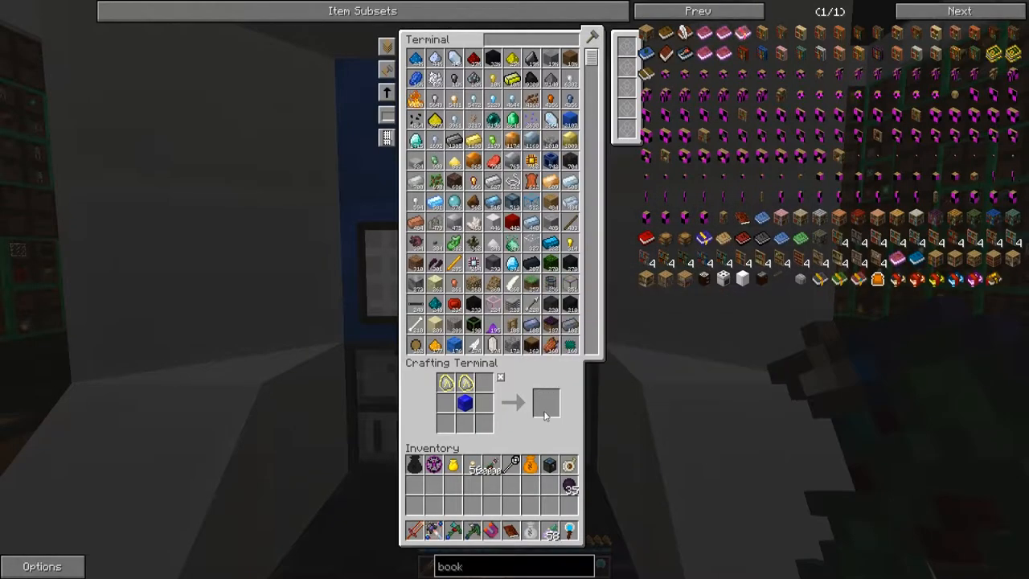
mouse_move(570, 488)
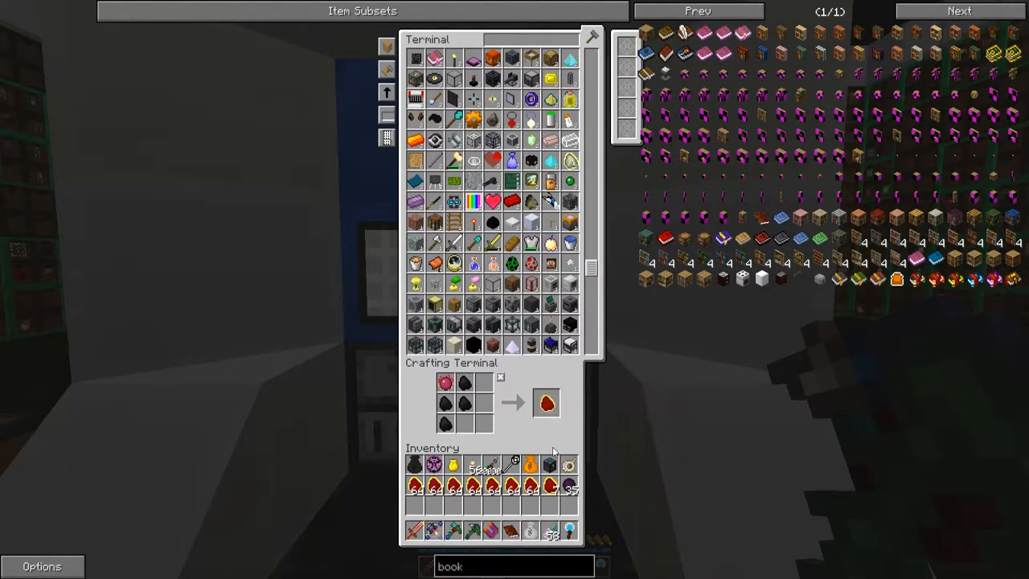
Step: Check the red fuel recipe, then collect the crafted Mobius Fuel and the next fuel item
key(Escape)
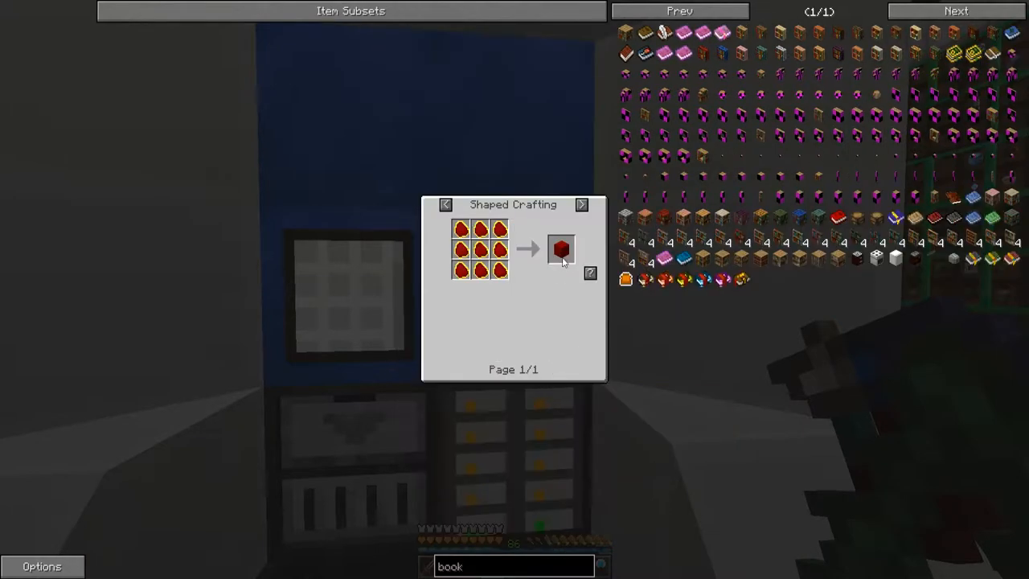
click(582, 205)
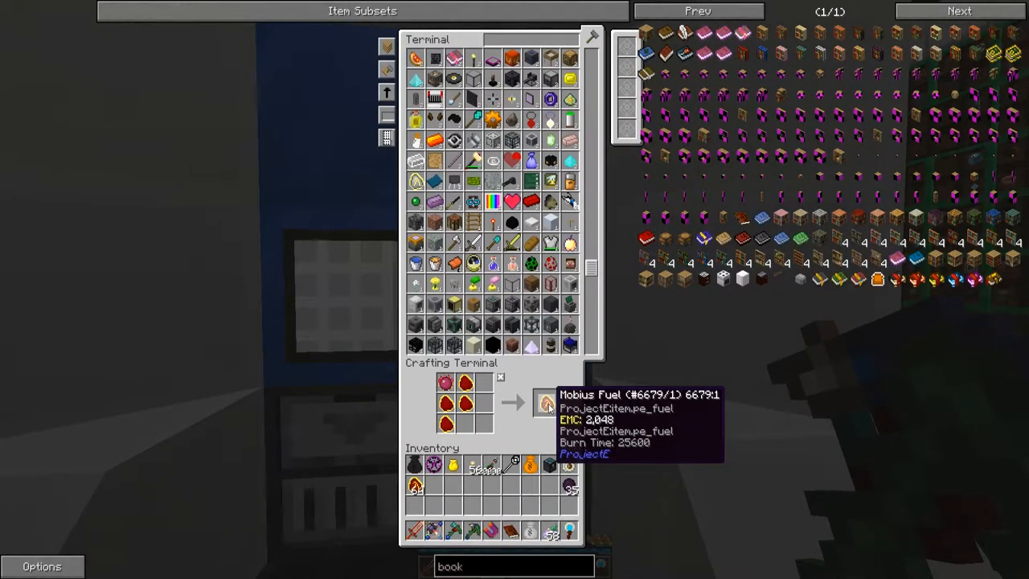
click(546, 402)
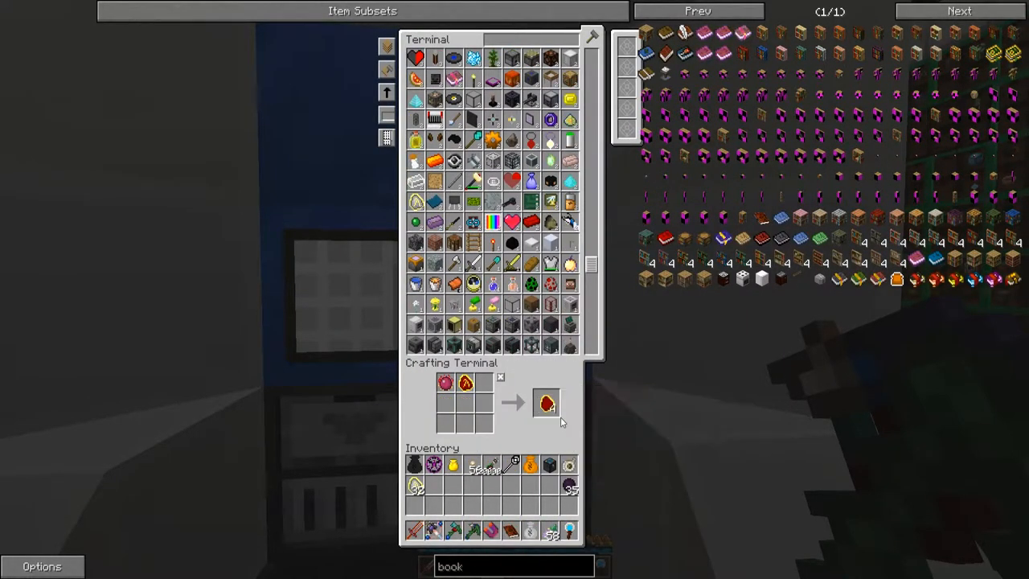
click(500, 377)
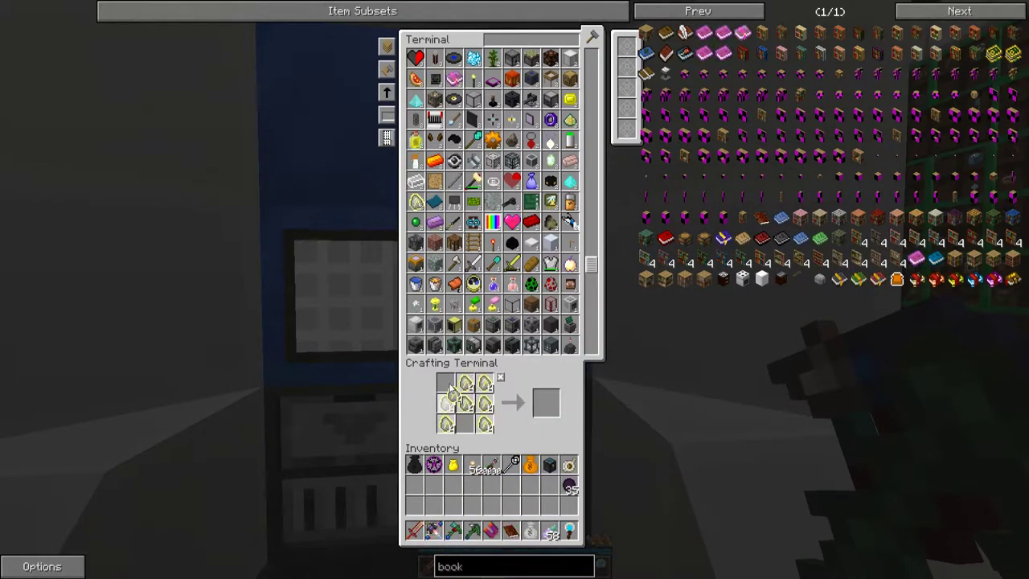
mouse_move(546, 402)
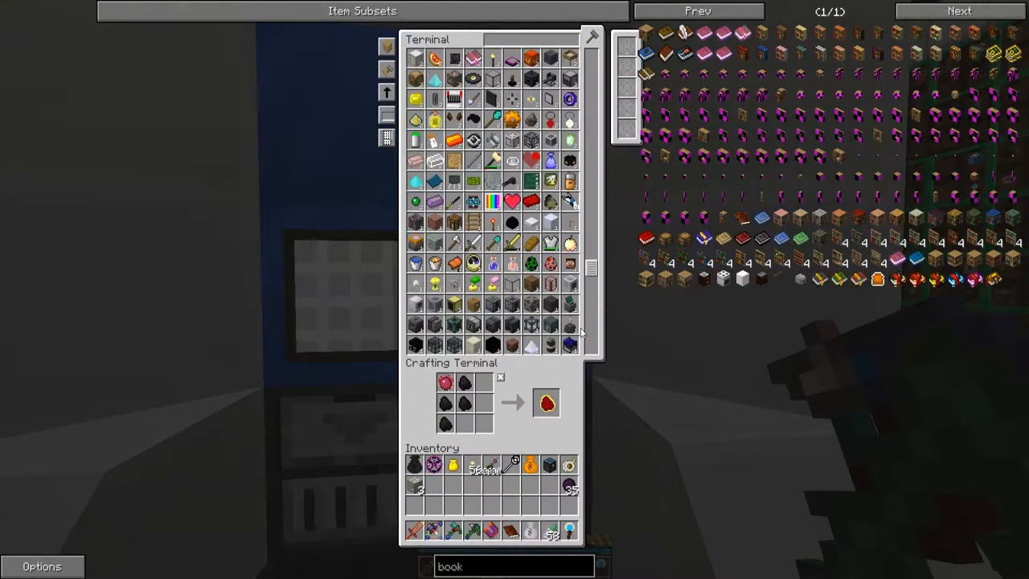
mouse_move(546, 402)
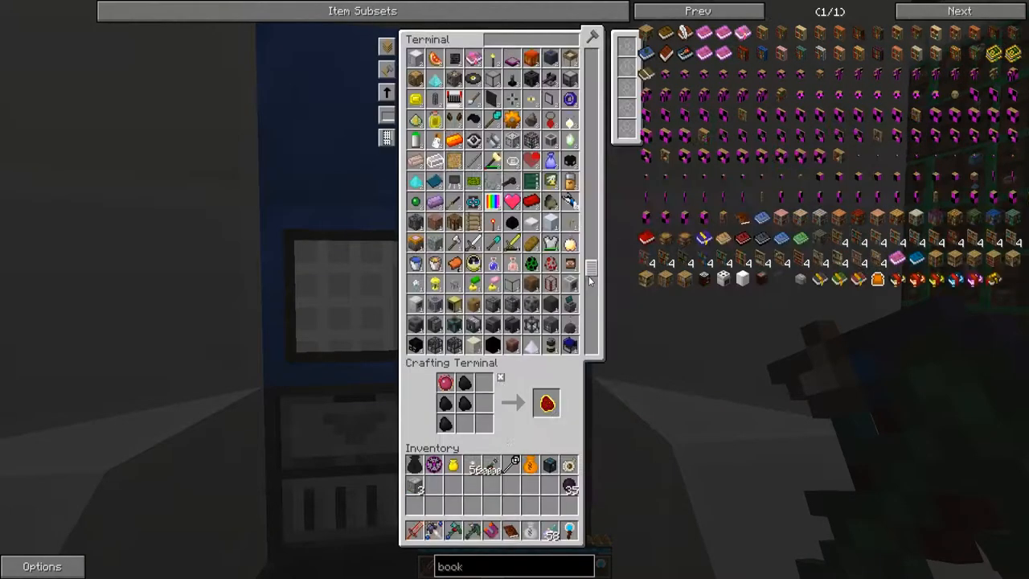
mouse_move(546, 403)
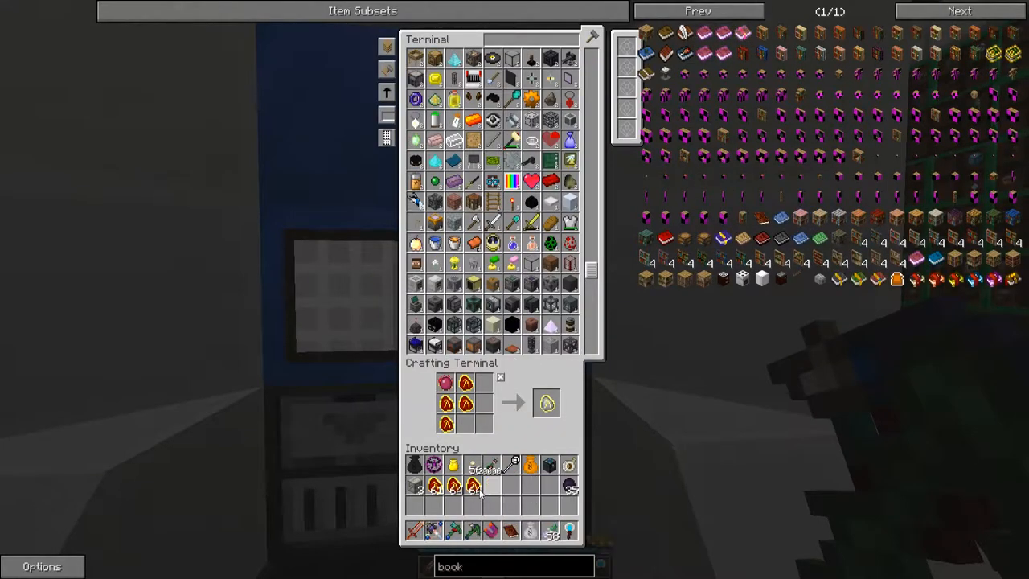
mouse_move(546, 403)
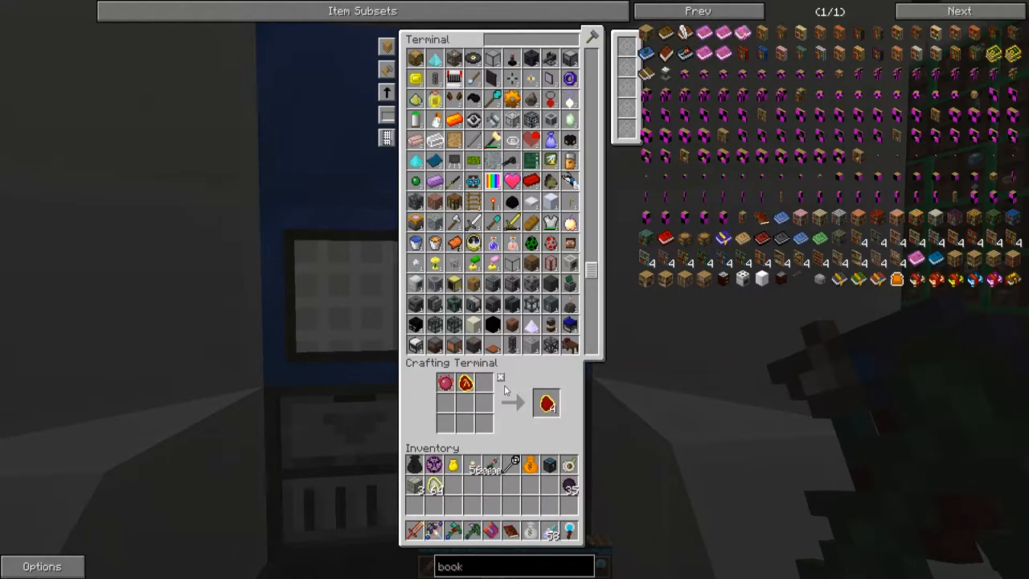
Step: Empty the crafting grid back into storage and scroll the item list up
click(500, 377)
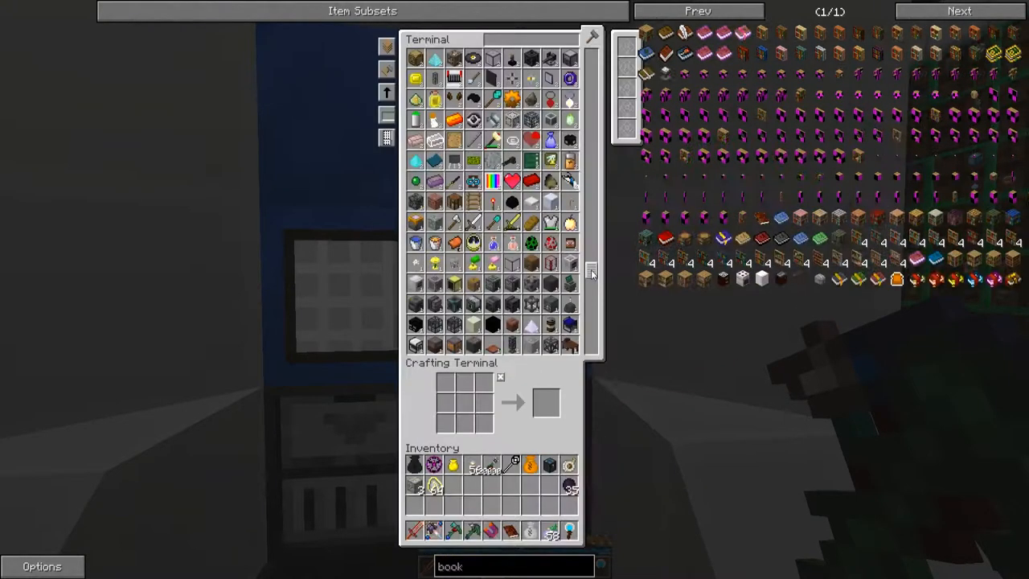
scroll(up, 3)
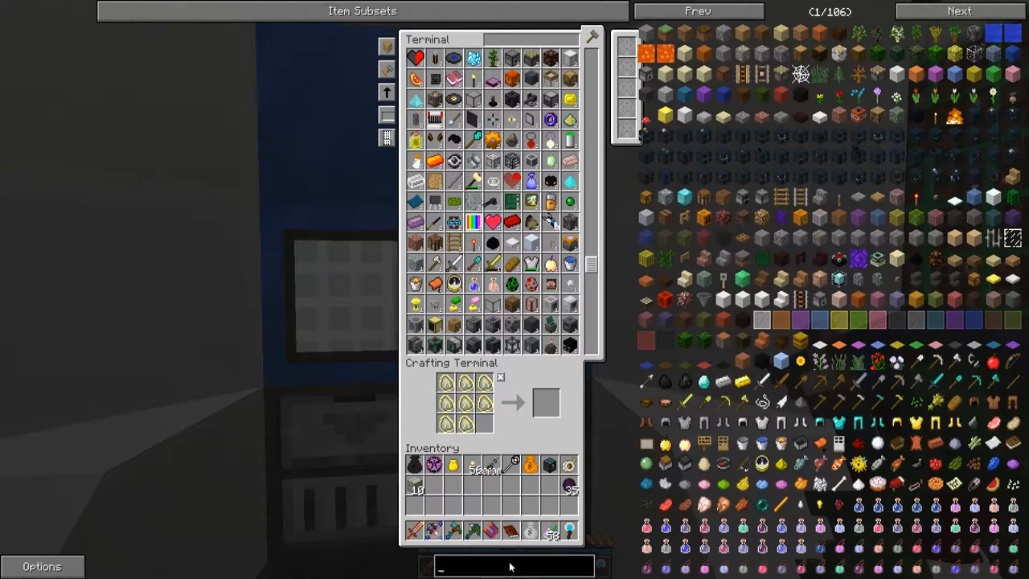
Step: Look up 'projecte' in NEI, search storage for 'pure_', and take the crafted Red Matter
text(projecte)
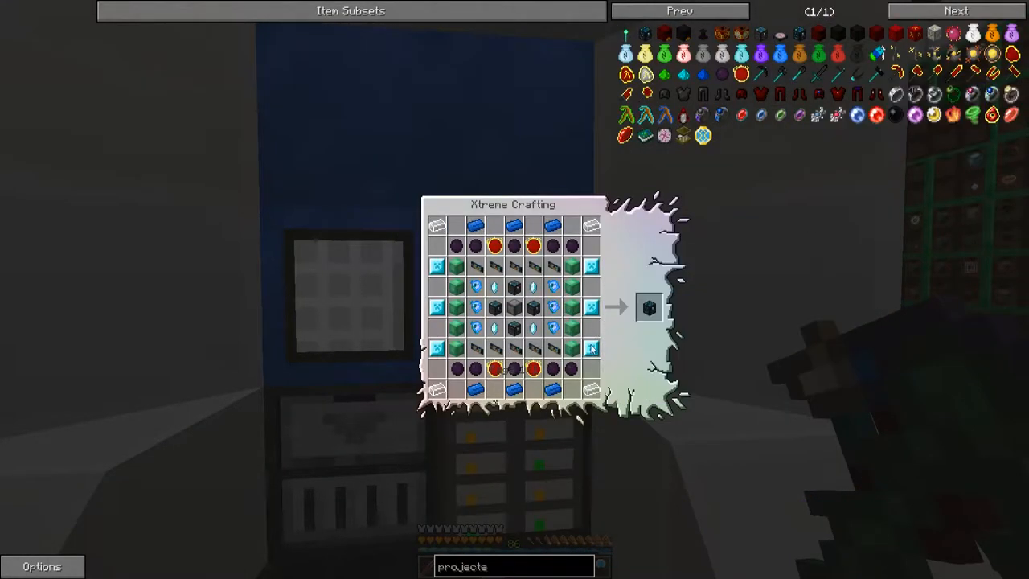
mouse_move(533, 369)
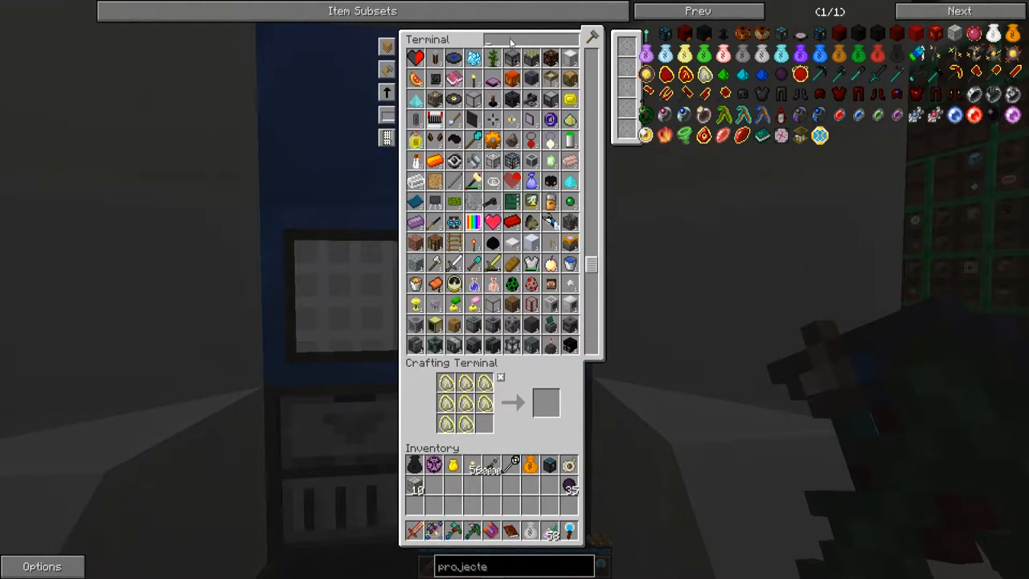
text(pure_)
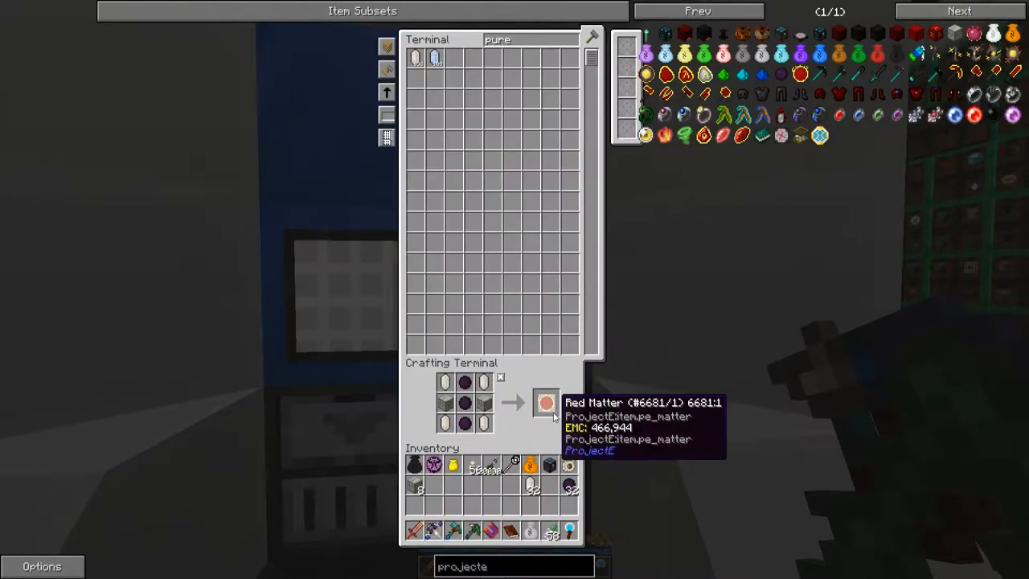
click(545, 402)
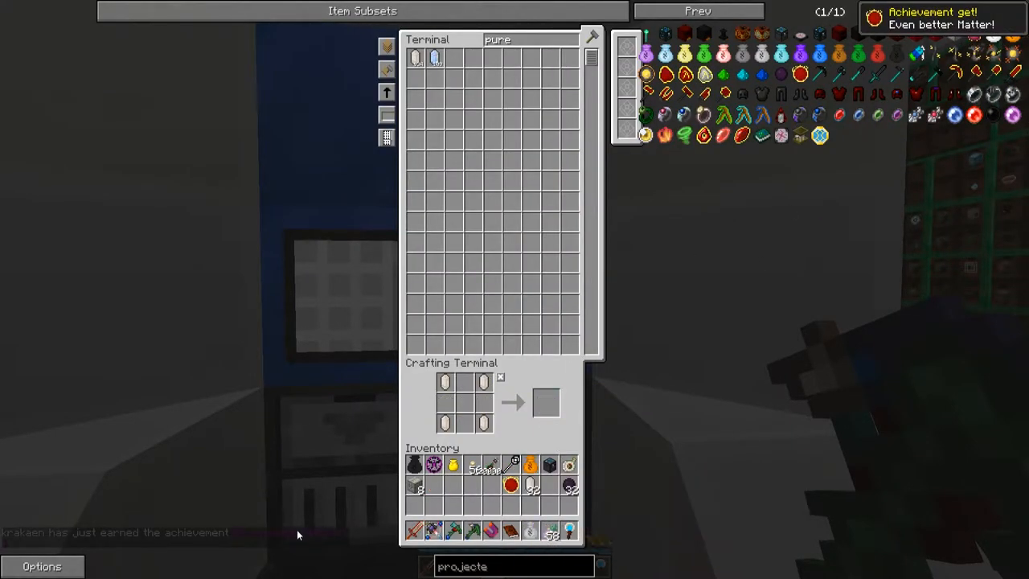
mouse_move(569, 486)
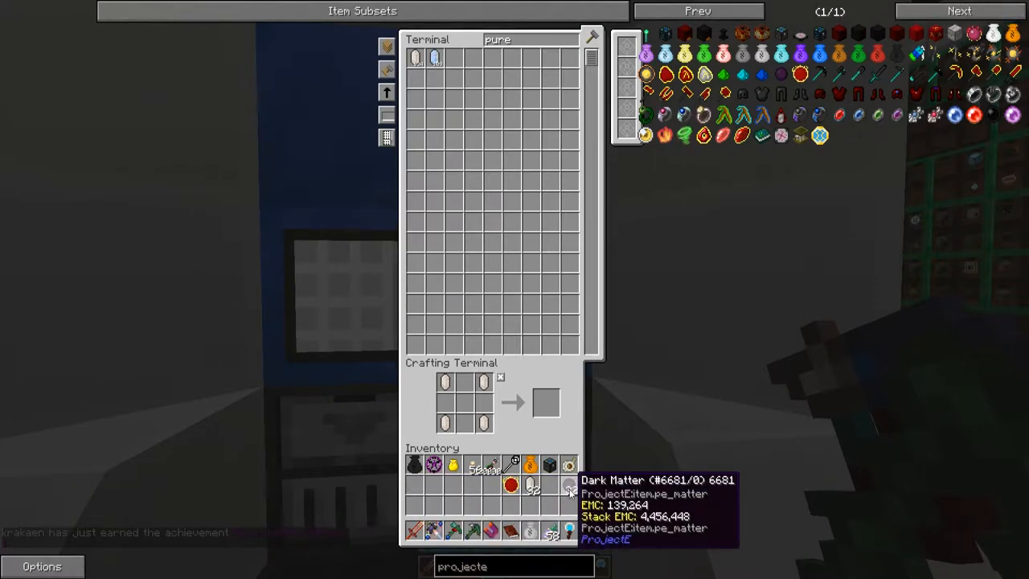
mouse_move(550, 465)
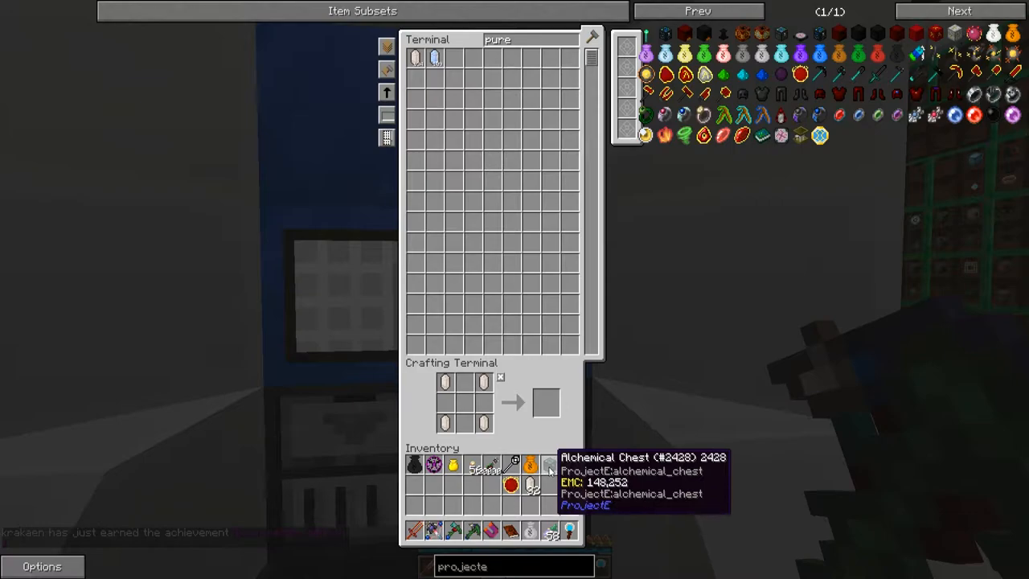
mouse_move(511, 485)
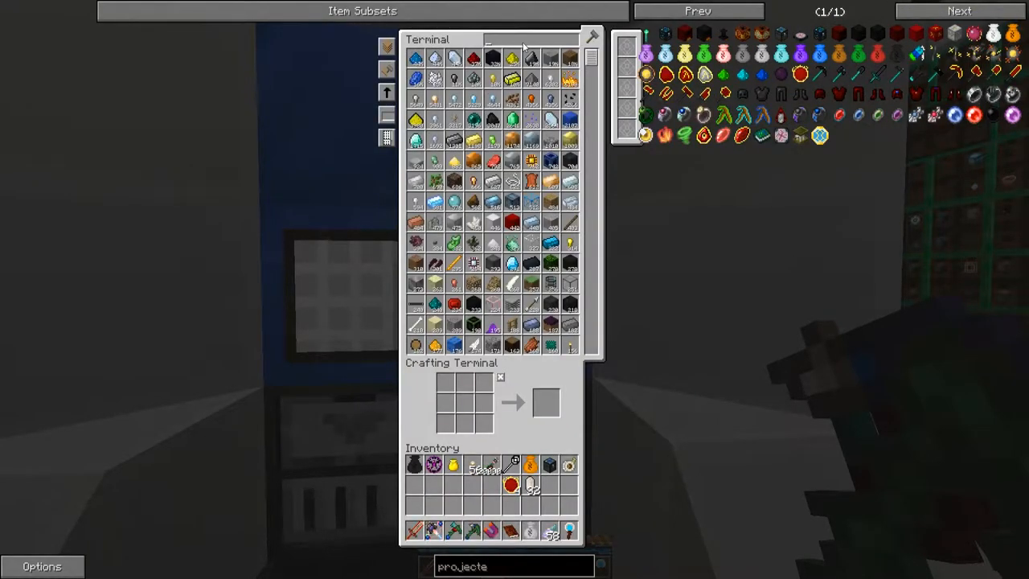
mouse_move(416, 57)
text(LX-)
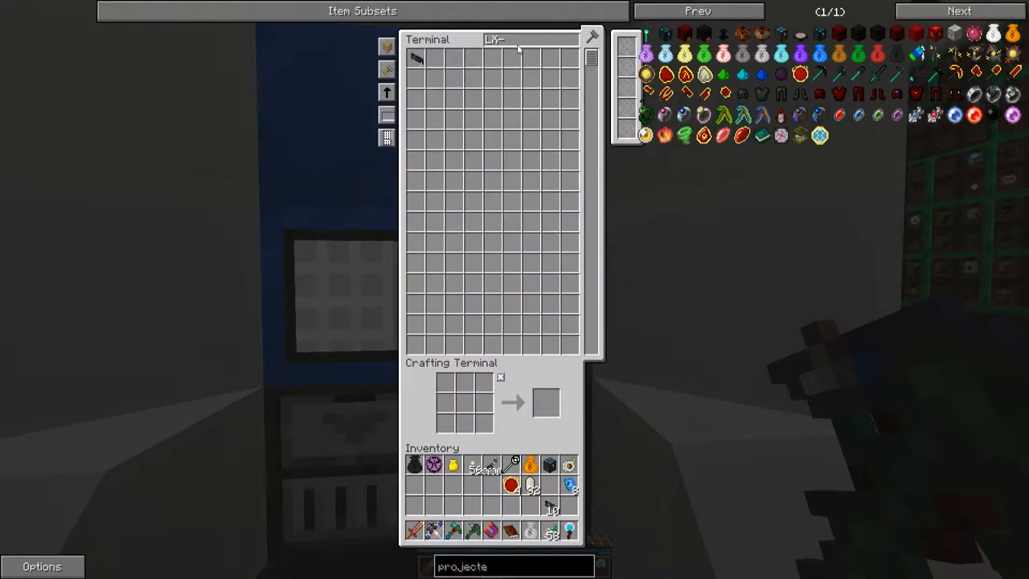
Step: Withdraw the 'coba' search results into the inventory and close the terminal
text(coba)
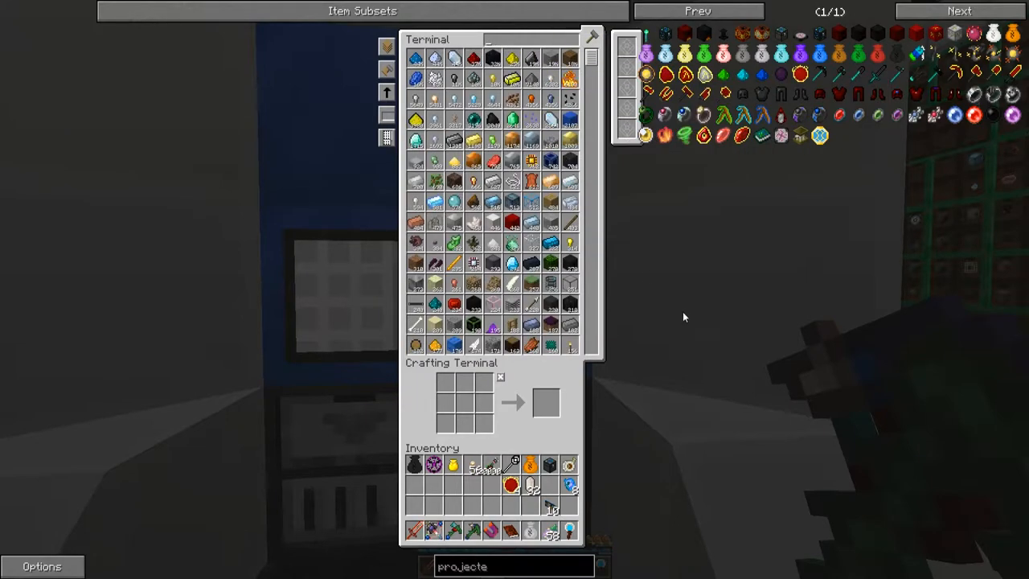
key(Escape)
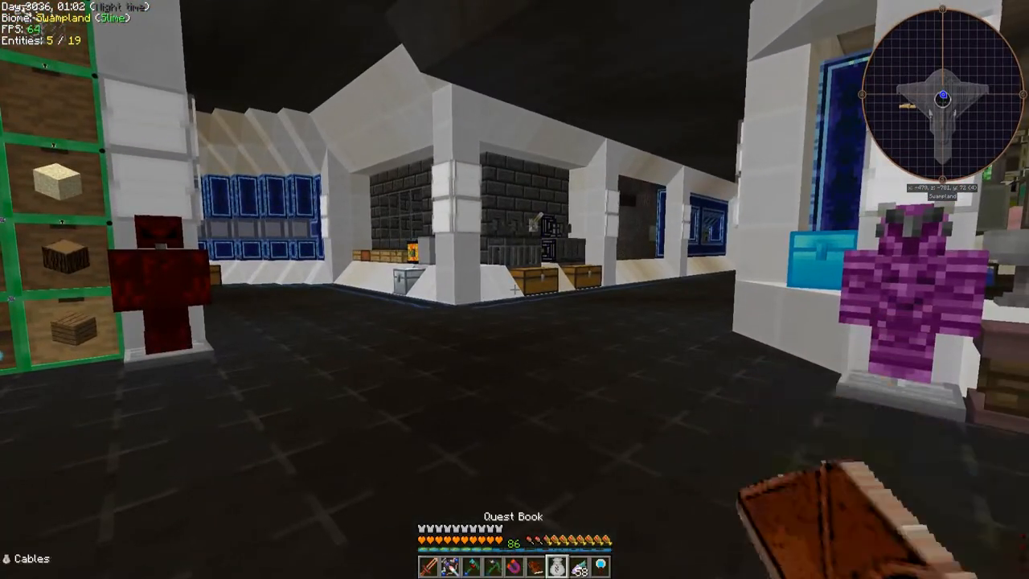
Step: Reopen the terminal, search 'stabl' for the stabilizer, then pull the mana item
key(e)
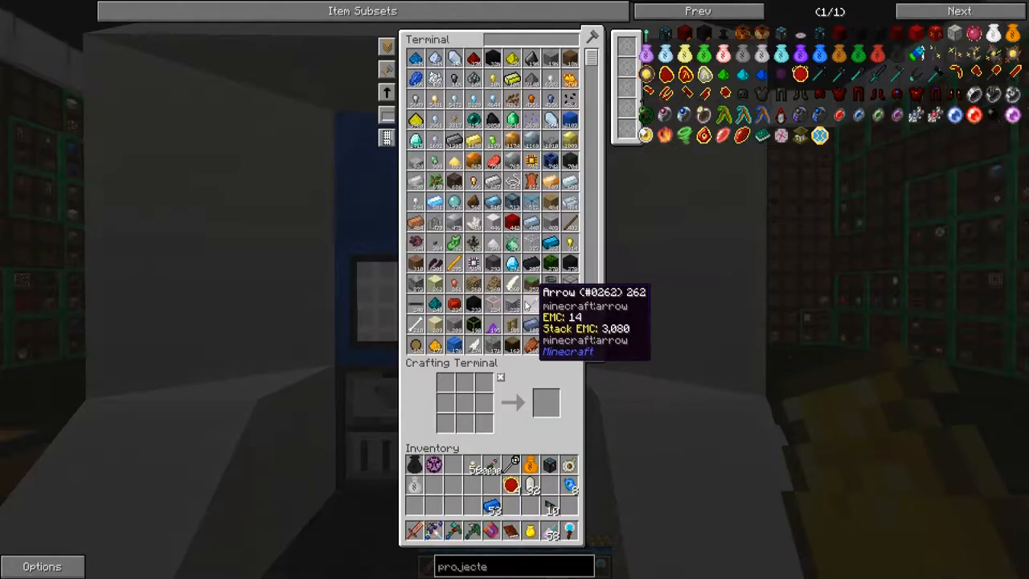
mouse_move(639, 340)
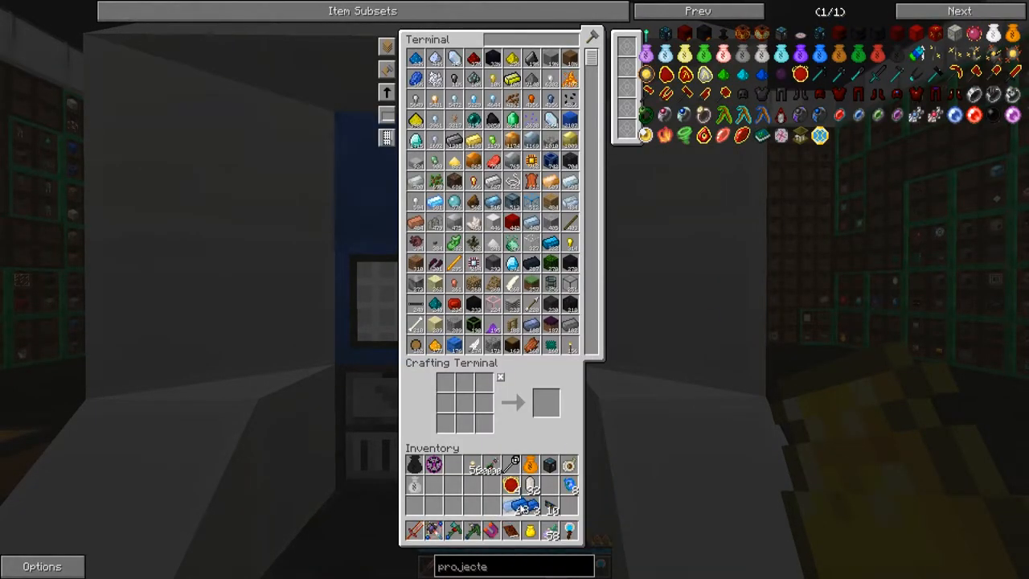
key(Escape)
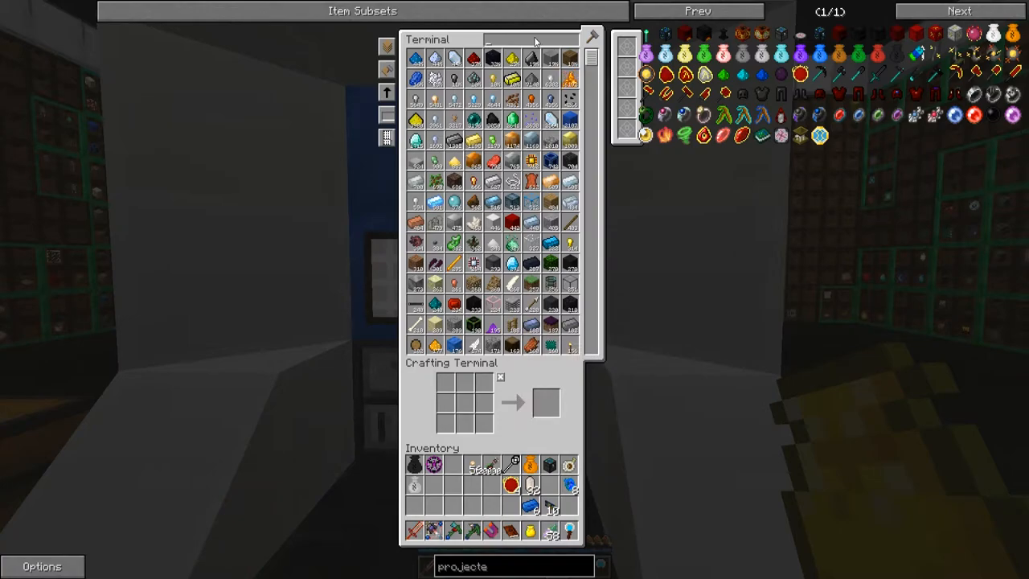
text(stabl)
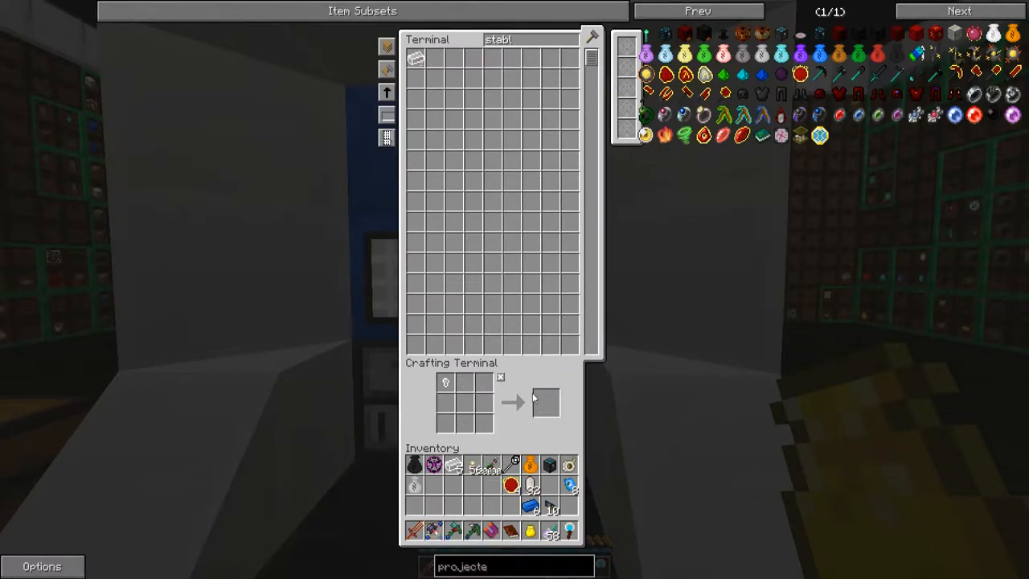
mouse_move(830, 230)
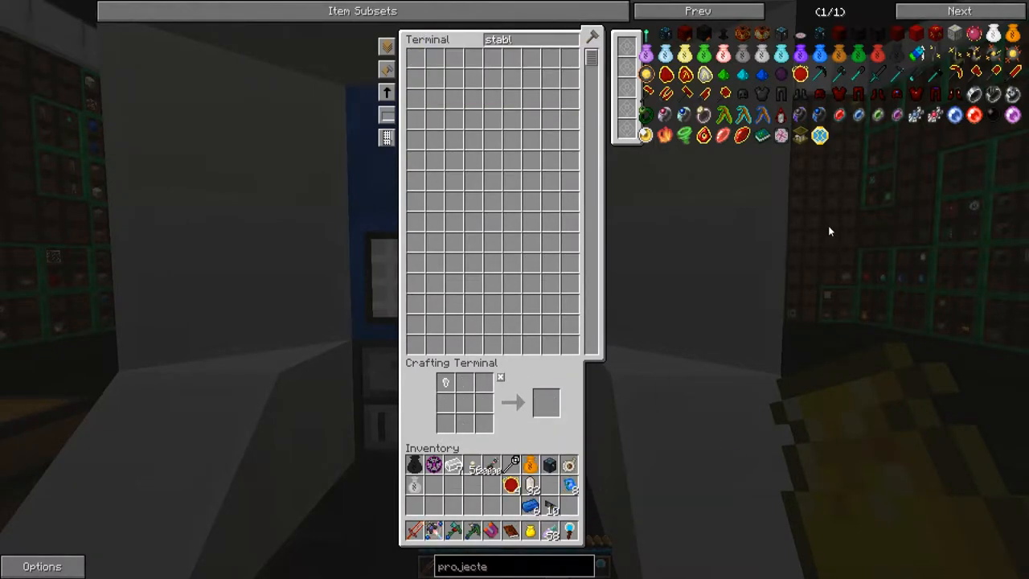
mouse_move(803, 36)
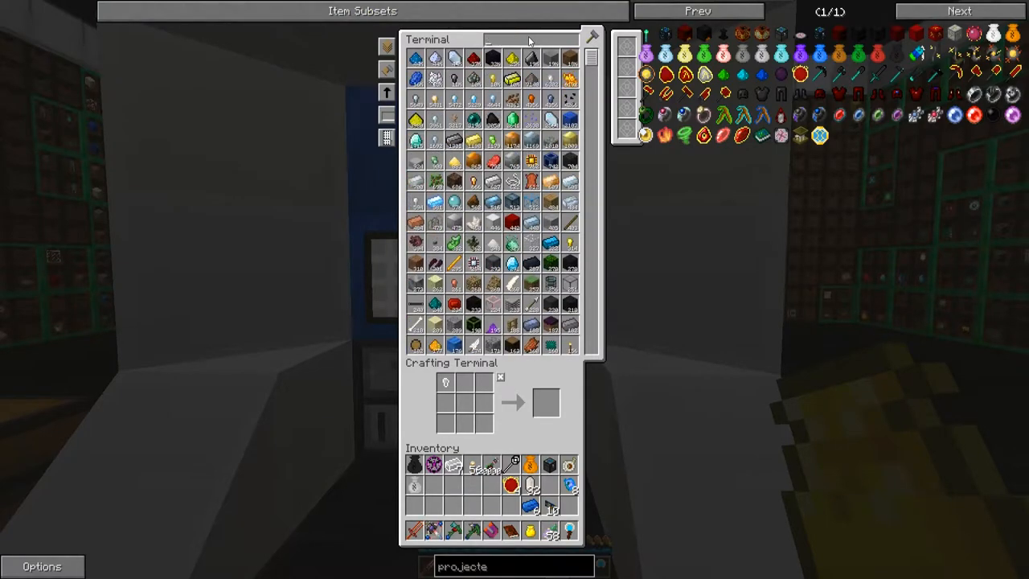
mouse_move(820, 44)
text(man)
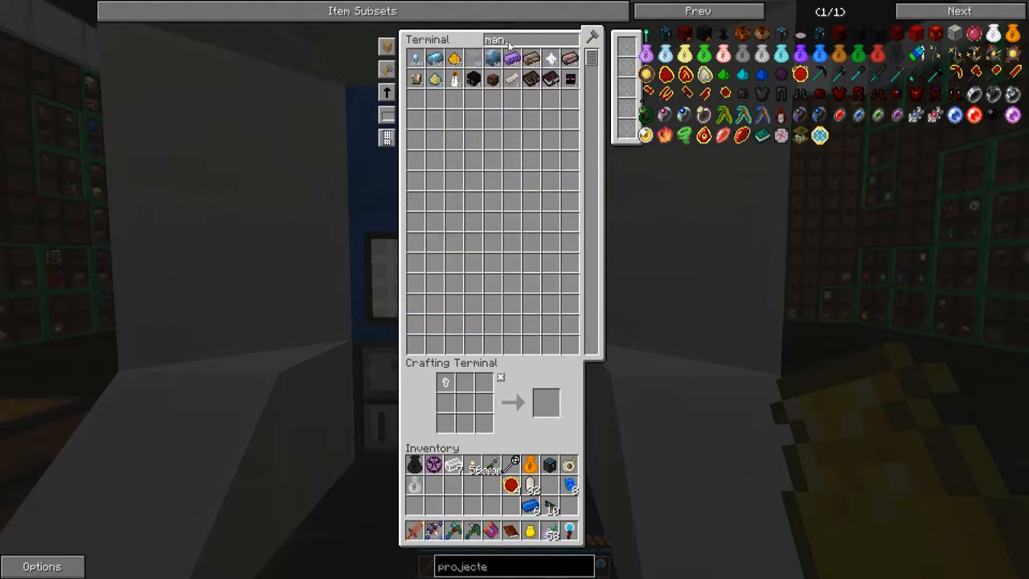
text(a)
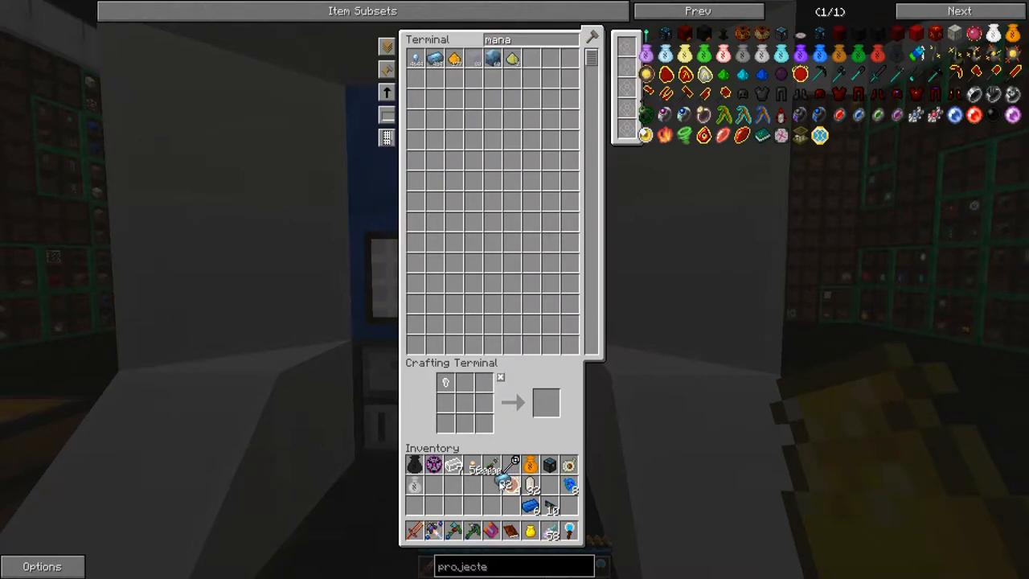
key(Escape)
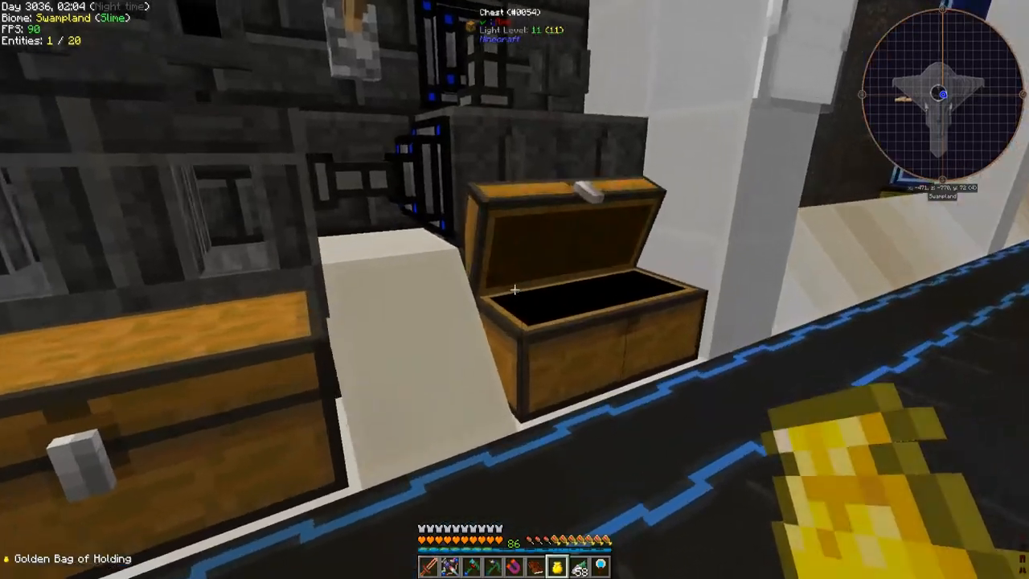
mouse_move(515, 289)
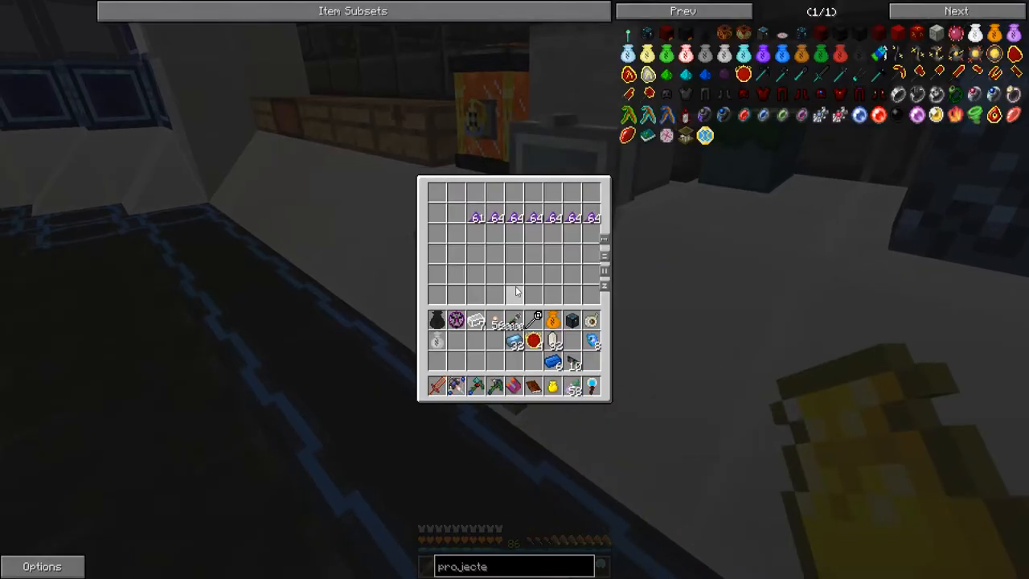
Step: Check the inventory, smeltery, tank contents and pattern chest, closing each screen
key(Escape)
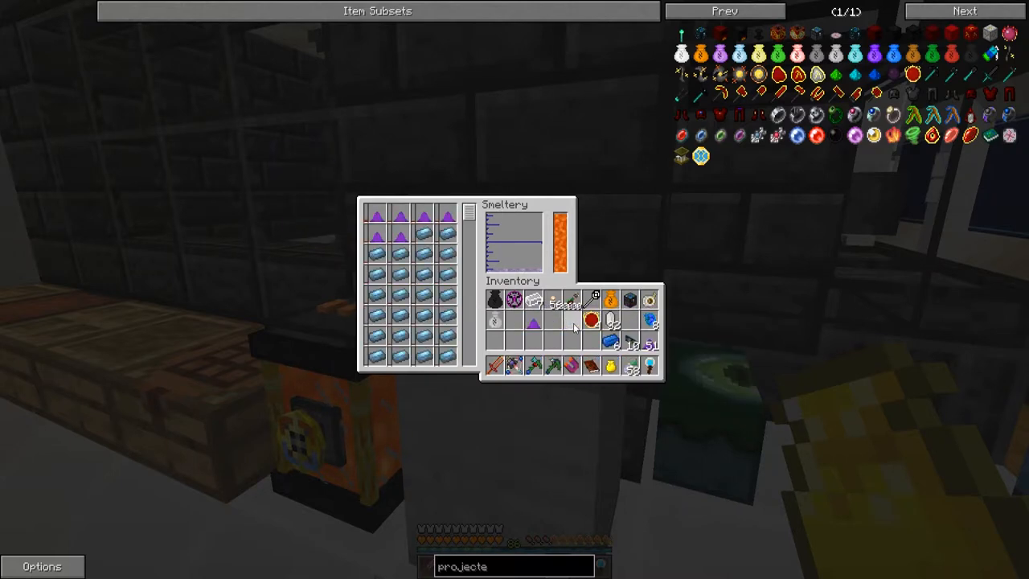
key(Escape)
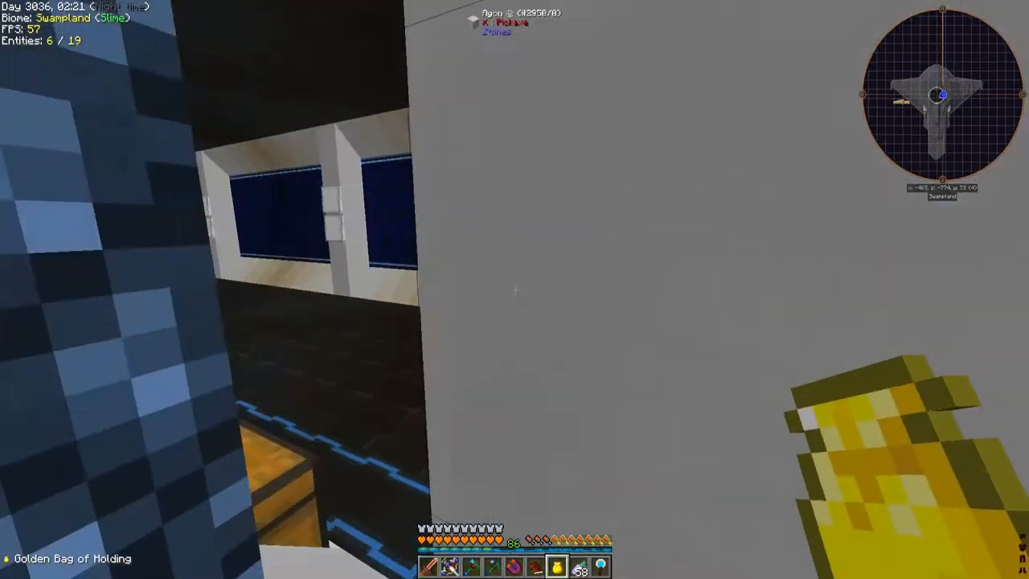
mouse_move(515, 289)
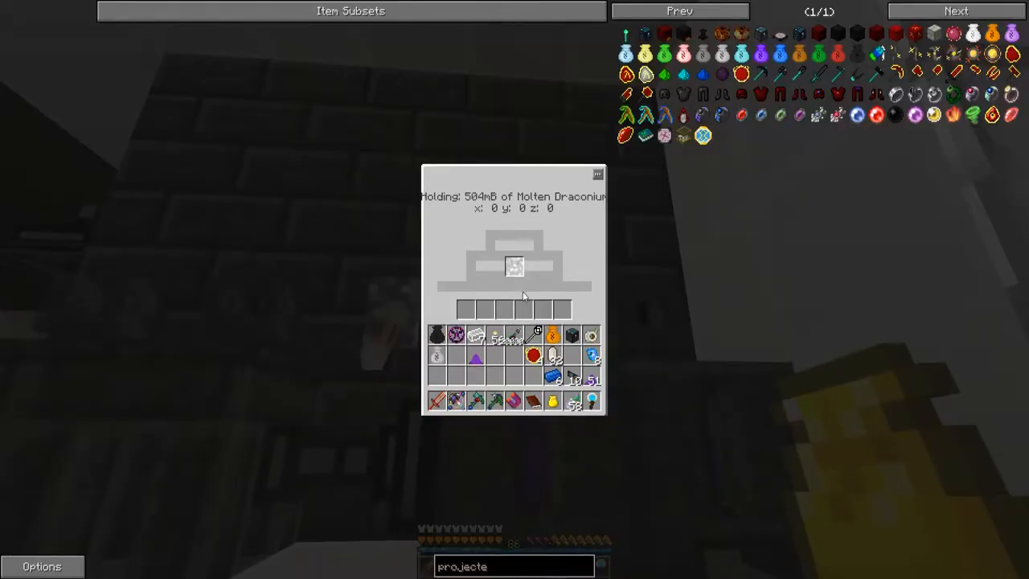
key(Escape)
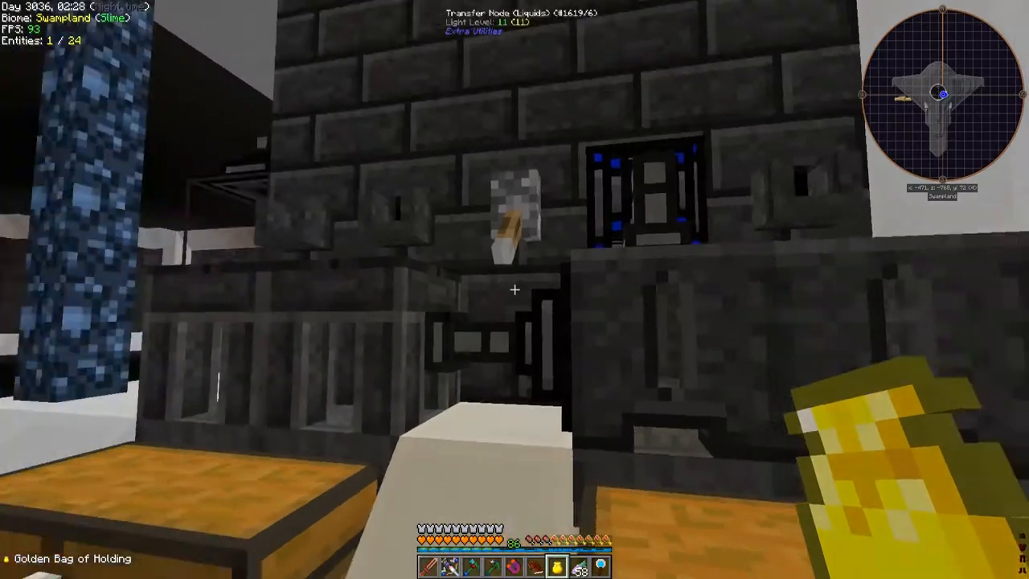
mouse_move(515, 289)
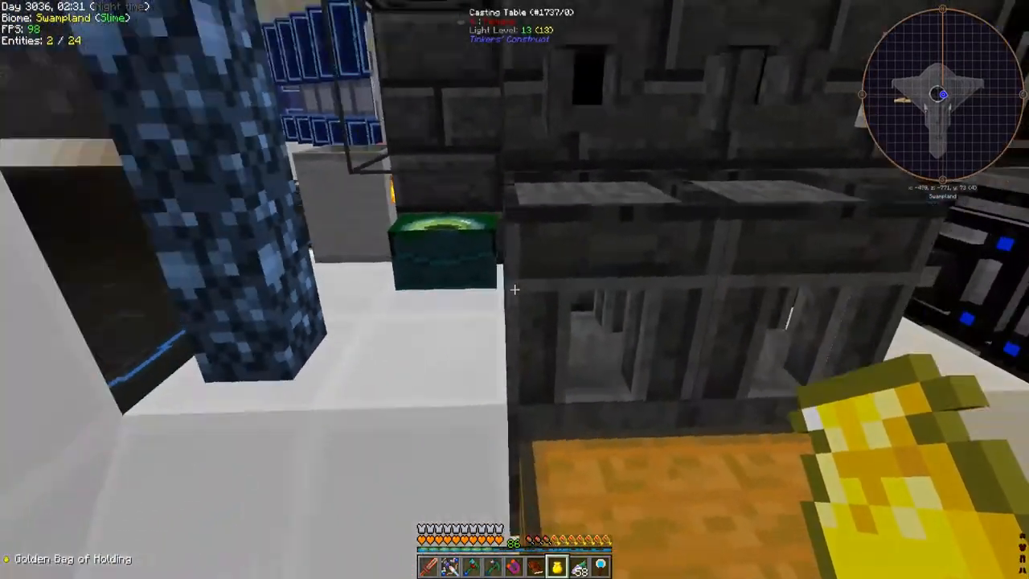
mouse_move(514, 290)
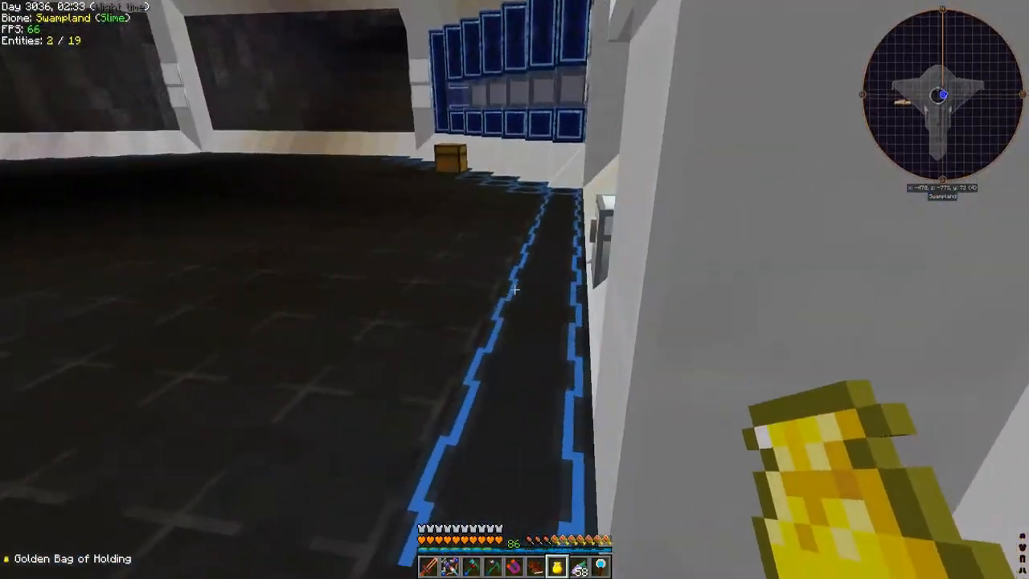
mouse_move(515, 289)
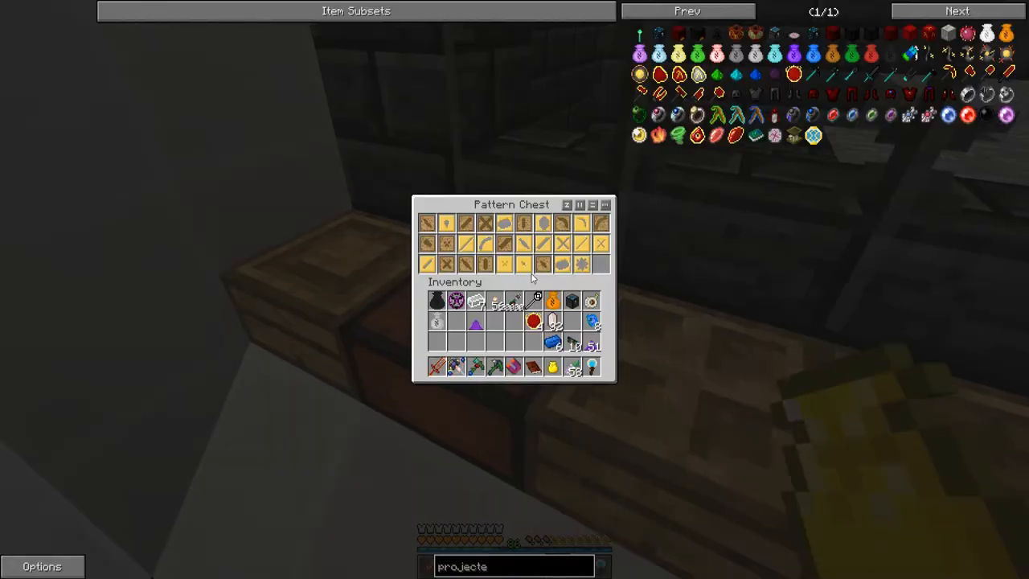
key(Escape)
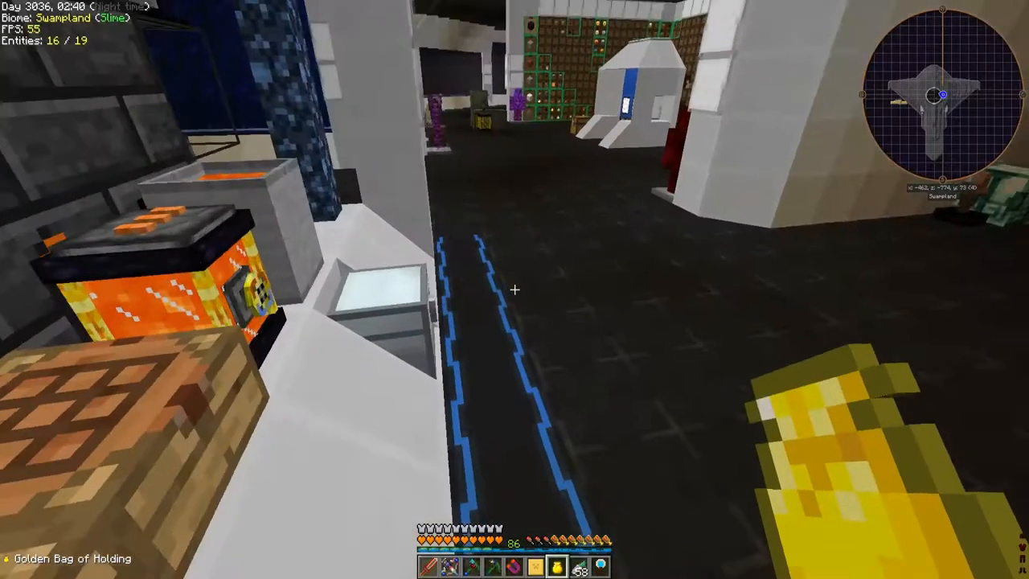
mouse_move(515, 290)
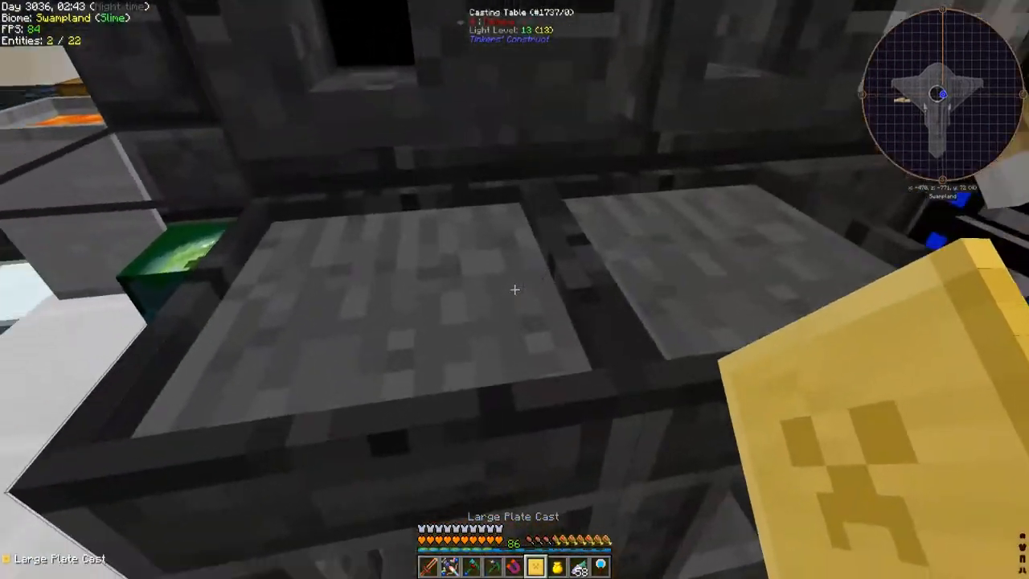
mouse_move(515, 289)
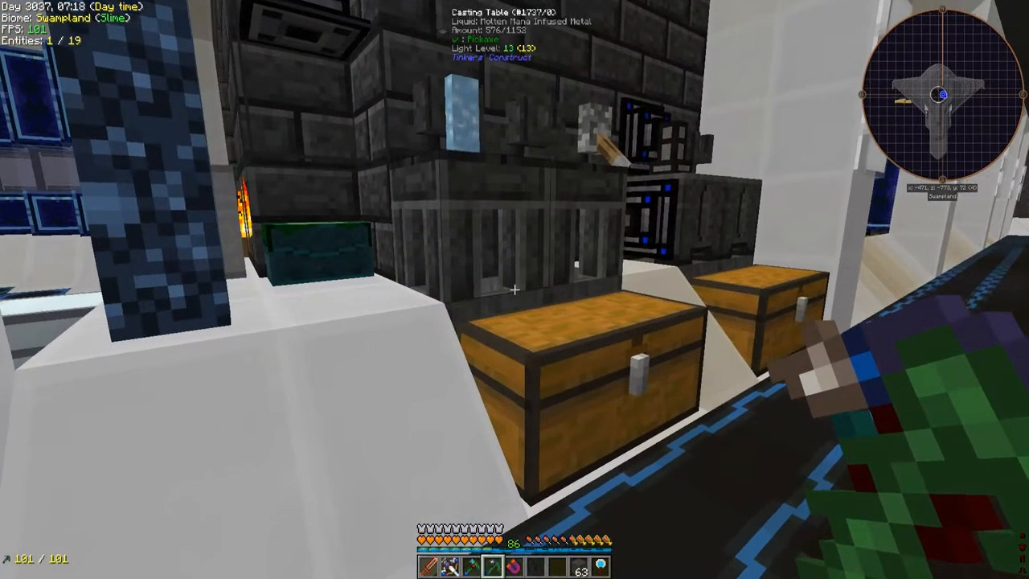
mouse_move(514, 290)
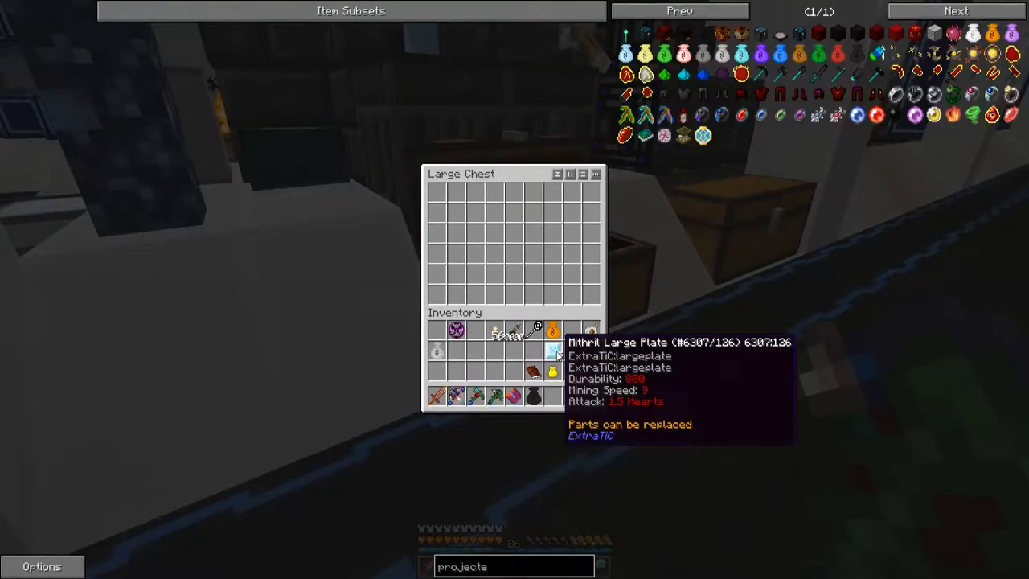
mouse_move(591, 352)
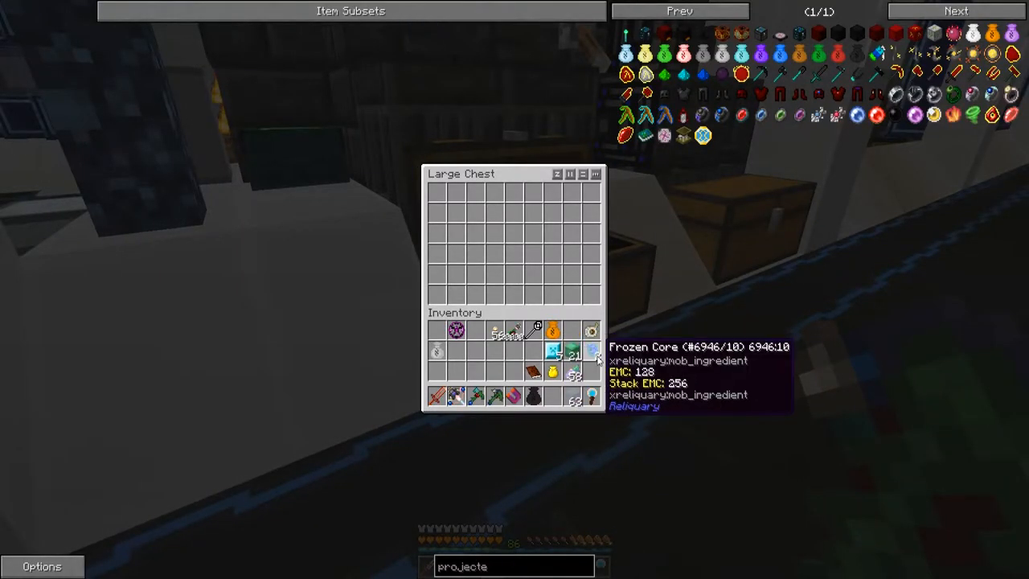
Step: View the Dire Crafting recipe and stash the plate in the Large Chest
key(Escape)
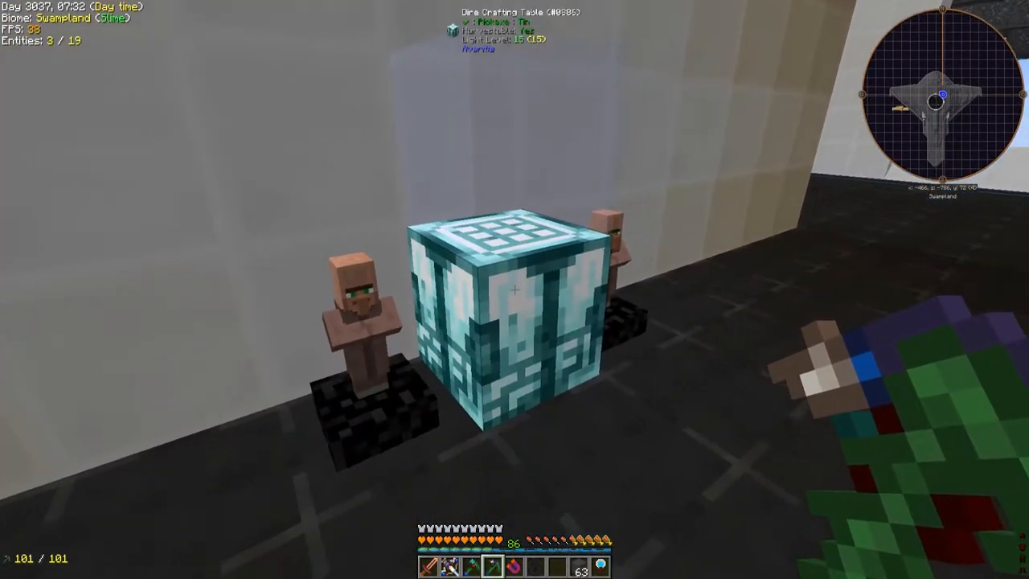
mouse_move(515, 289)
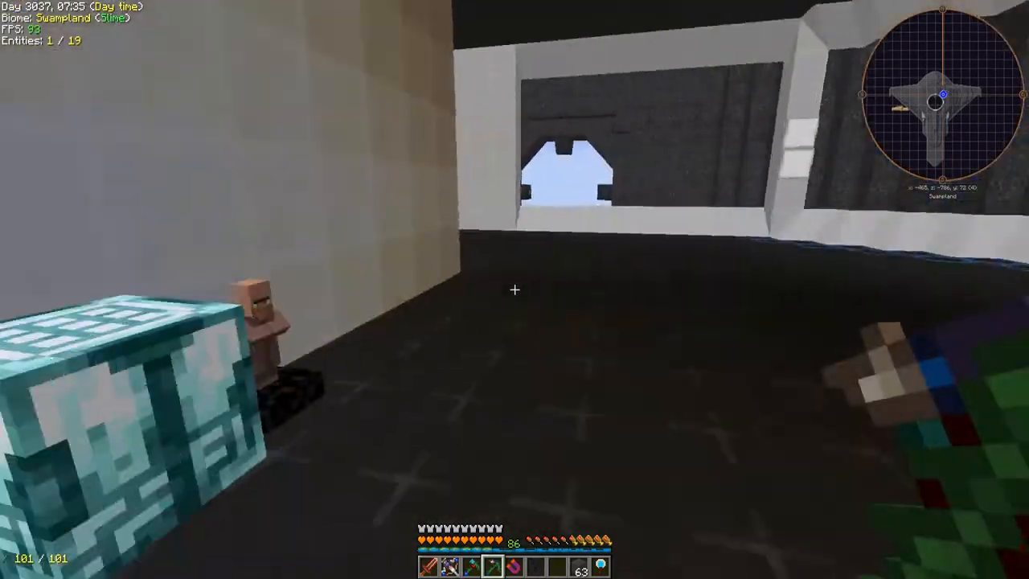
key(e)
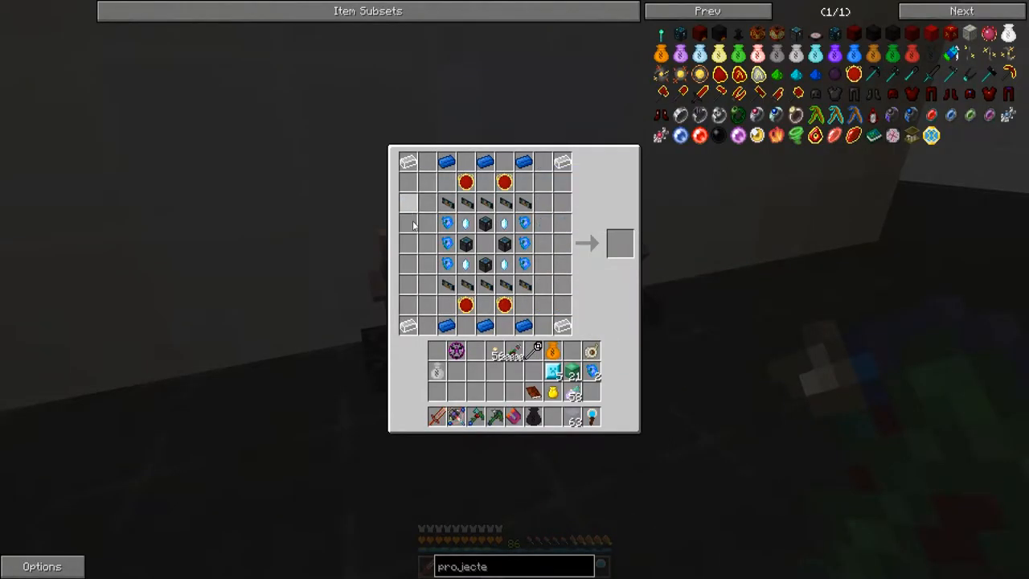
mouse_move(504, 264)
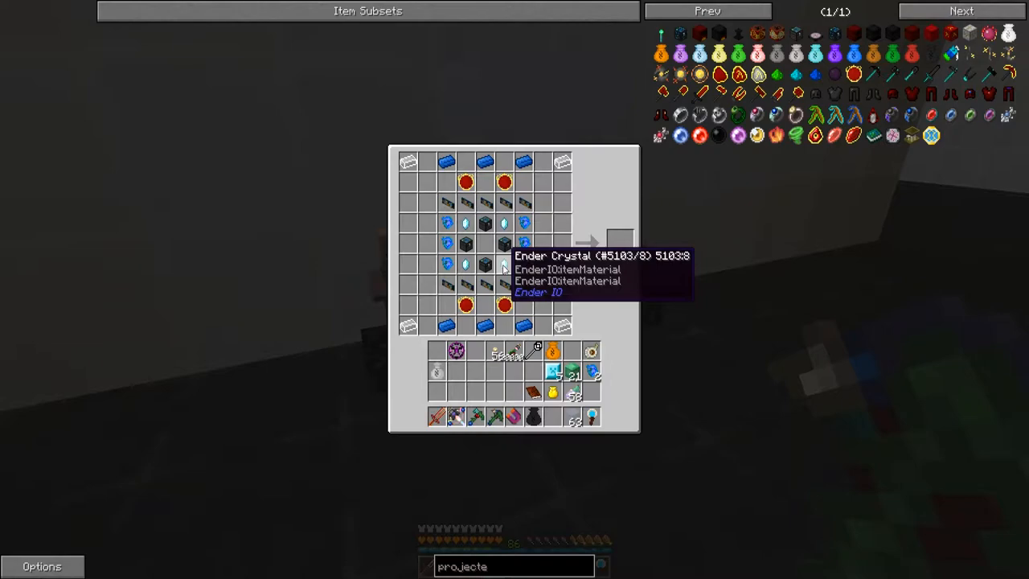
mouse_move(541, 199)
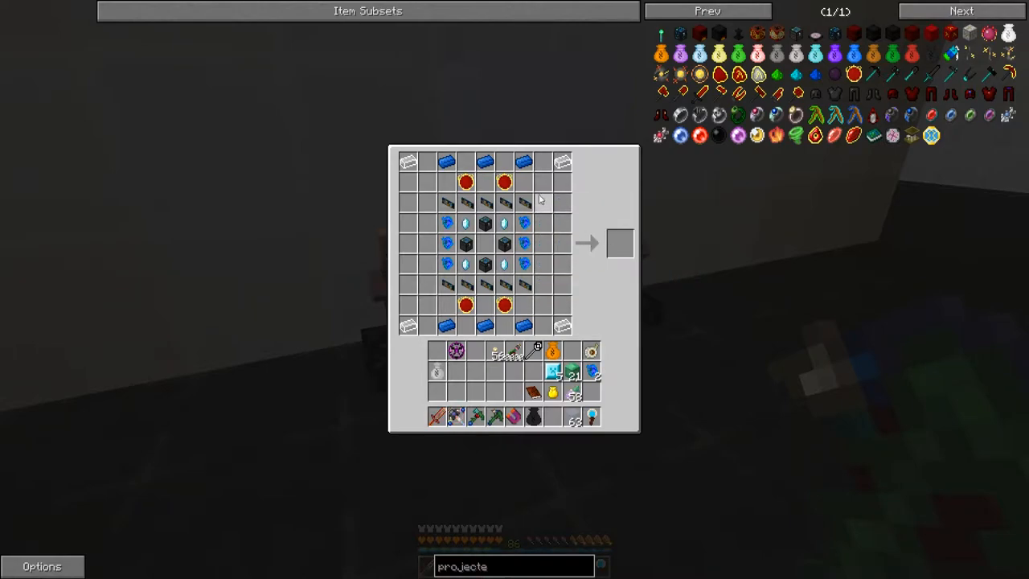
mouse_move(593, 211)
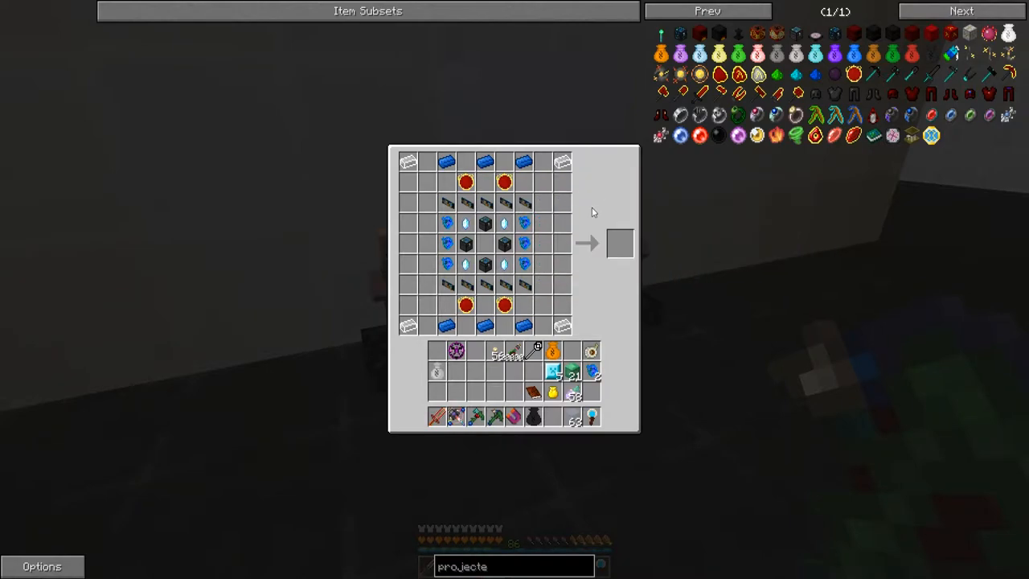
key(Escape)
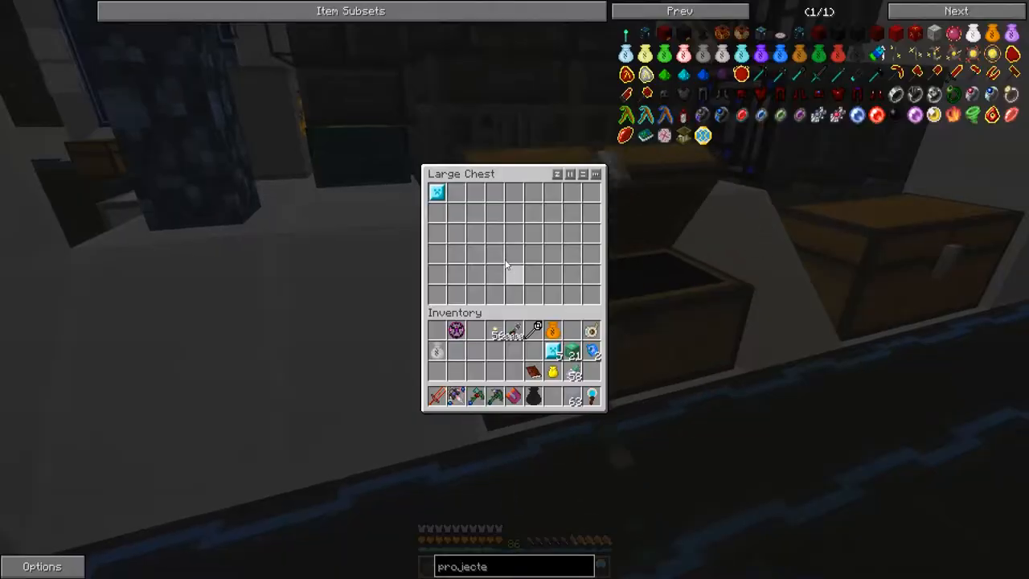
key(Escape)
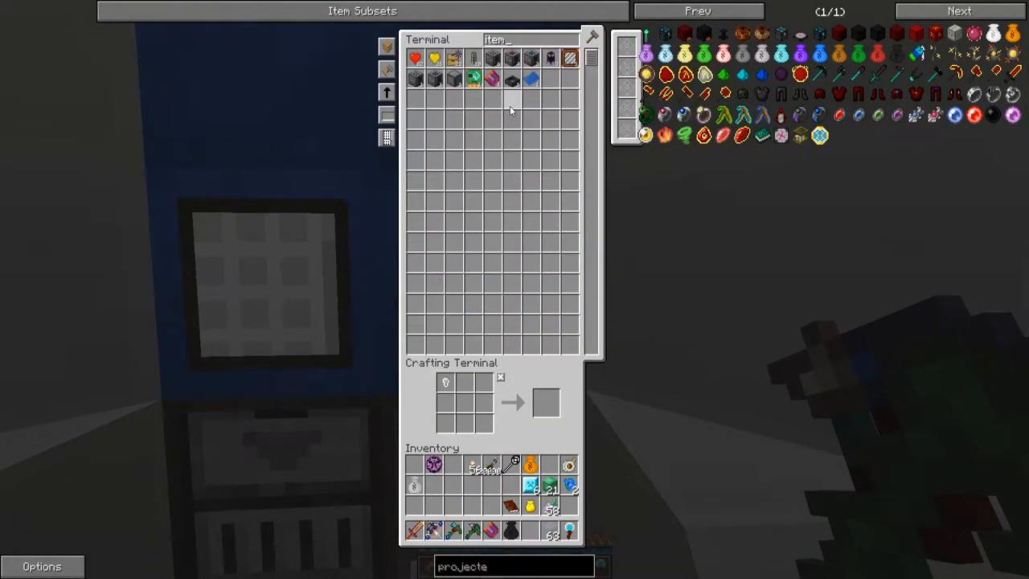
mouse_move(491, 467)
text(dark)
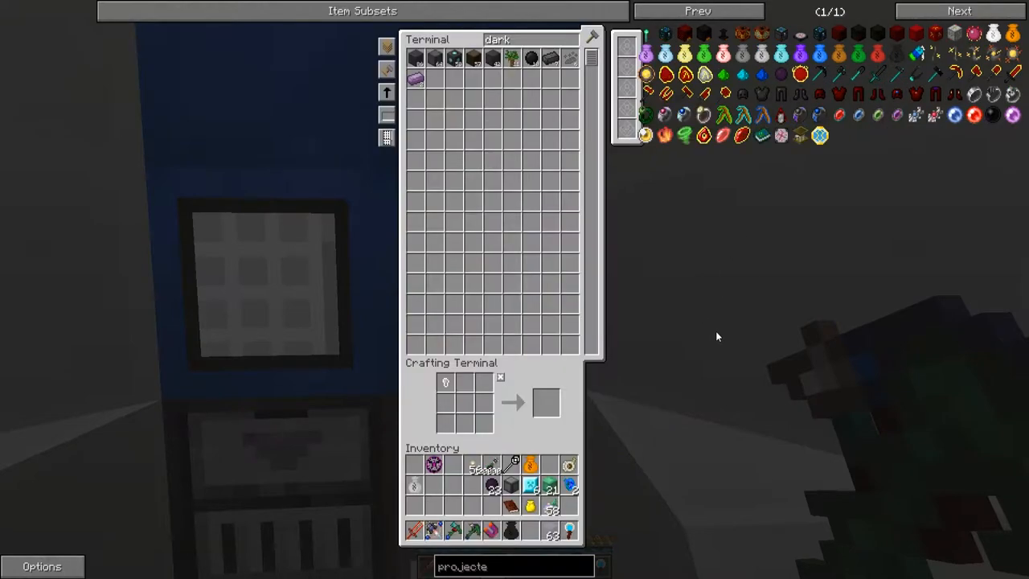
Step: Close the storage terminal after withdrawing the dark materials
key(Escape)
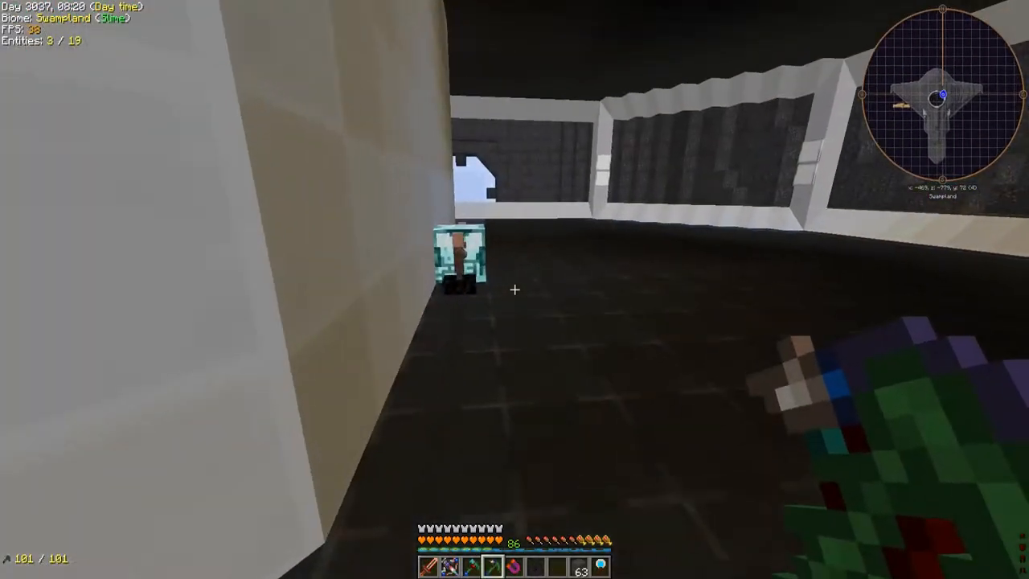
Step: Consult the NEI recipe while laying ingredients into the Xtreme Crafting 9×9 grid
key(e)
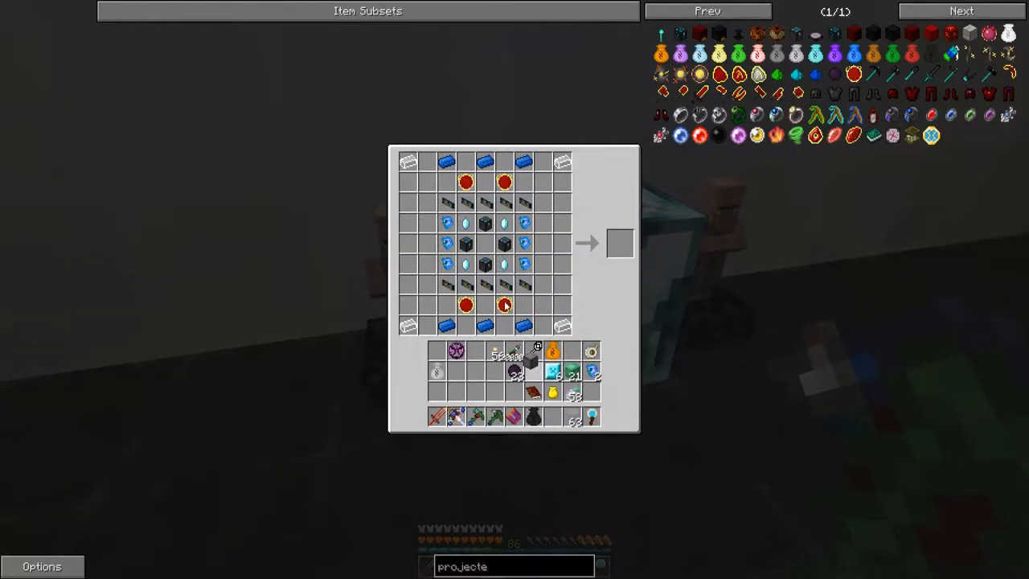
mouse_move(573, 370)
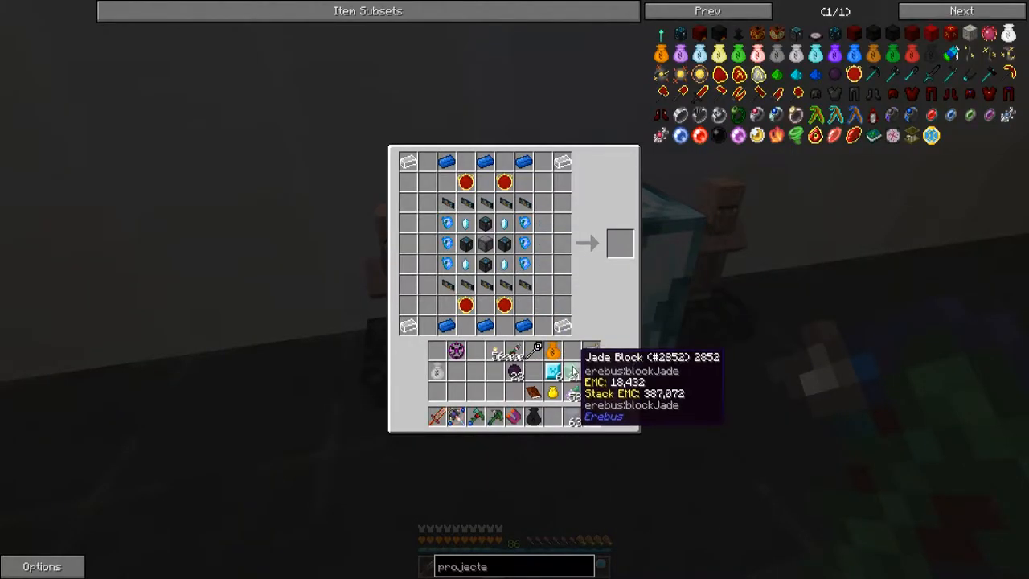
mouse_move(777, 74)
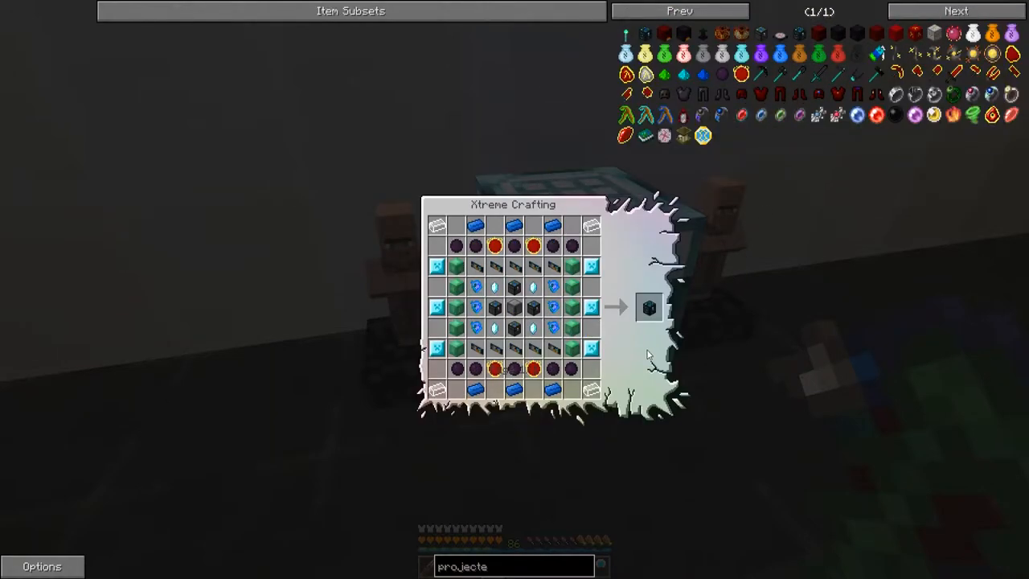
click(649, 307)
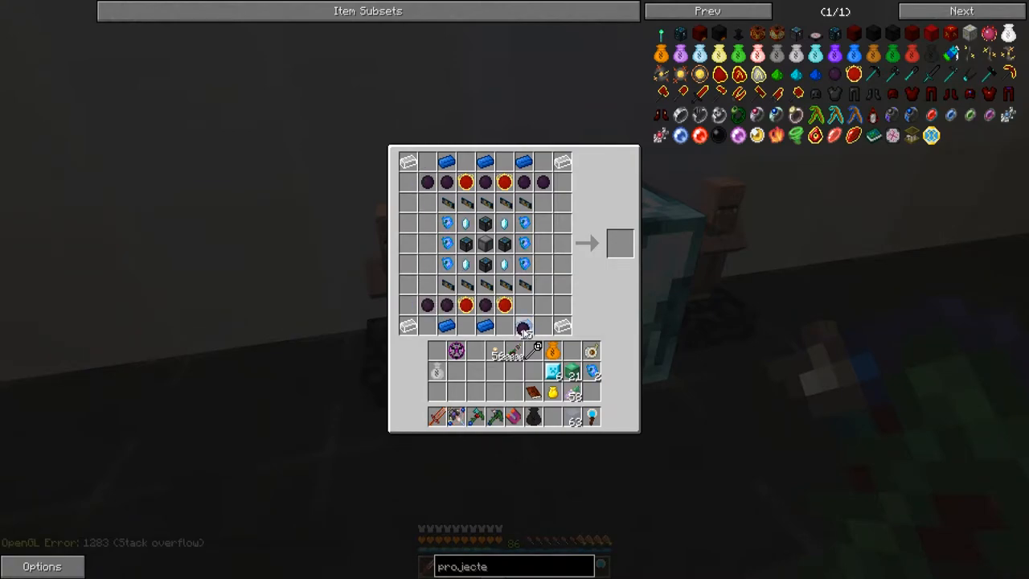
key(Escape)
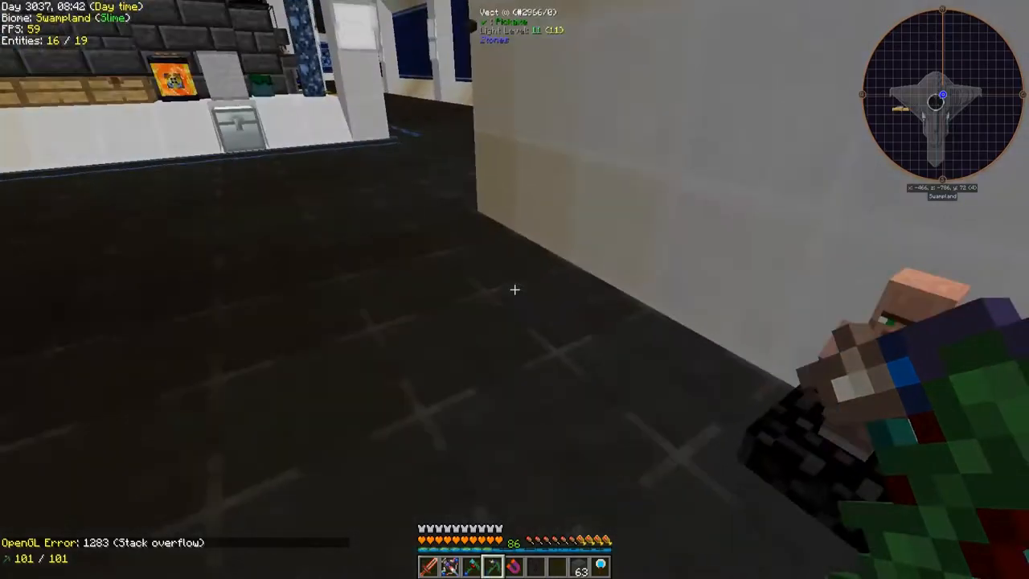
key(t)
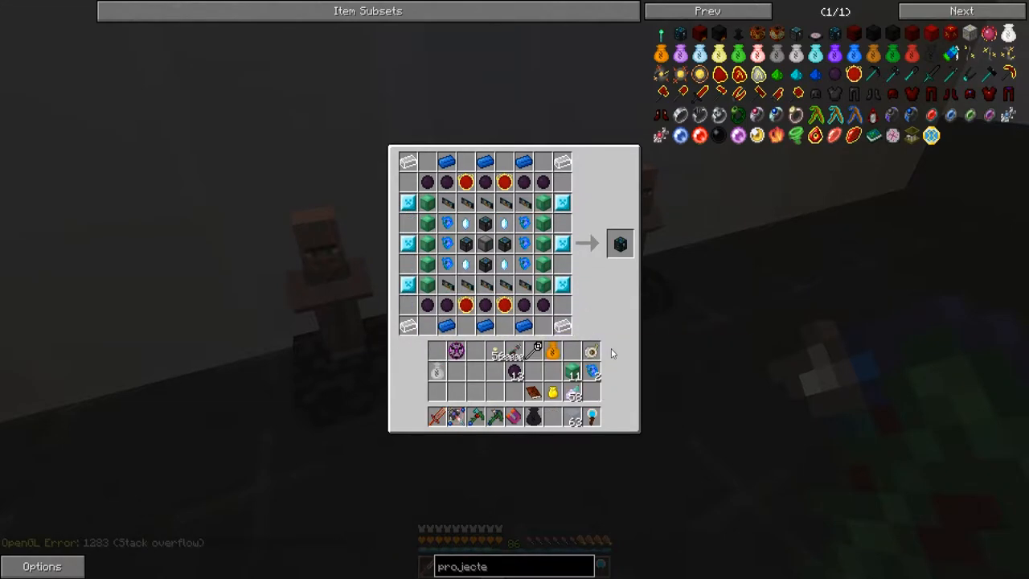
mouse_move(620, 244)
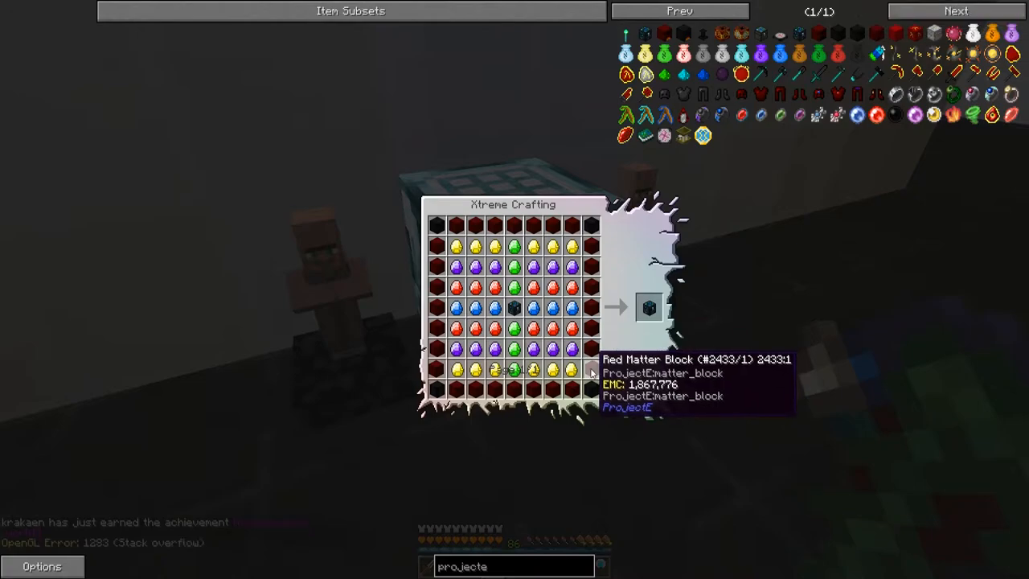
mouse_move(570, 371)
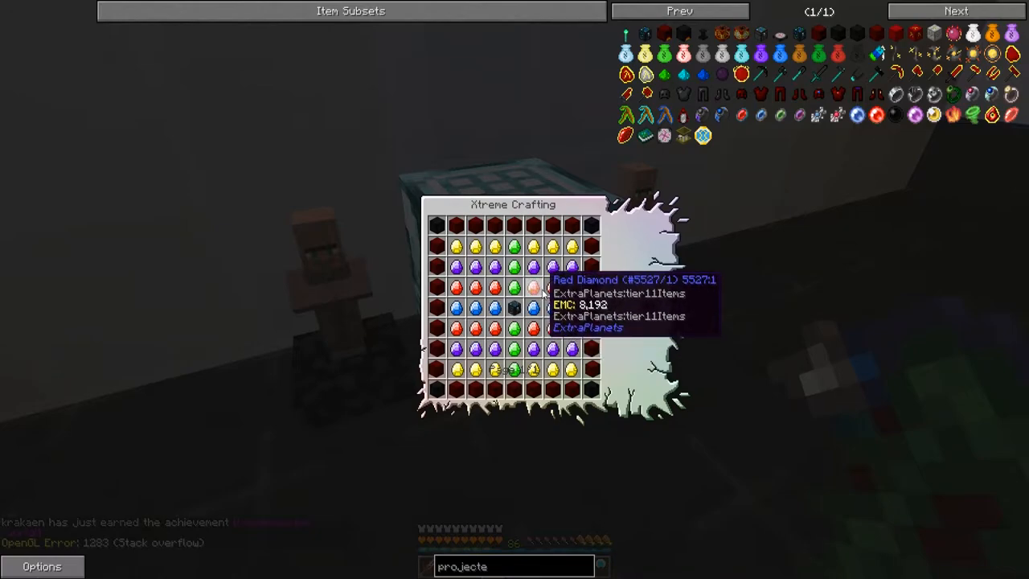
key(Escape)
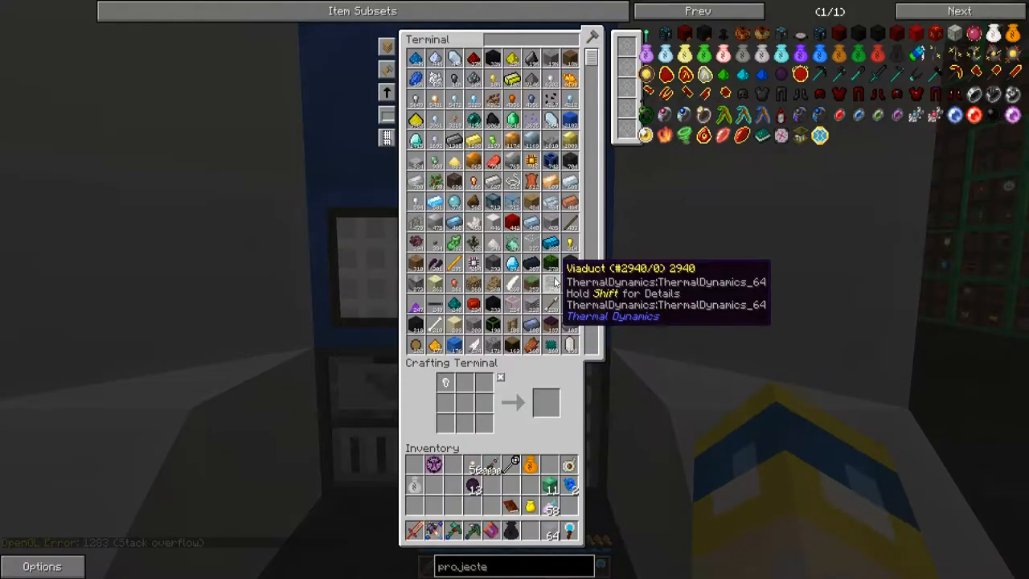
mouse_move(530, 46)
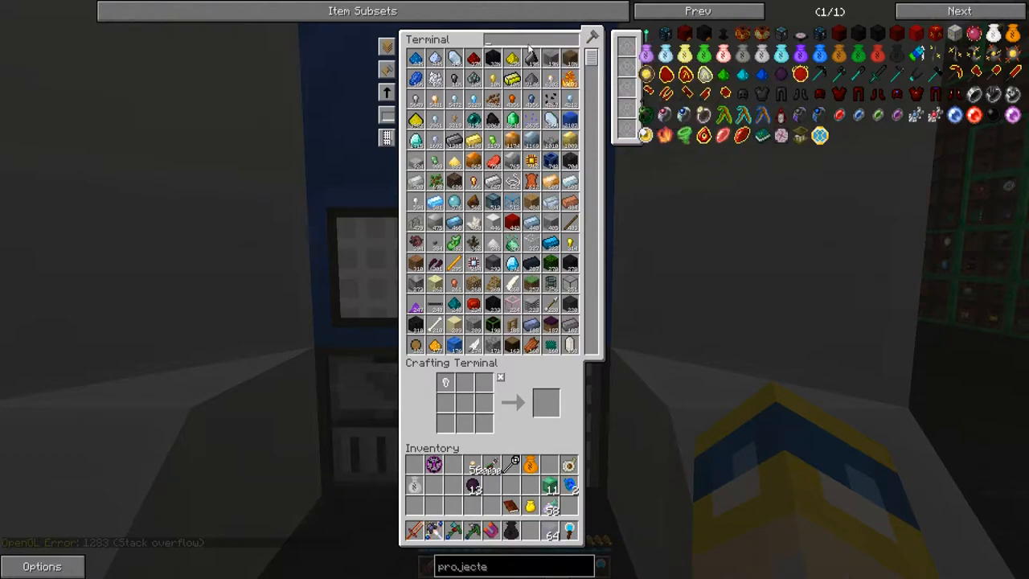
Step: Search 'shin' to check the Shiny Block EMC, then close the storage terminal
text(shin)
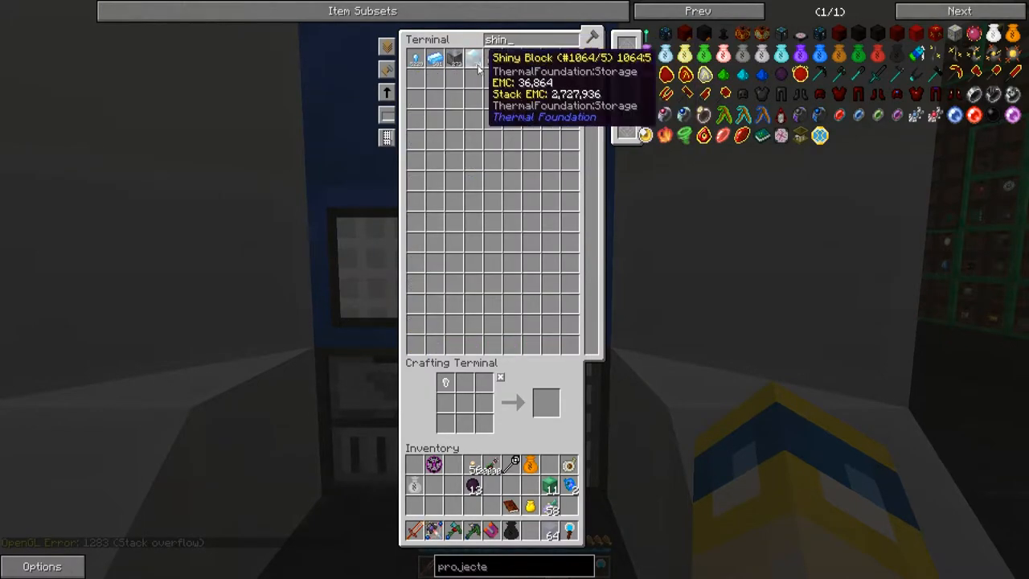
key(Escape)
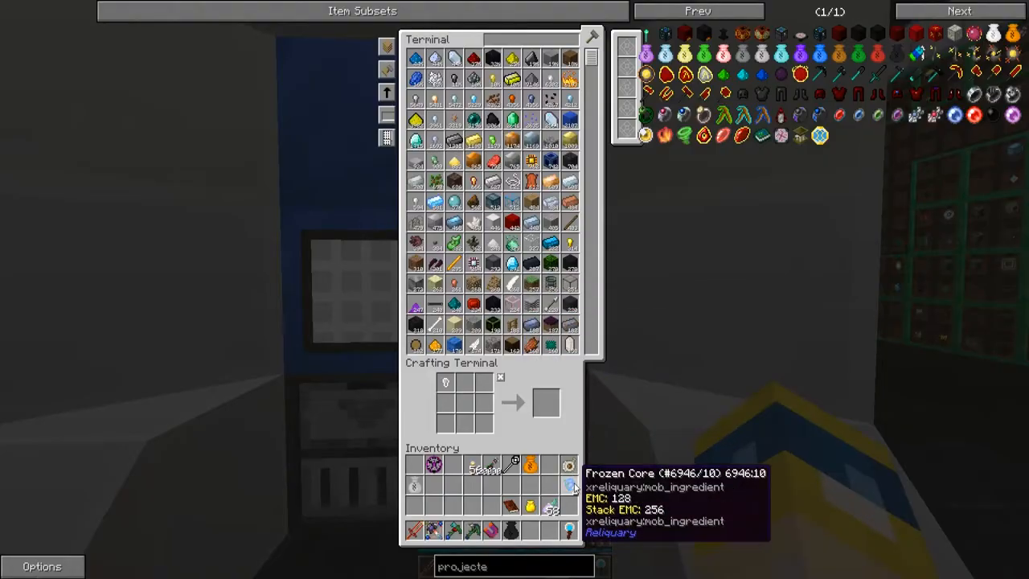
key(Escape)
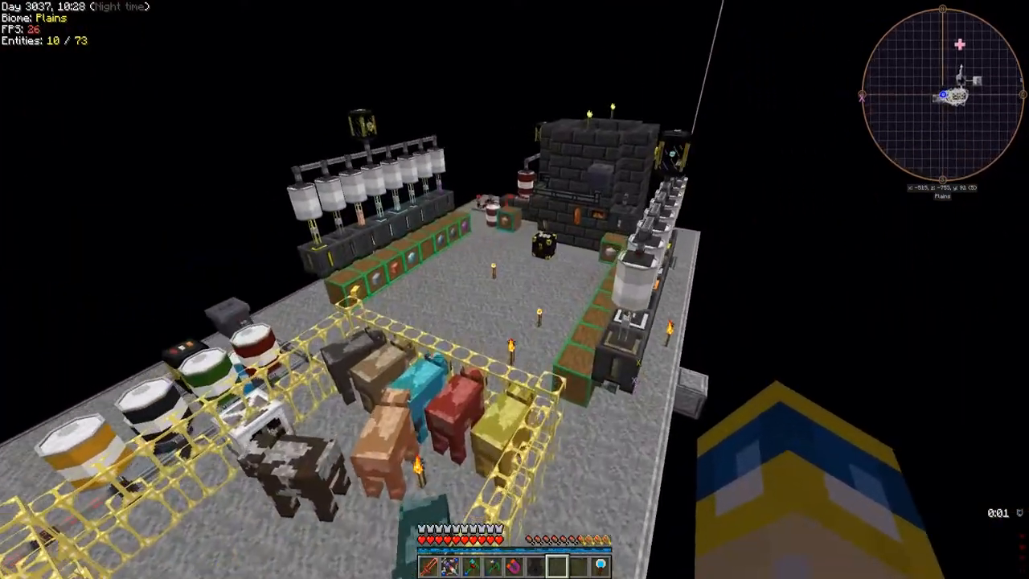
mouse_move(515, 290)
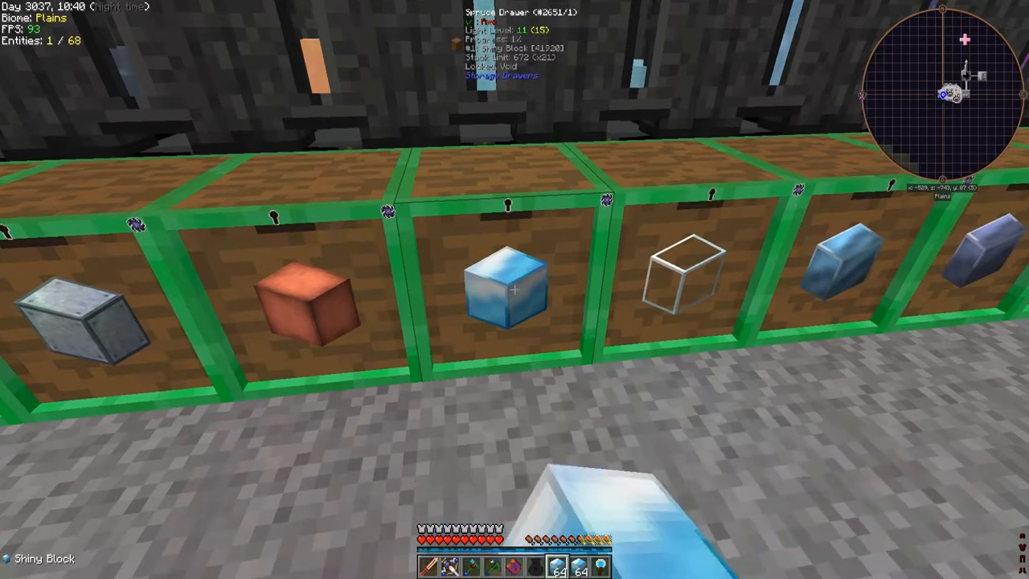
Step: Check the inventory, now stocked with Shiny Blocks from the drawers
key(e)
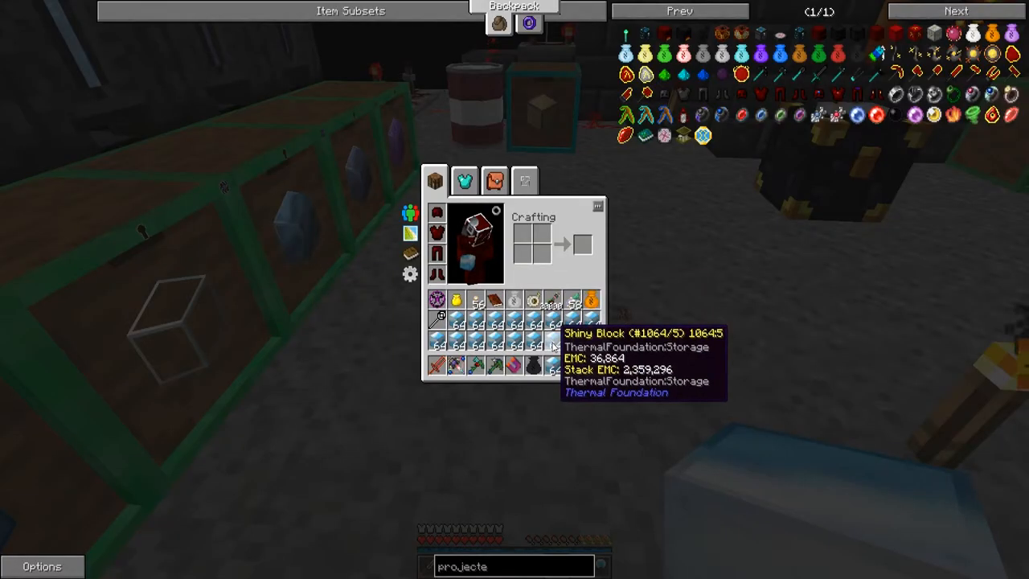
key(Escape)
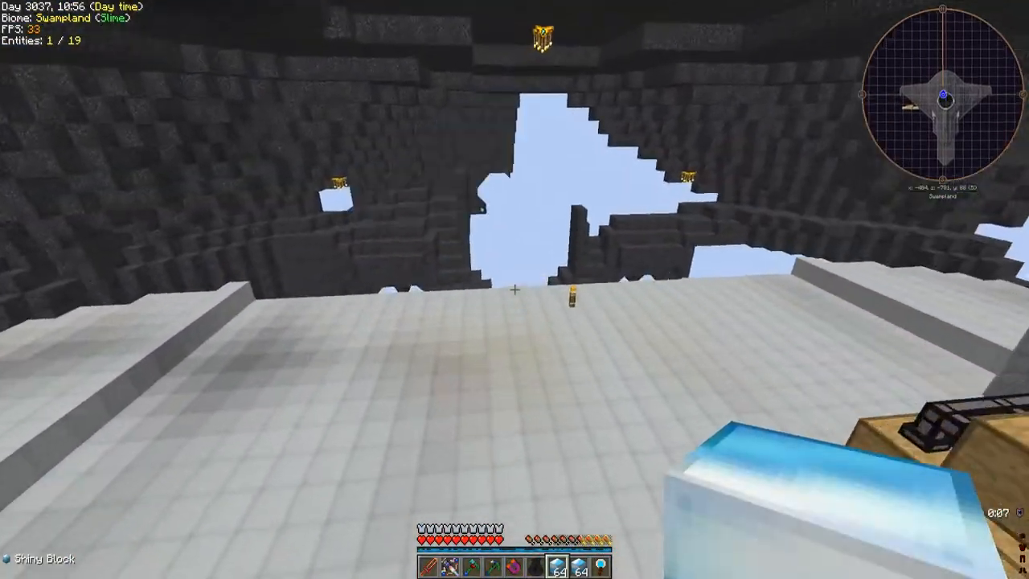
mouse_move(514, 290)
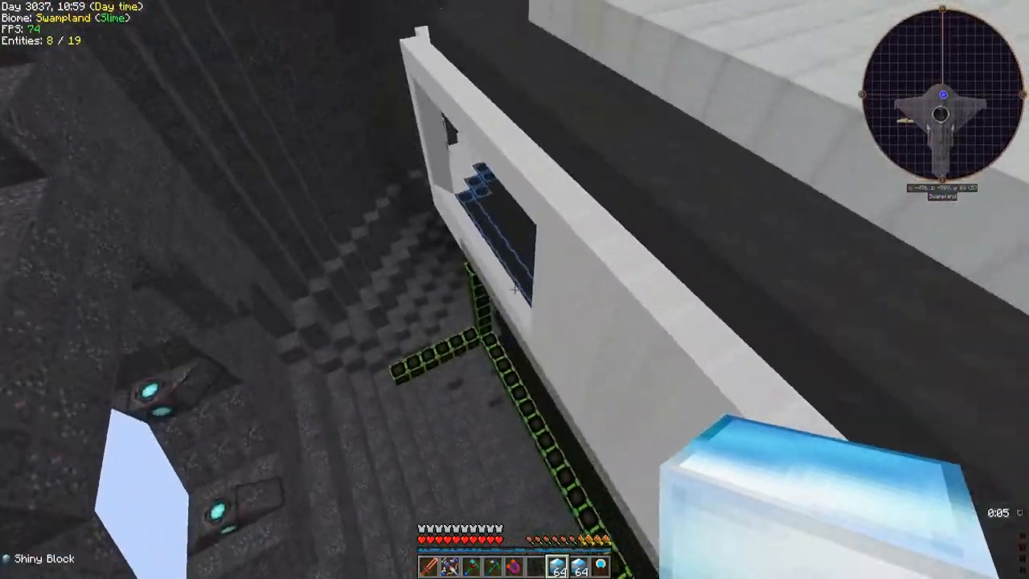
mouse_move(514, 290)
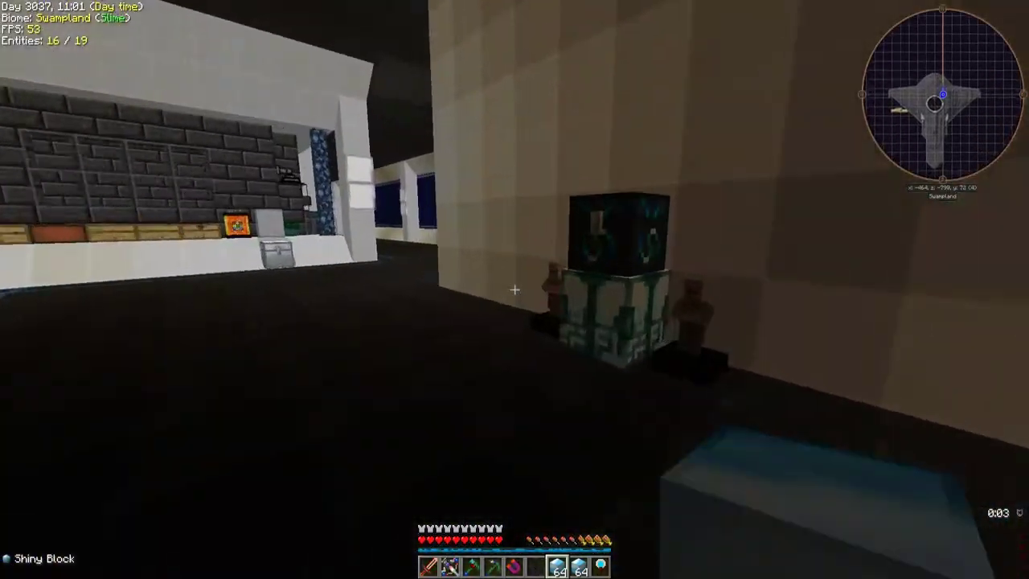
Step: Page through the Dark Matter tool recipes in NEI and view how Red Matter is crafted
key(e)
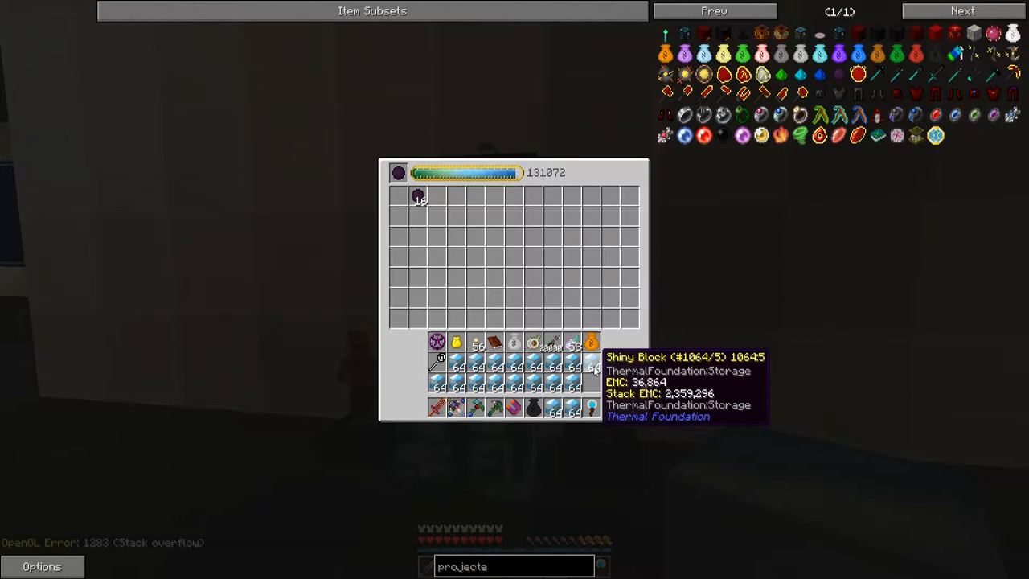
mouse_move(418, 199)
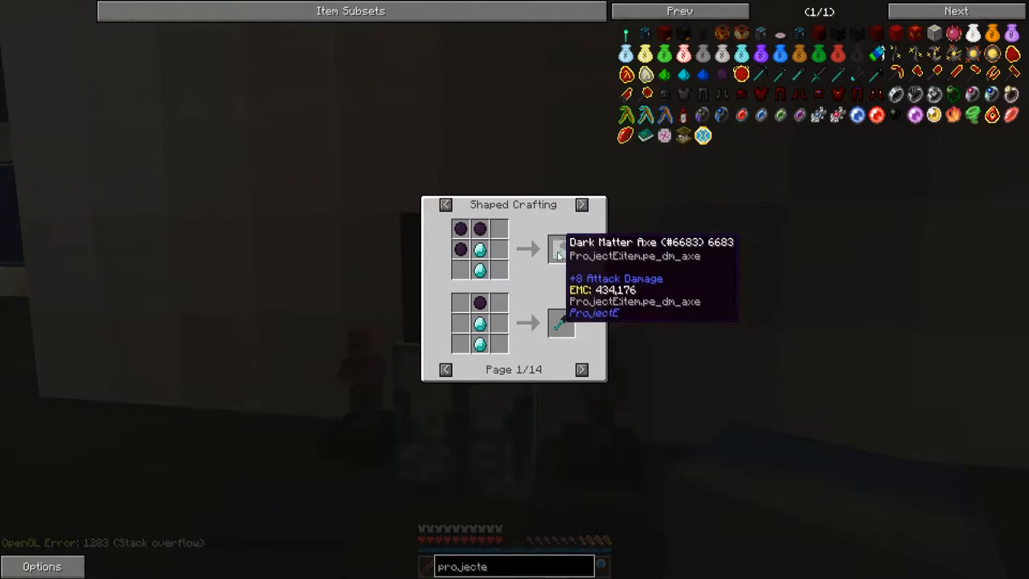
click(582, 369)
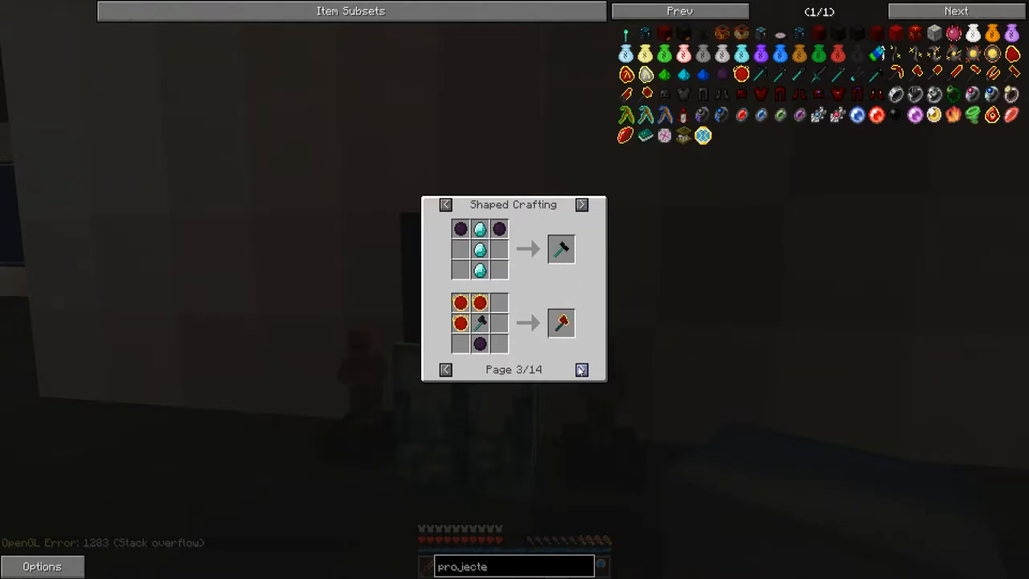
mouse_move(478, 303)
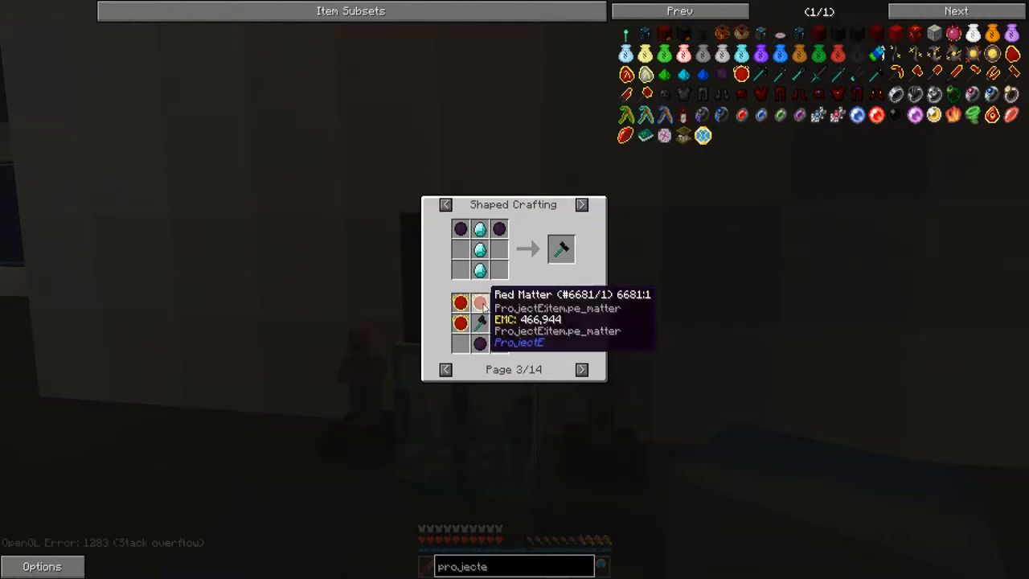
click(481, 301)
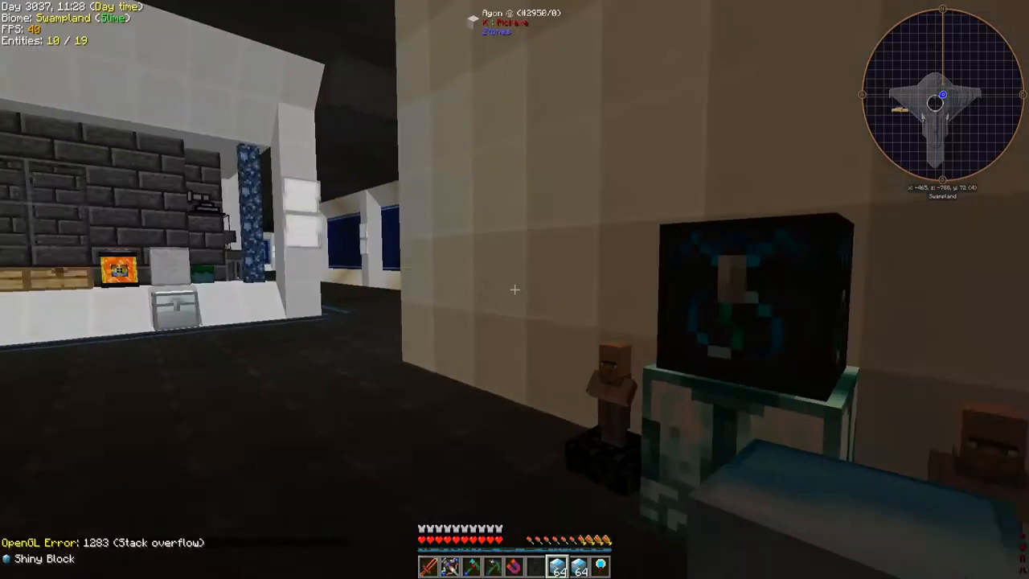
mouse_move(514, 290)
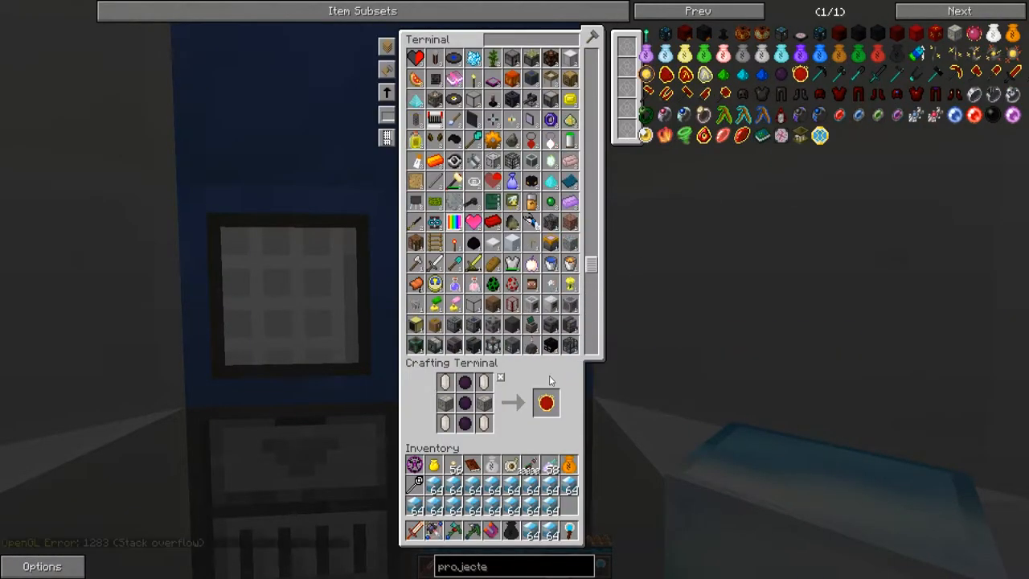
Step: Set the Energy Condenser to Red Matter and collect about a dozen duplicated Red Matter
key(Escape)
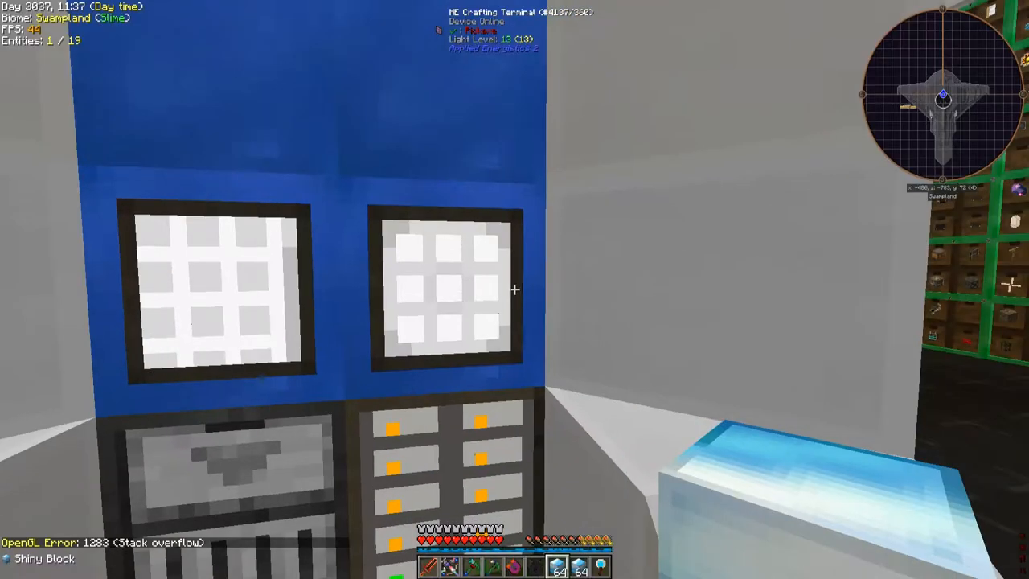
mouse_move(515, 289)
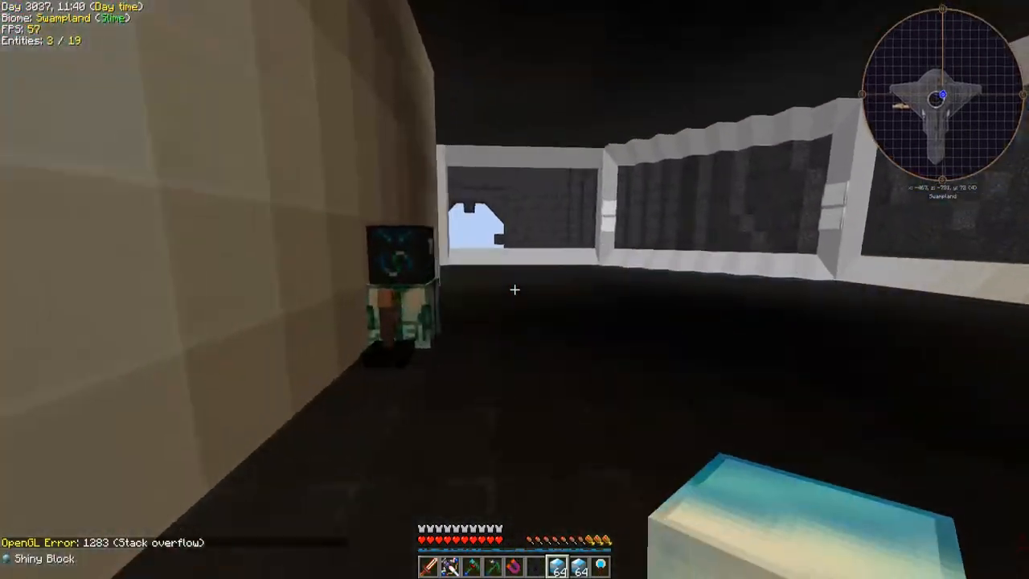
key(e)
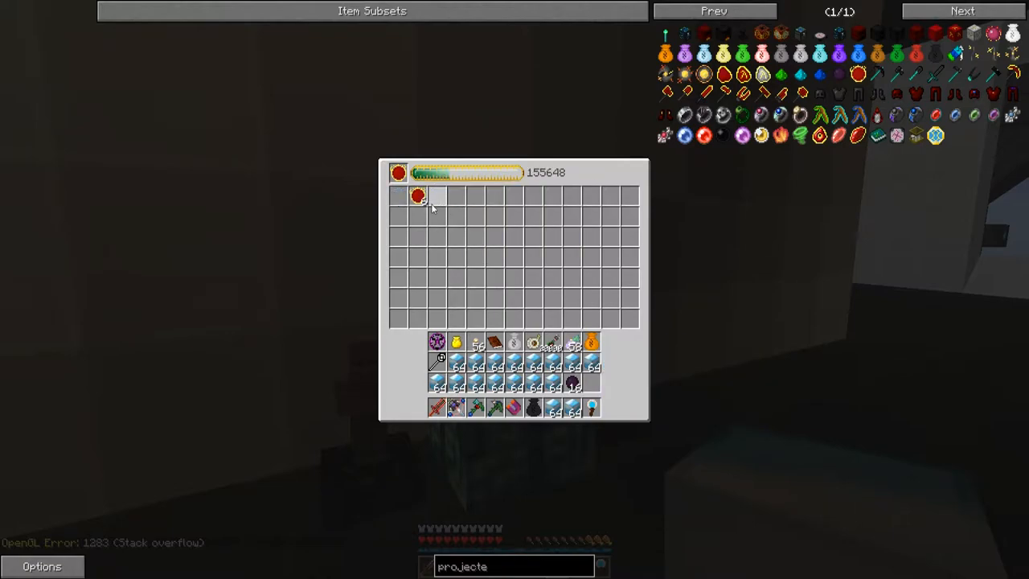
mouse_move(417, 197)
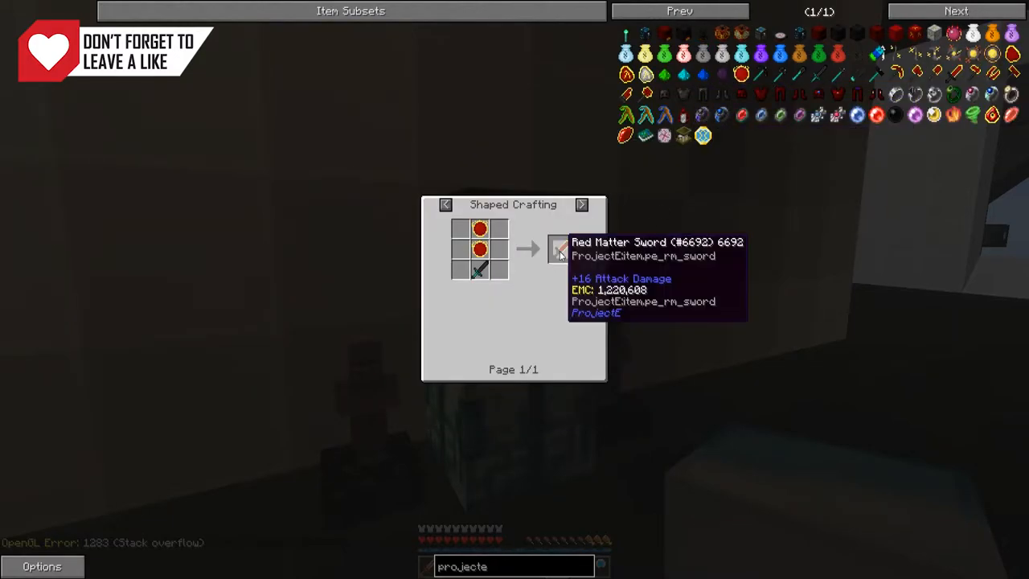
mouse_move(868, 143)
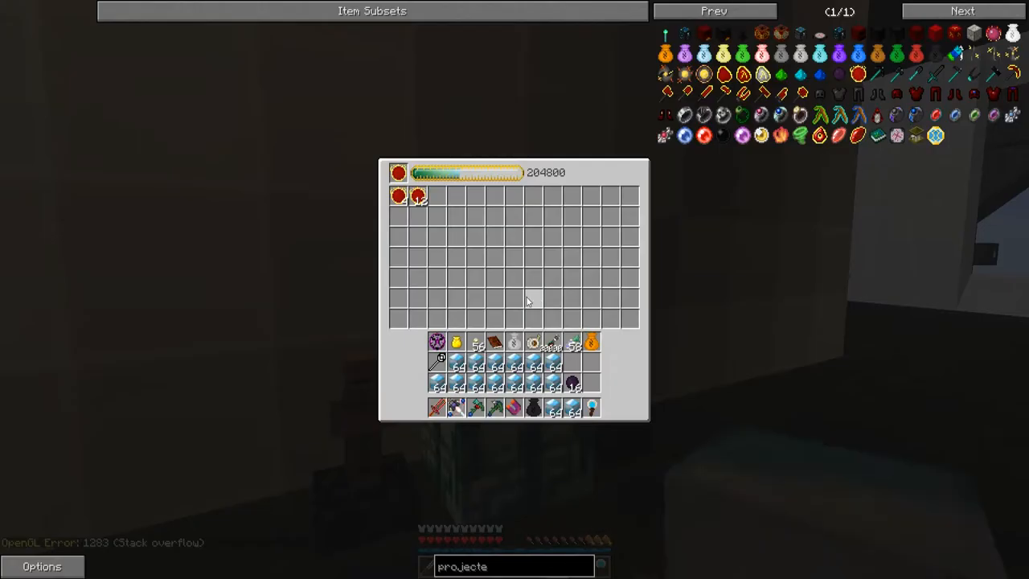
key(Escape)
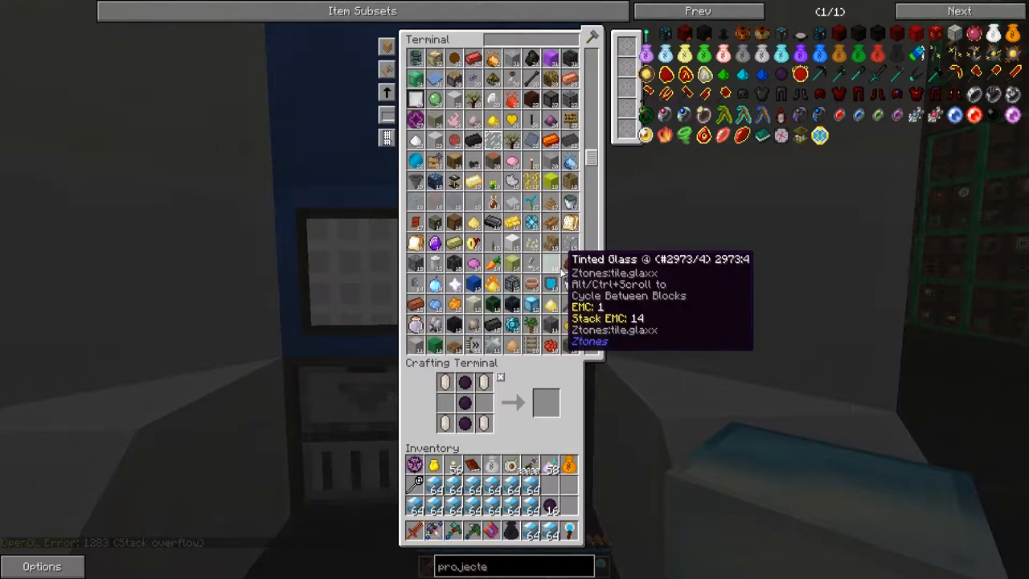
mouse_move(452, 181)
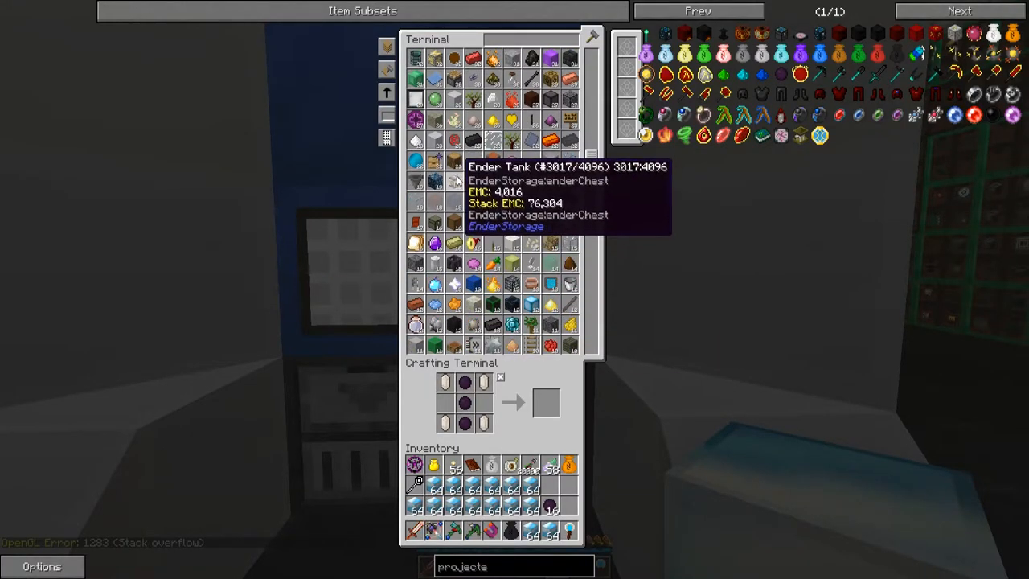
mouse_move(571, 264)
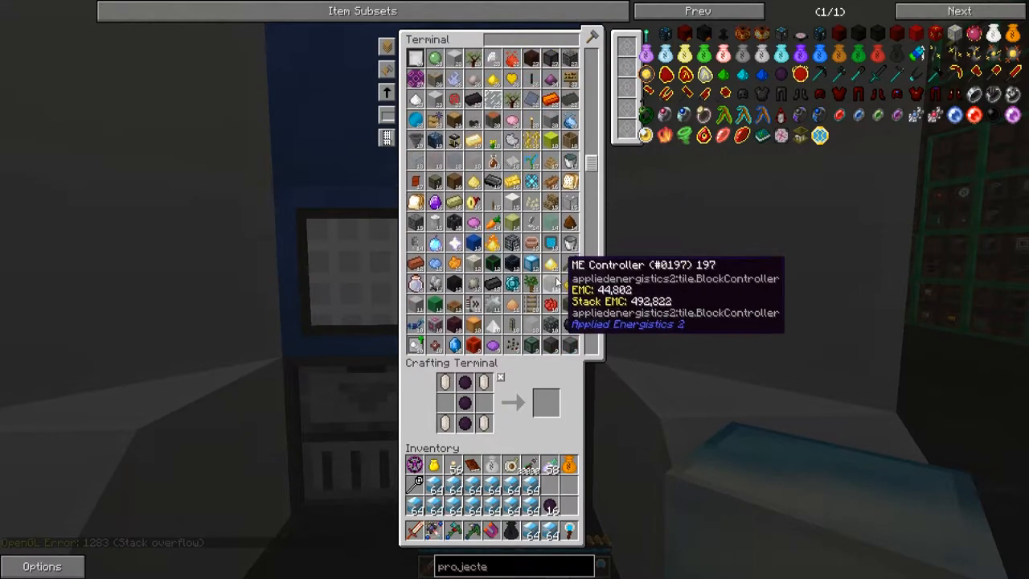
mouse_move(474, 243)
text(ca)
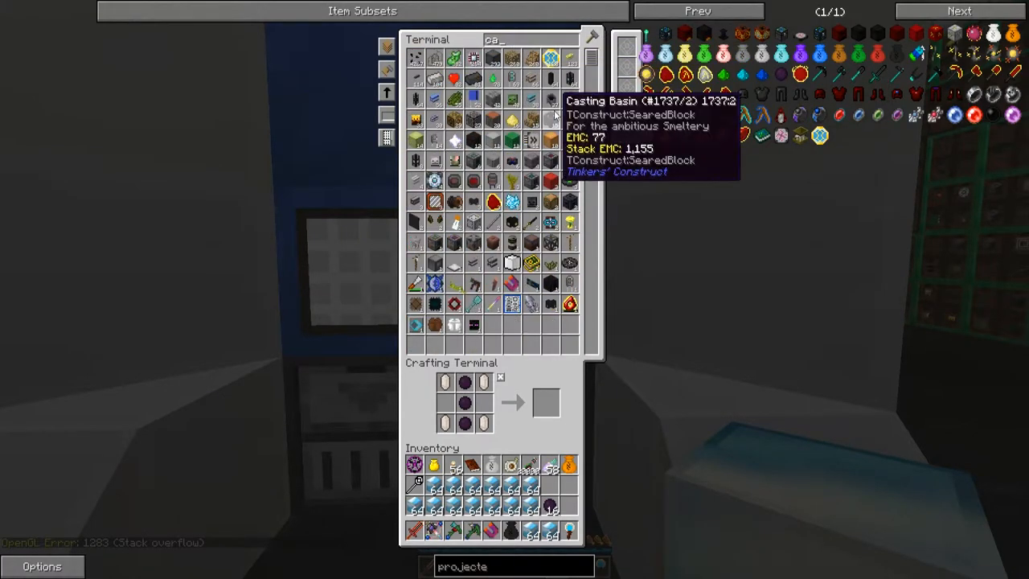
mouse_move(512, 76)
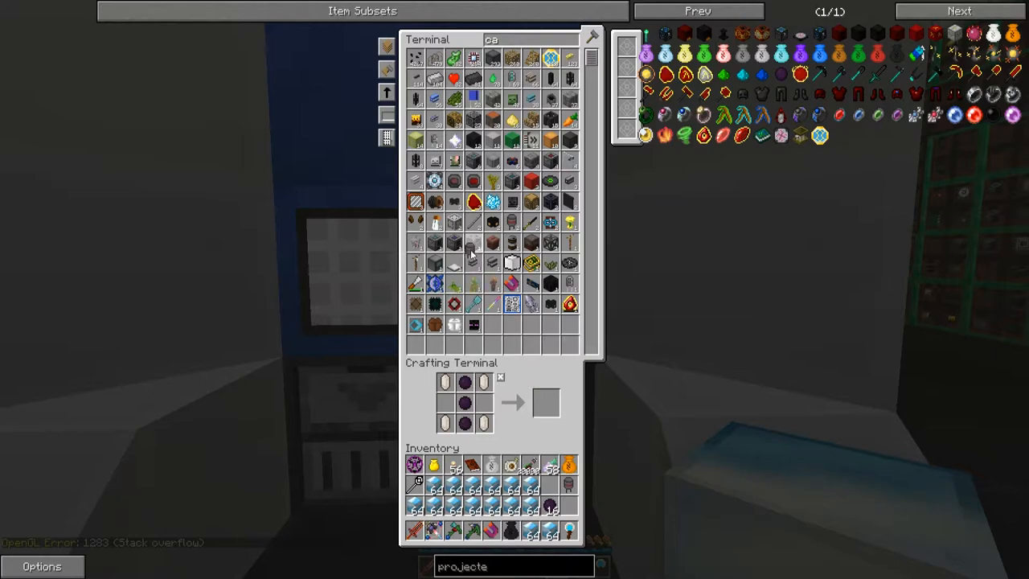
Step: Close the ME Crafting Terminal after taking out the item found by searching 'ca'
key(Escape)
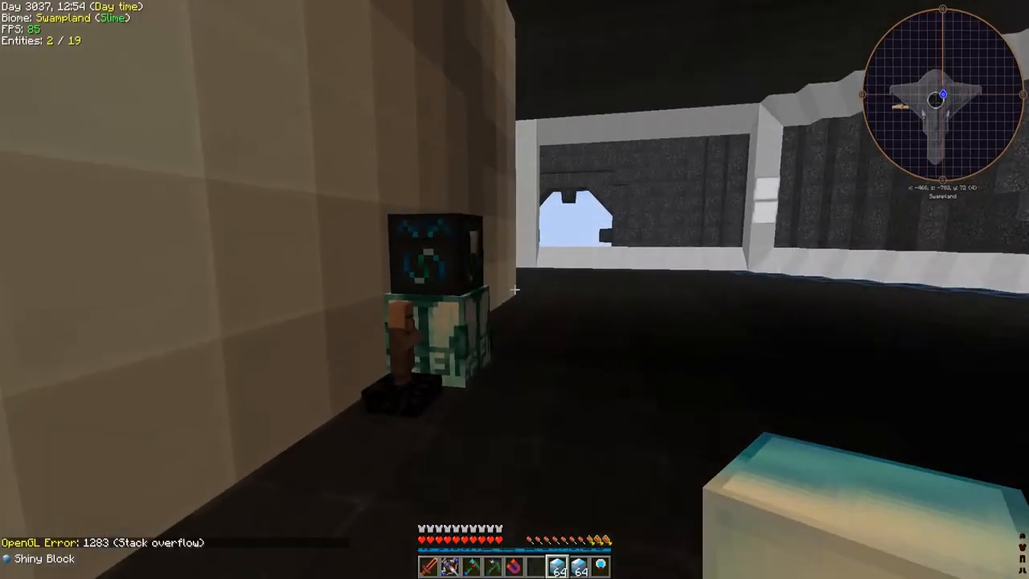
Step: Set the condenser target to Capacitor, fuel it with Shiny Blocks, and close it
key(e)
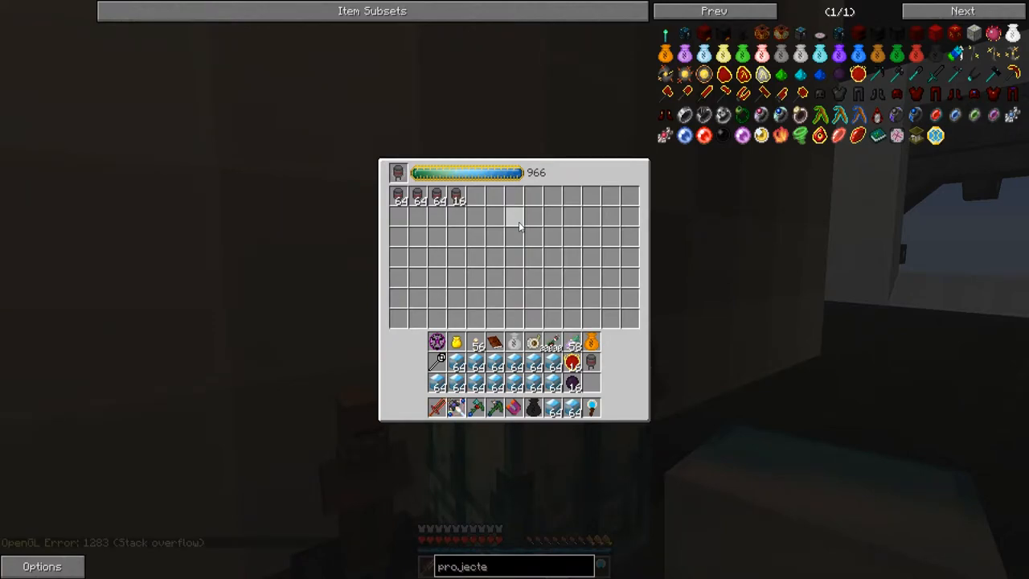
mouse_move(575, 342)
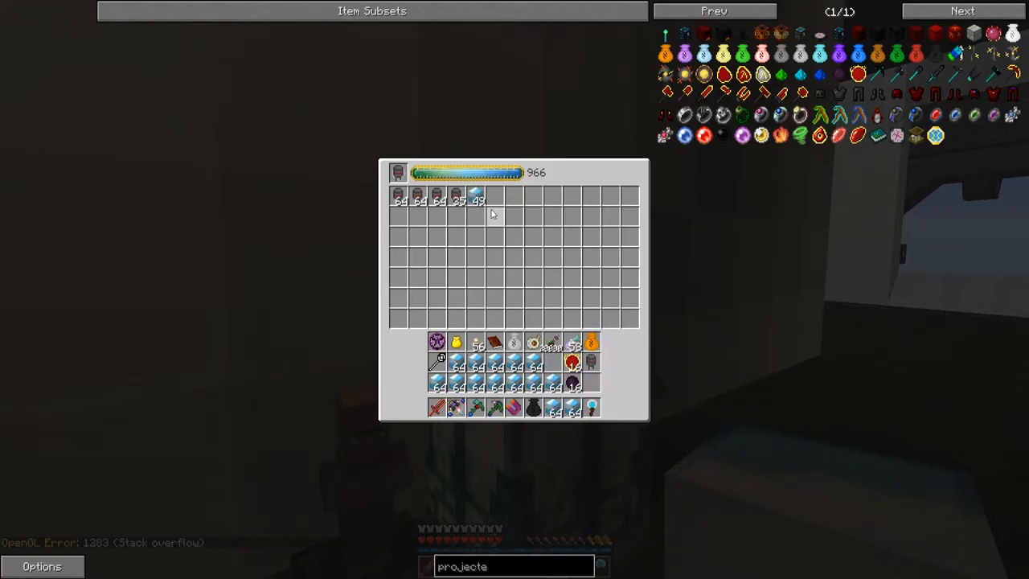
mouse_move(457, 200)
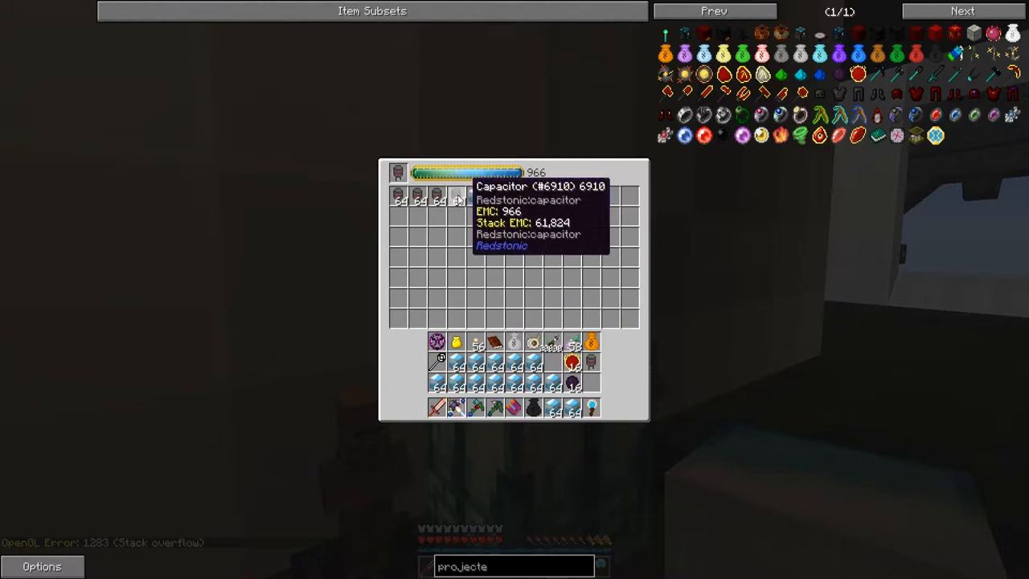
mouse_move(515, 227)
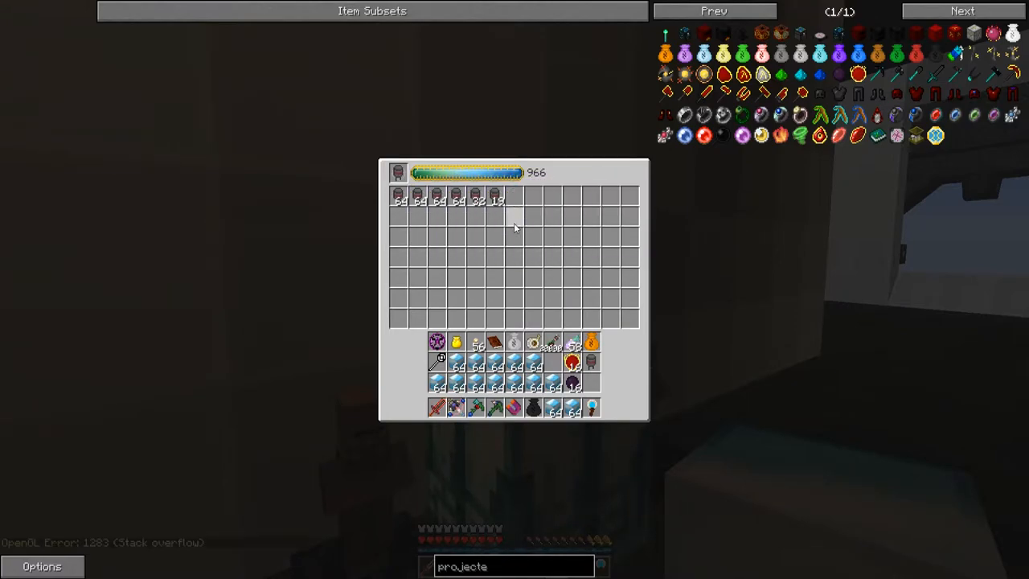
key(Escape)
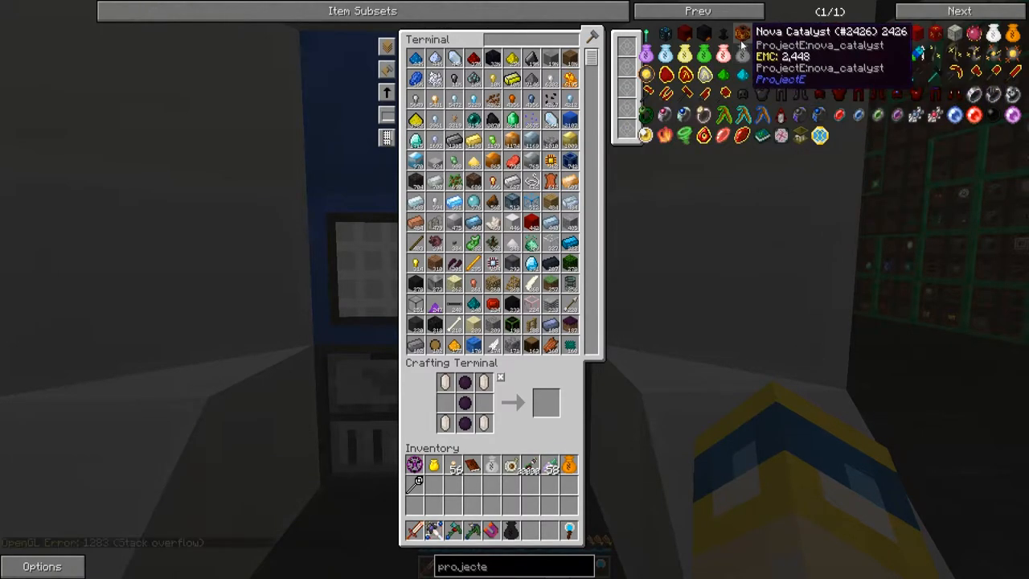
mouse_move(860, 32)
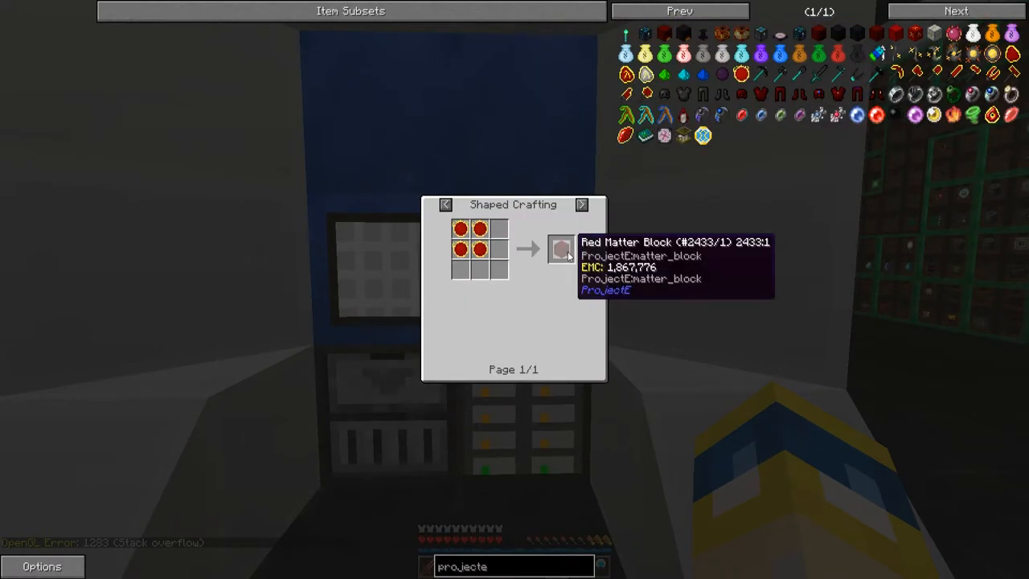
Step: Browse the Red Matter Block and Xtreme Crafting recipes, then return to the condenser
click(581, 204)
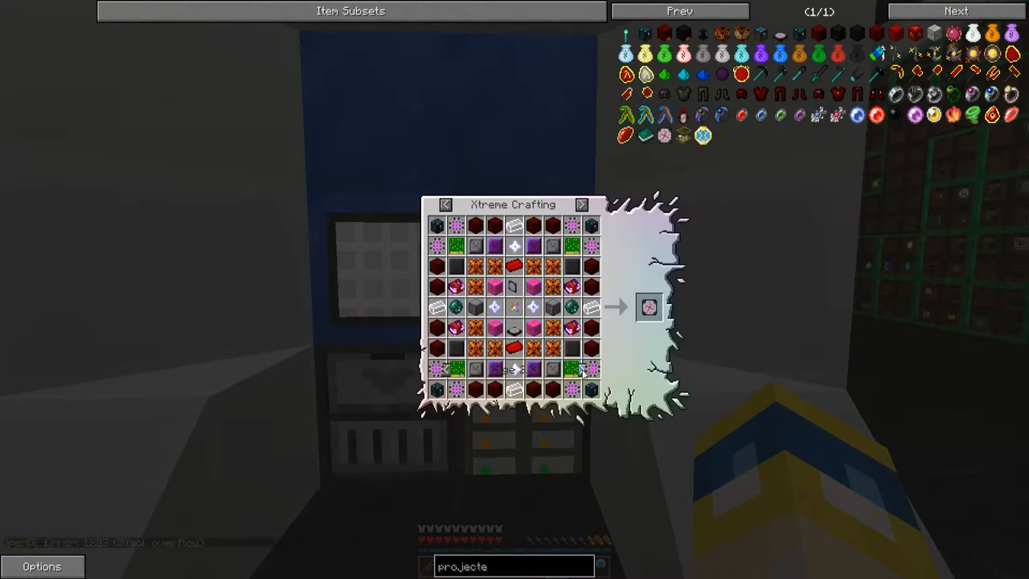
click(582, 205)
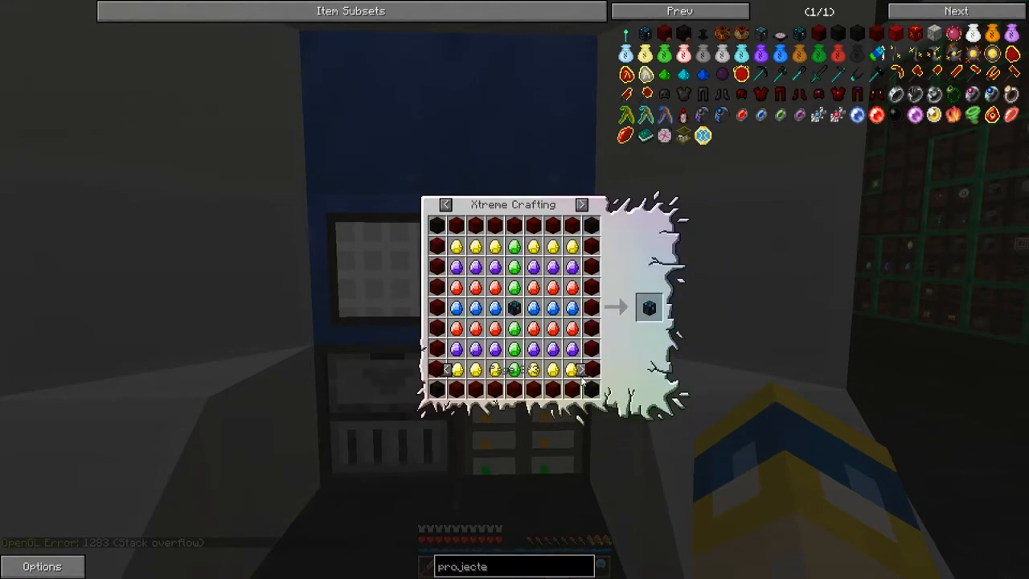
key(Escape)
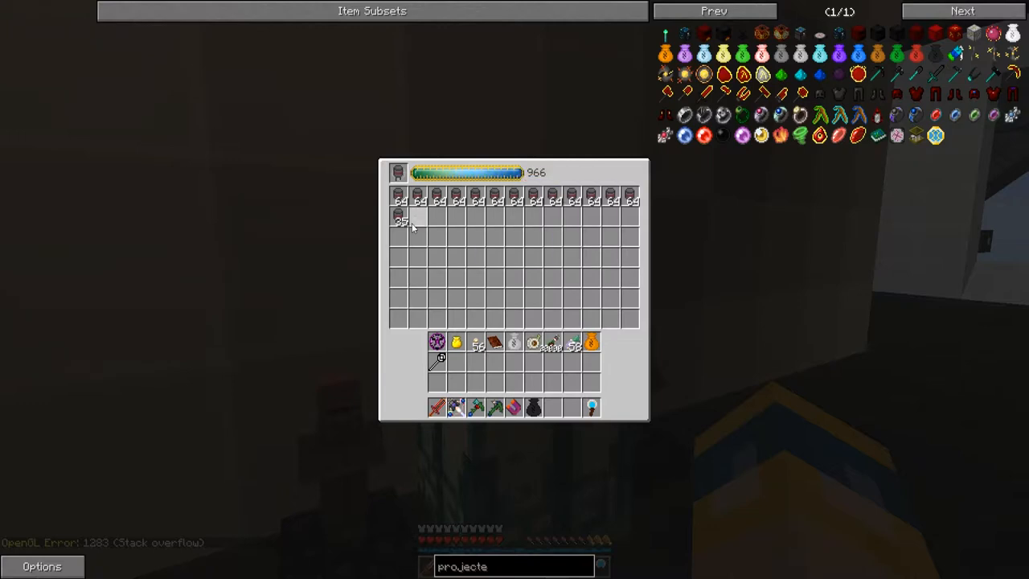
mouse_move(458, 199)
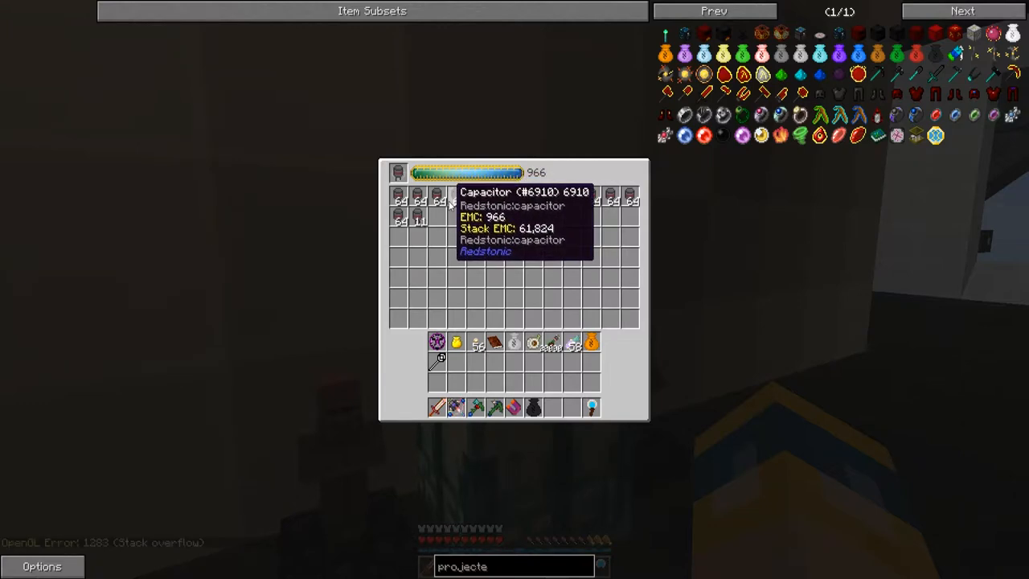
Step: Scroll the ME terminal's stored items and search 'machin' to filter for machine items
key(Escape)
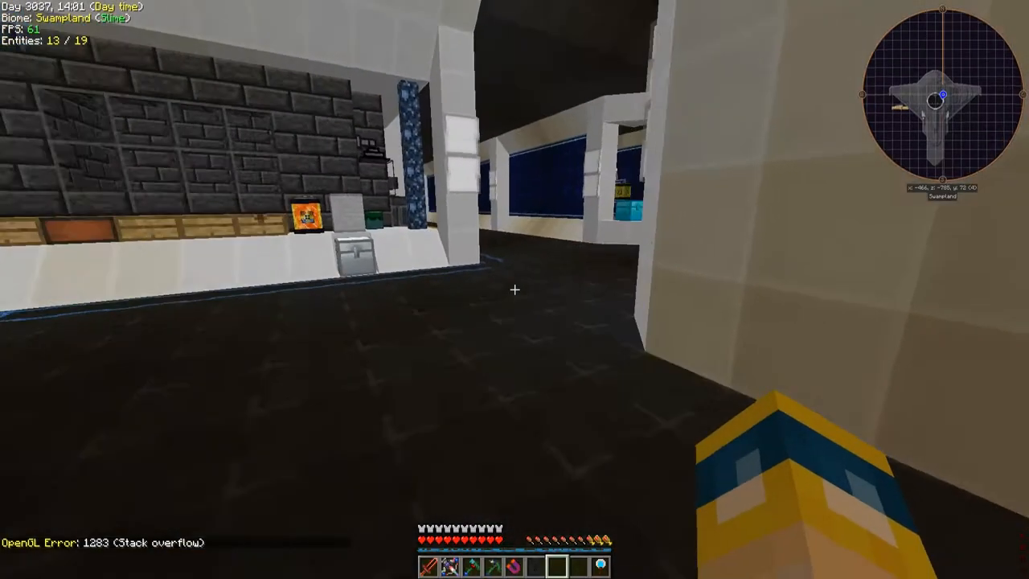
mouse_move(515, 290)
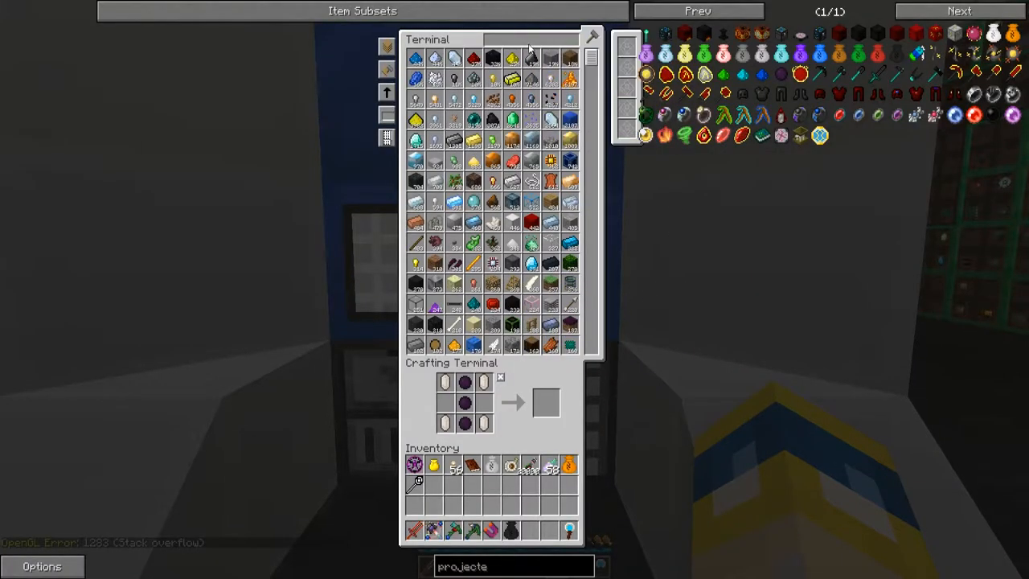
scroll(down, 3)
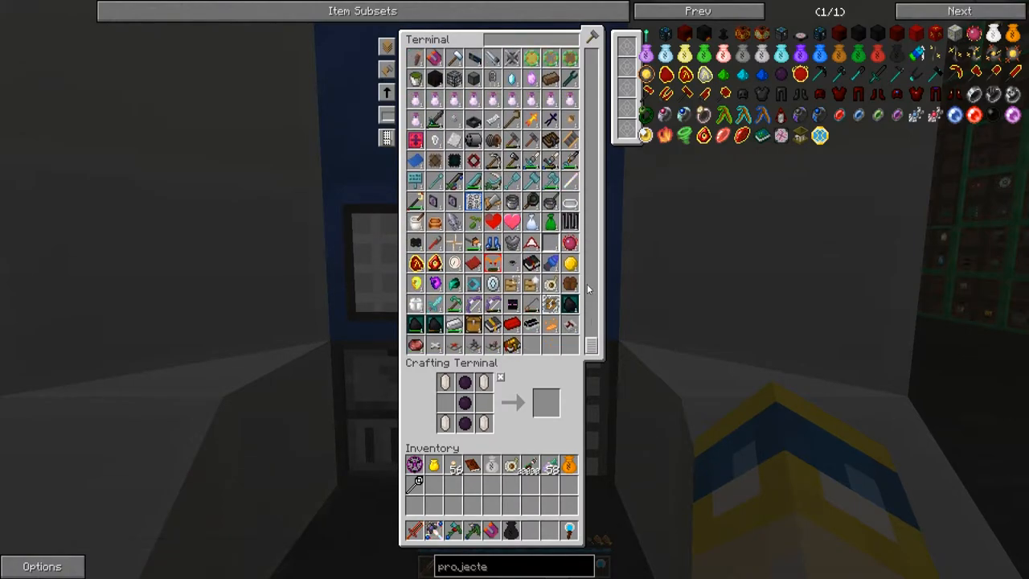
mouse_move(530, 78)
text(dra)
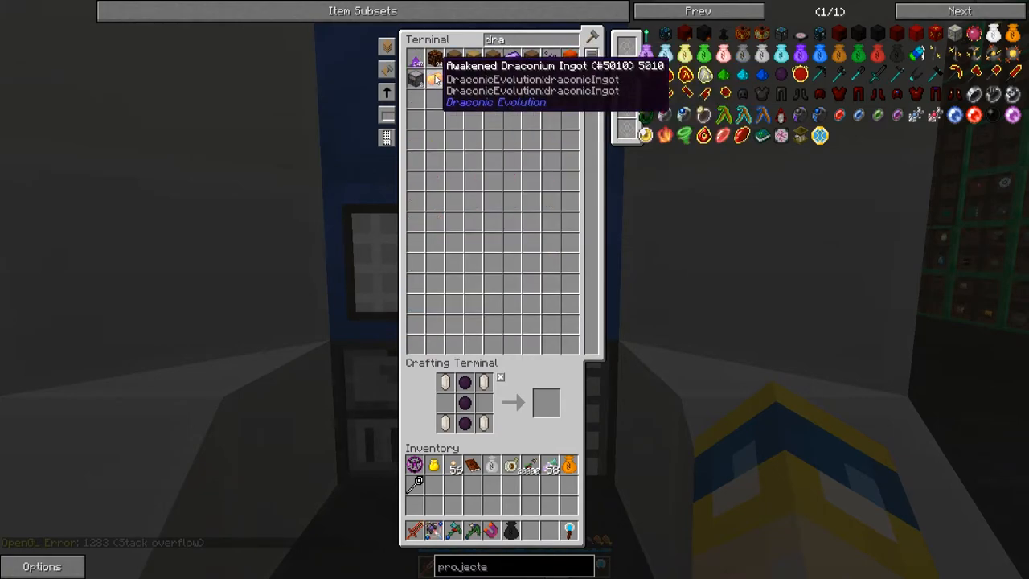
mouse_move(434, 79)
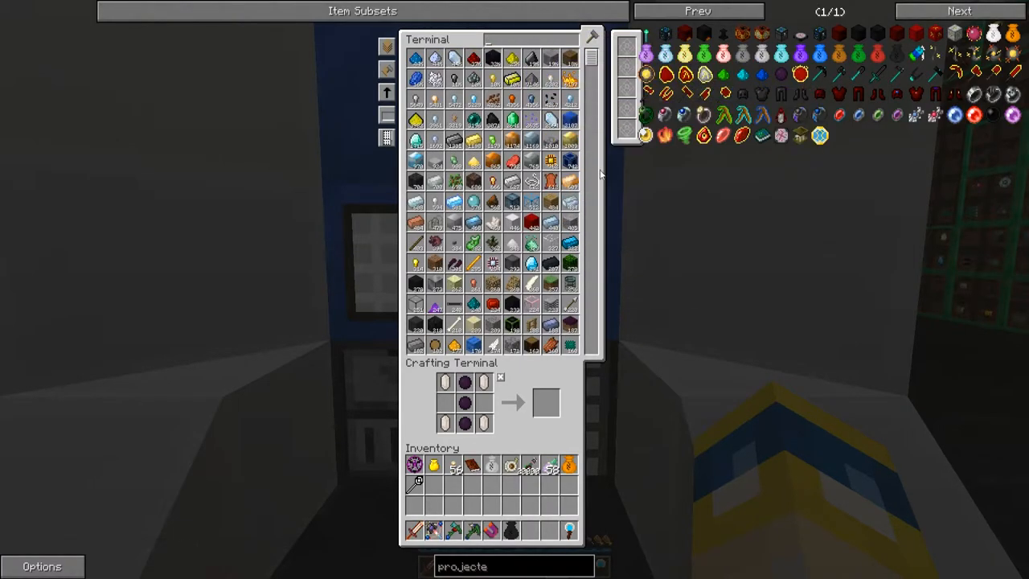
text(machin)
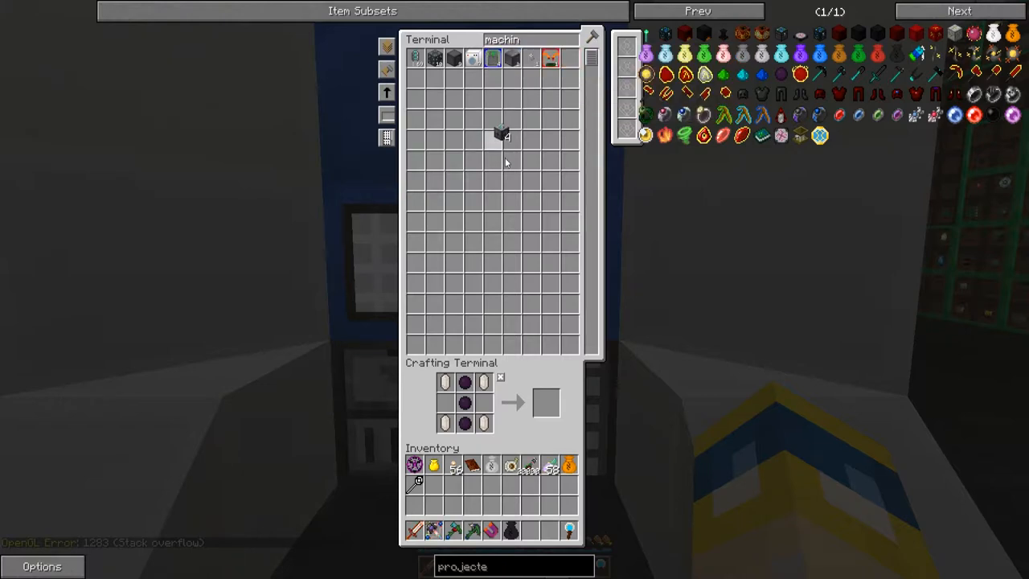
key(Escape)
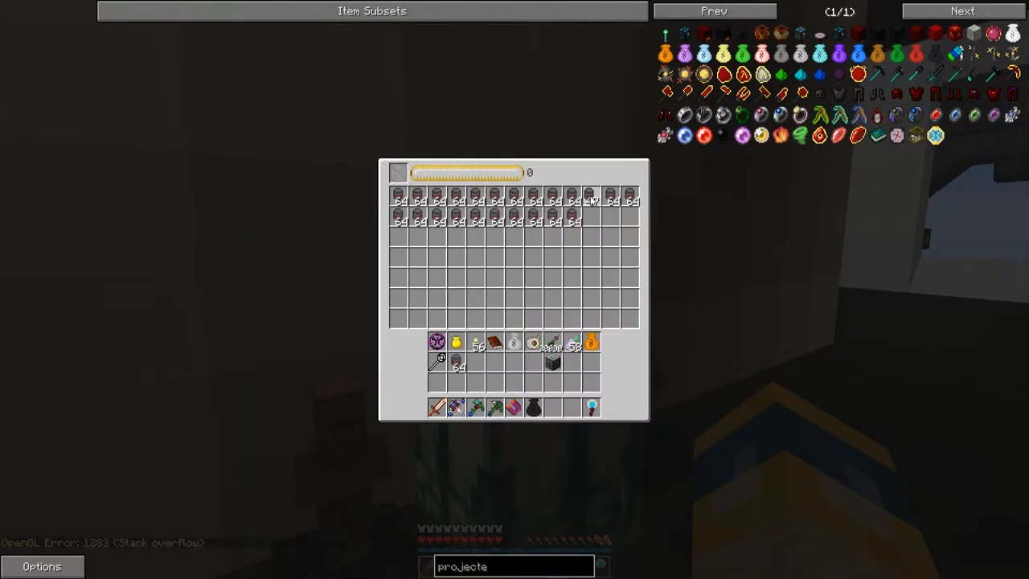
Step: Move the Capacitor stacks from the Energy Condenser into the inventory
key(Escape)
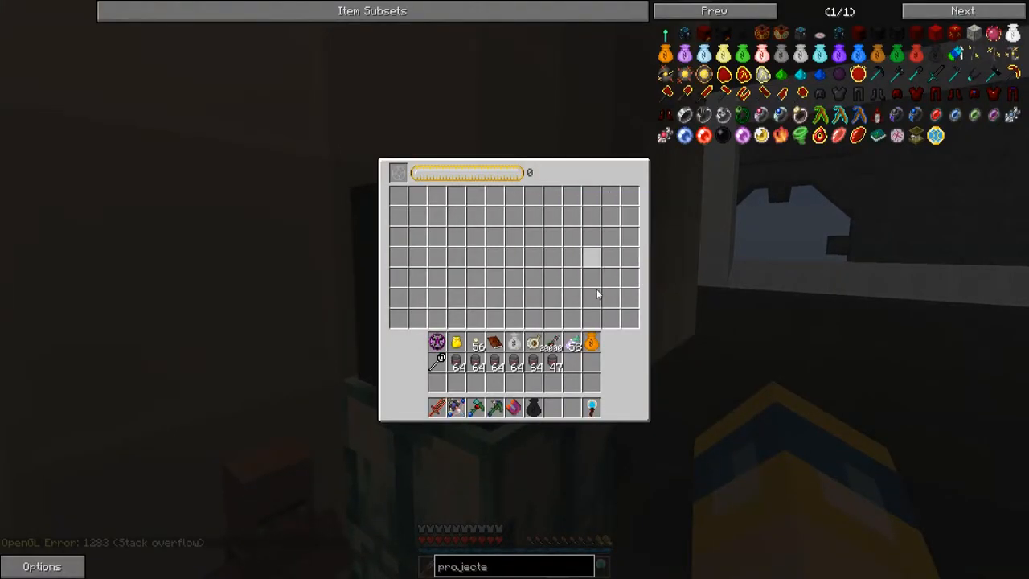
key(Escape)
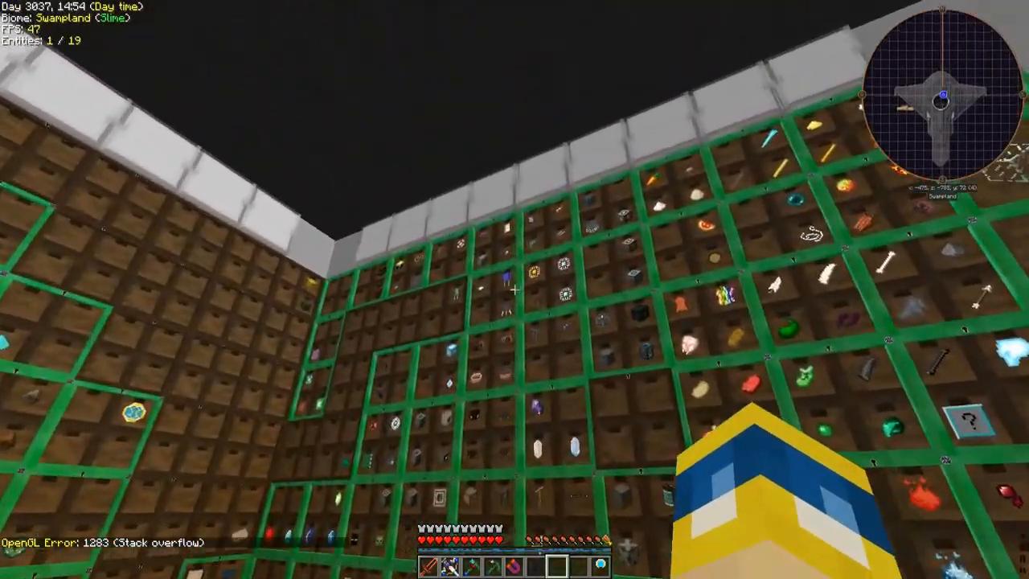
mouse_move(515, 289)
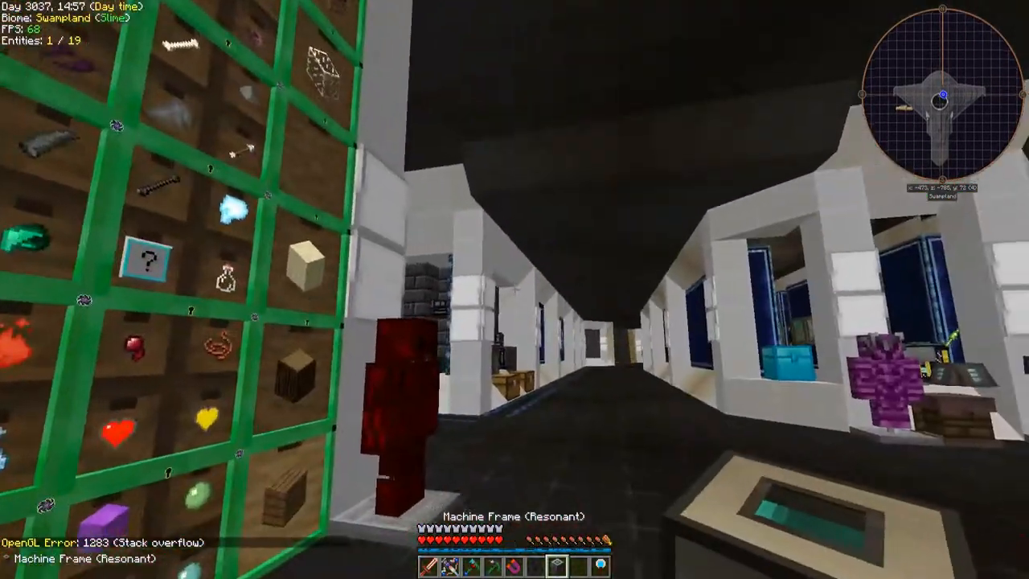
mouse_move(514, 290)
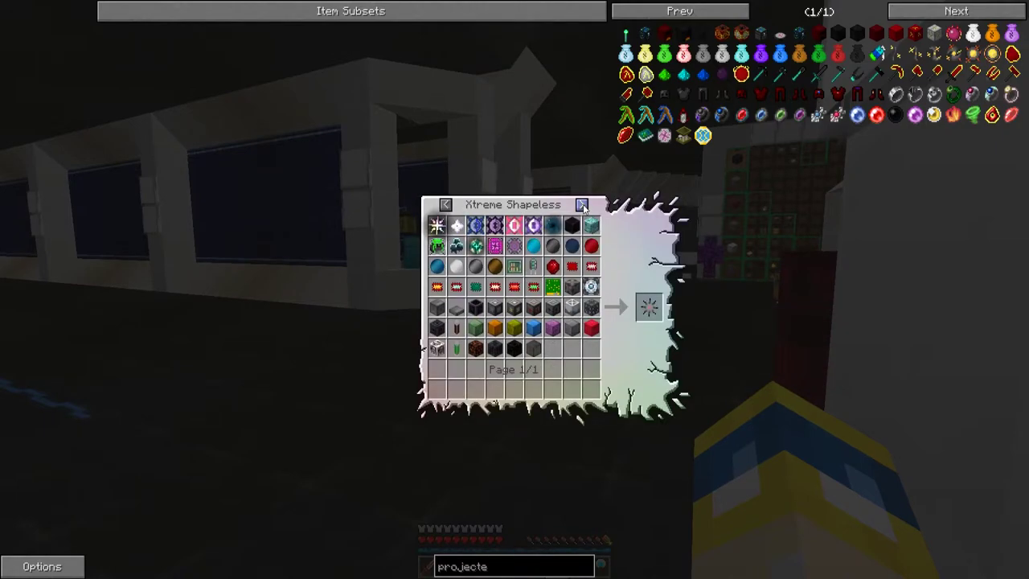
Step: View the ME Controller recipe and page through its Assembly Table and Xtreme Crafting uses
click(583, 204)
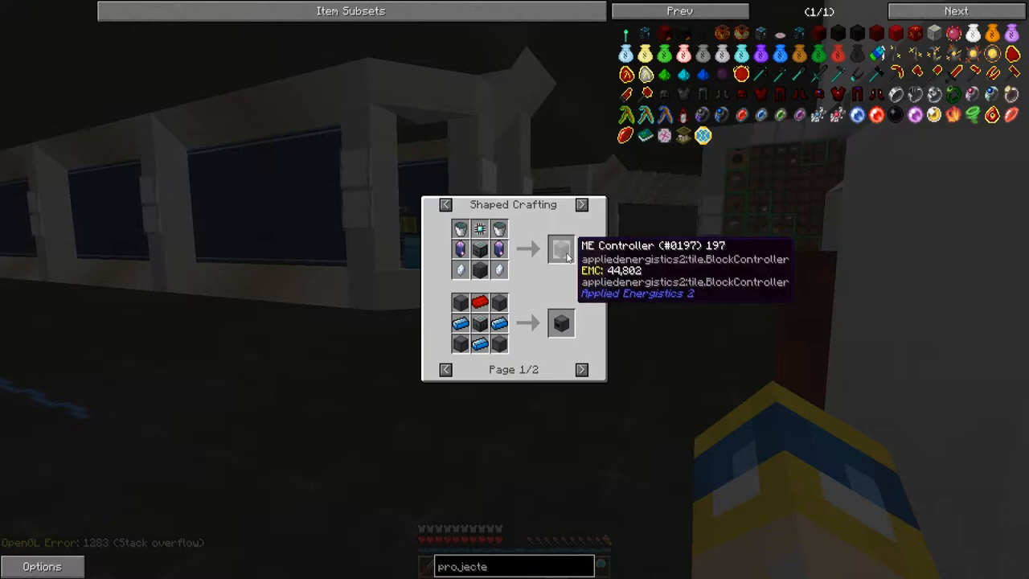
key(Escape)
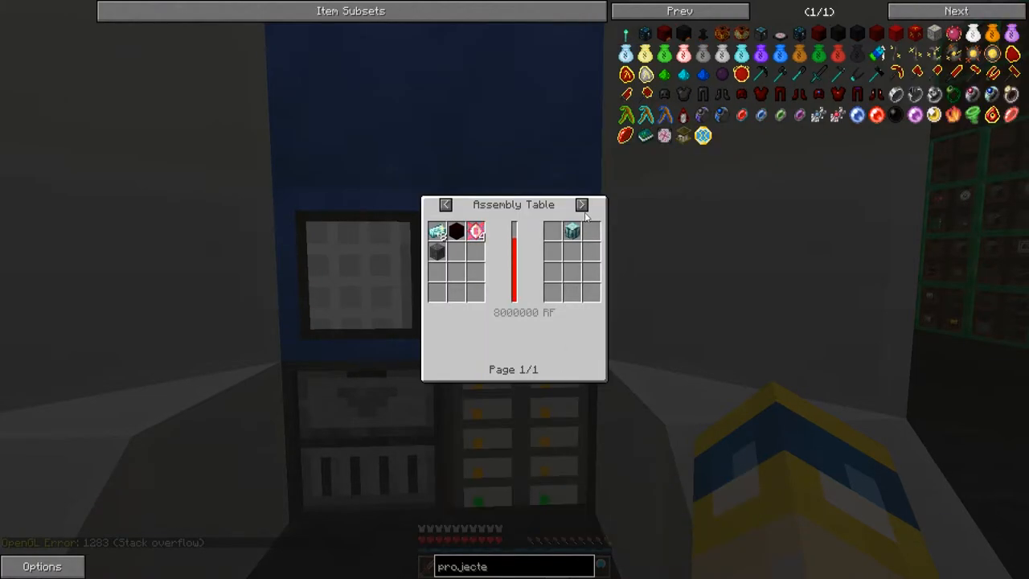
click(581, 204)
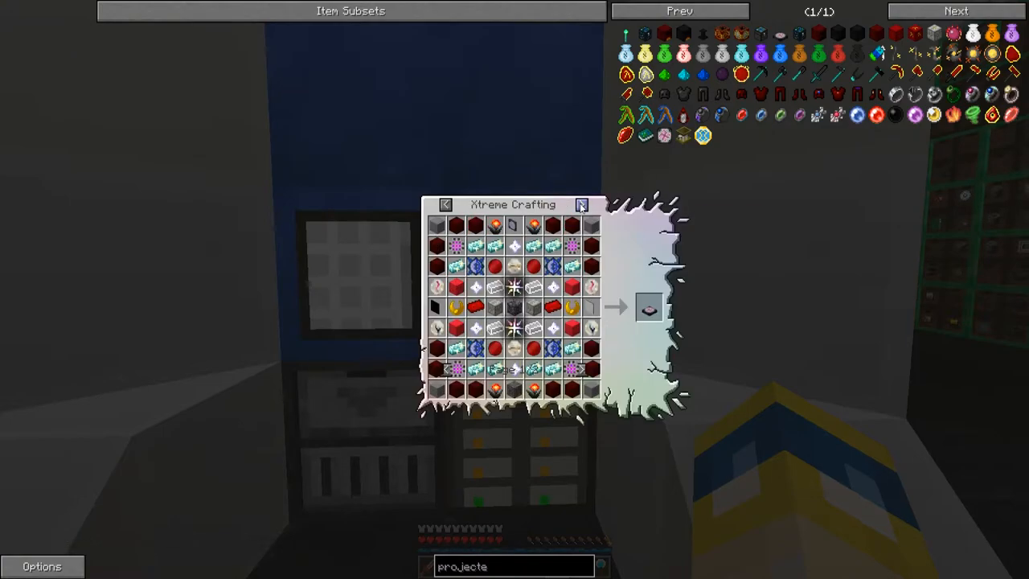
click(581, 205)
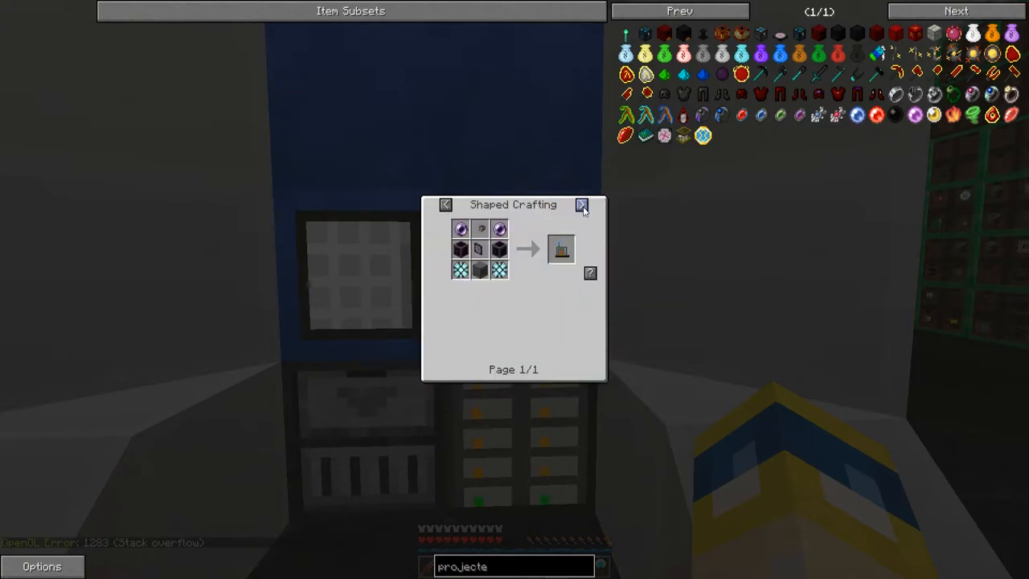
click(583, 205)
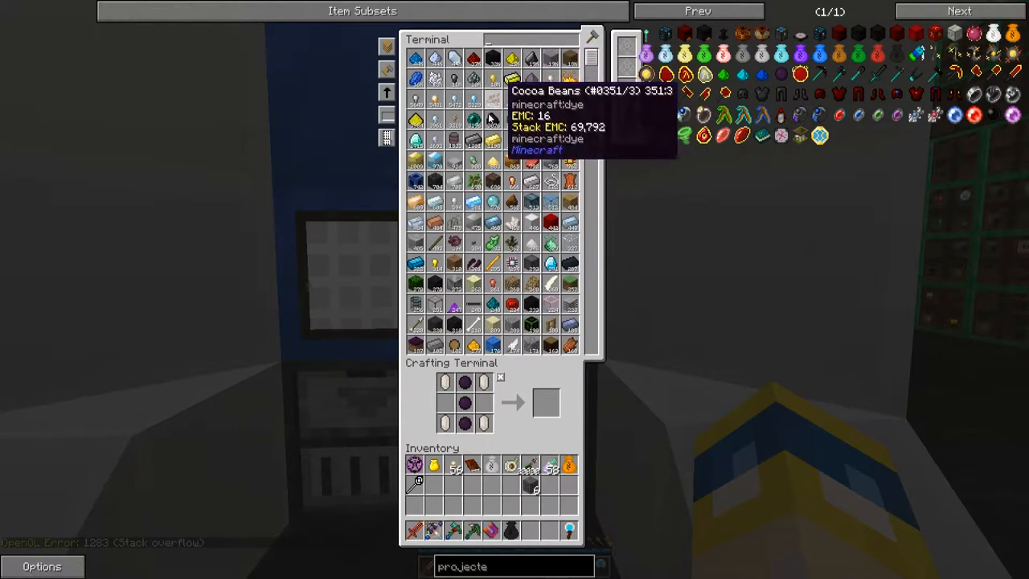
key(Escape)
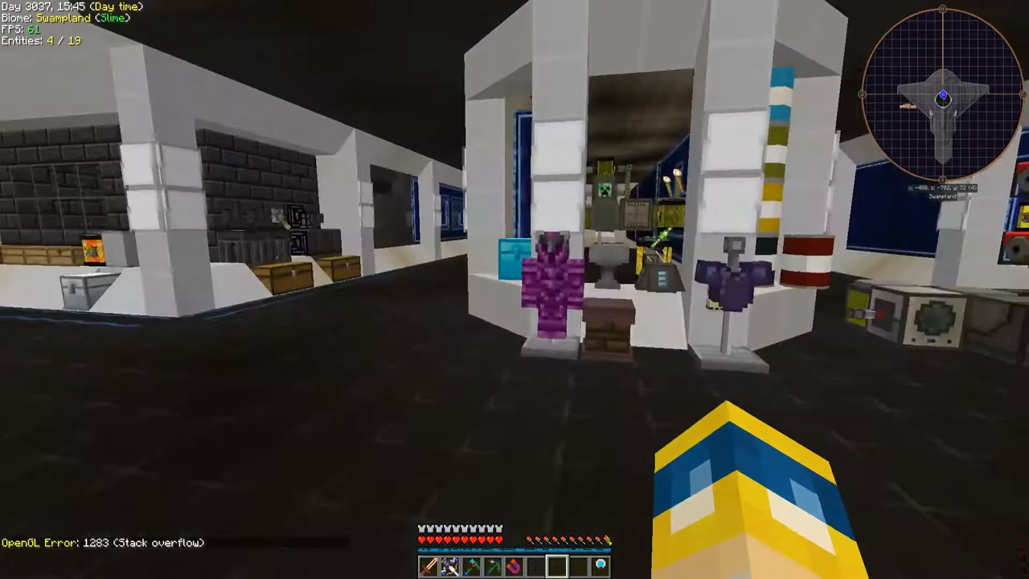
mouse_move(515, 289)
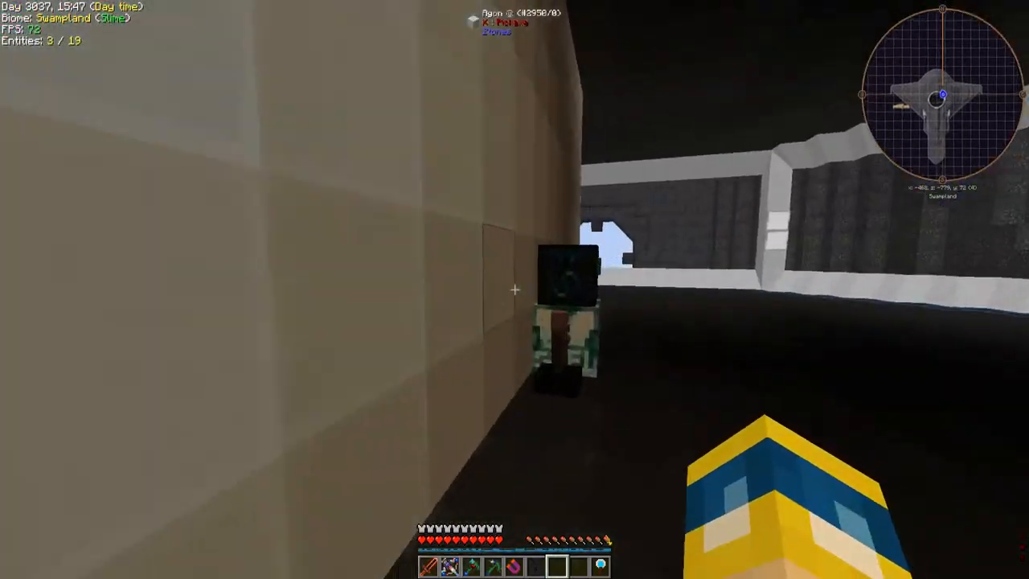
key(e)
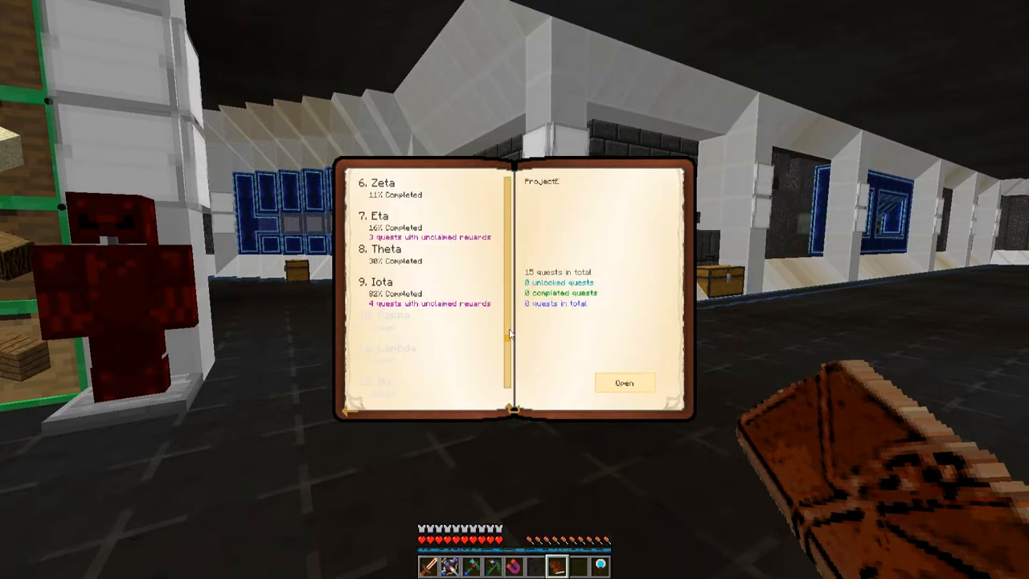
Step: Put away the quest book and view the ME Terminal's shapeless recipe in NEI
click(624, 382)
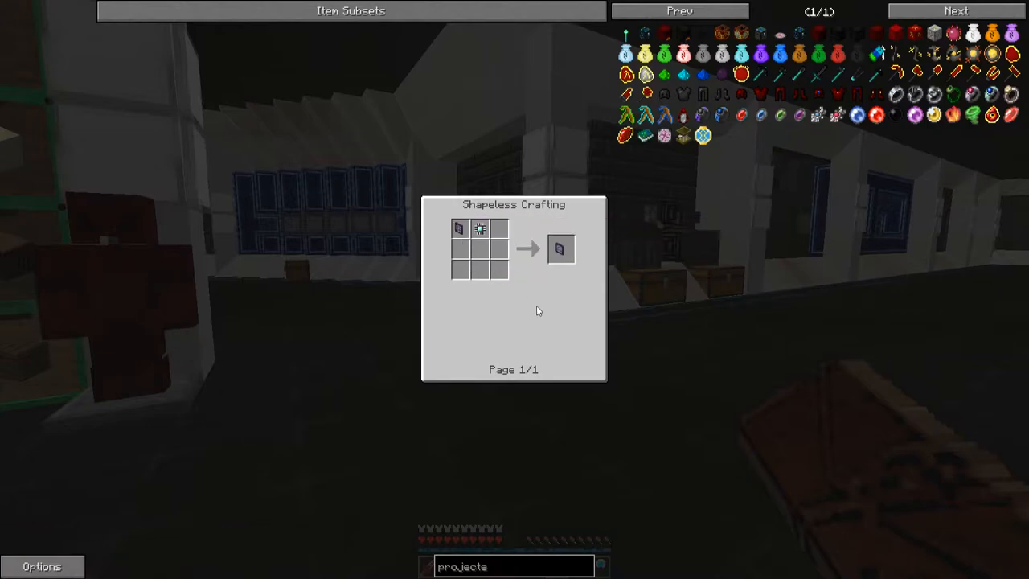
mouse_move(459, 227)
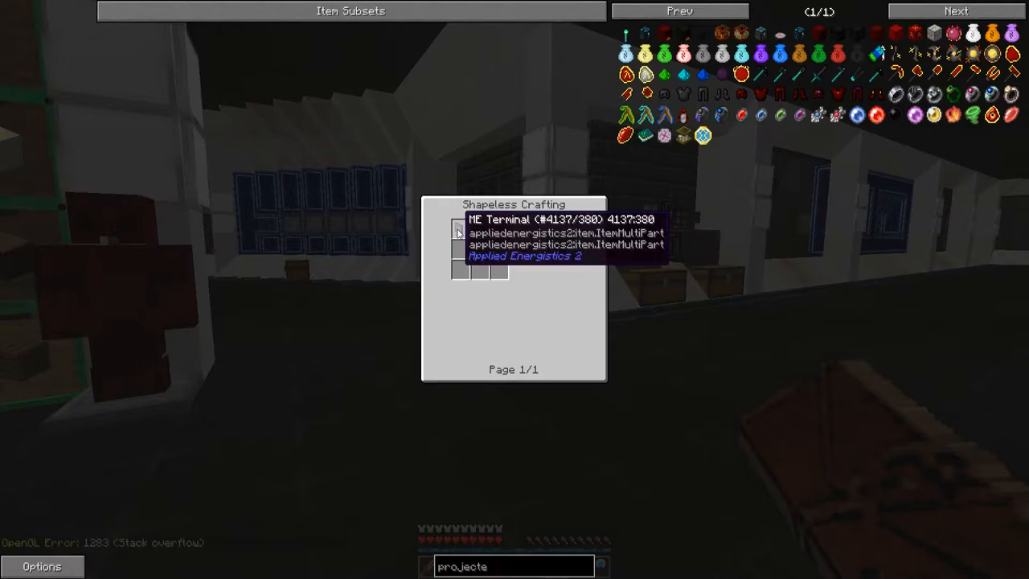
mouse_move(499, 229)
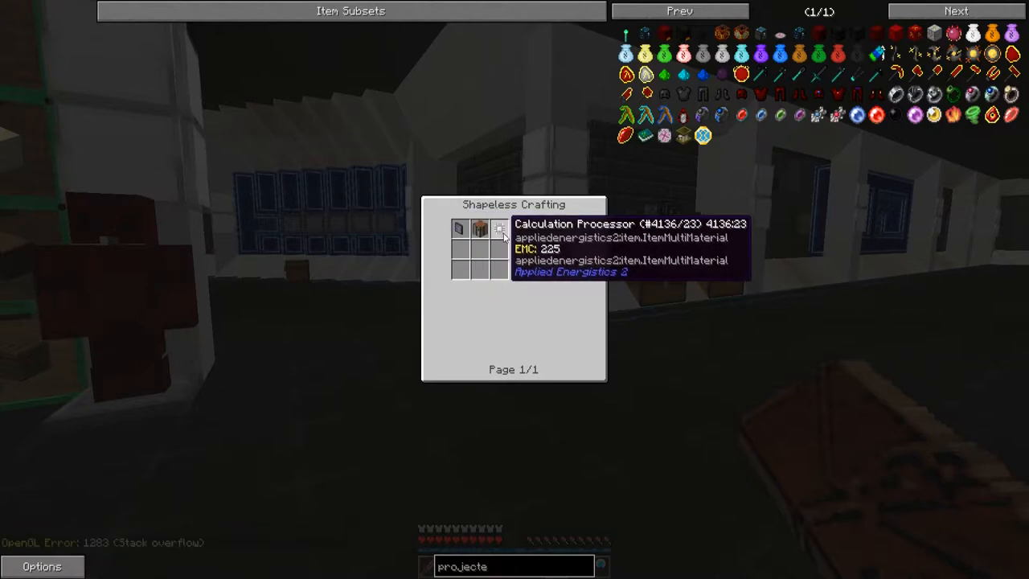
mouse_move(460, 230)
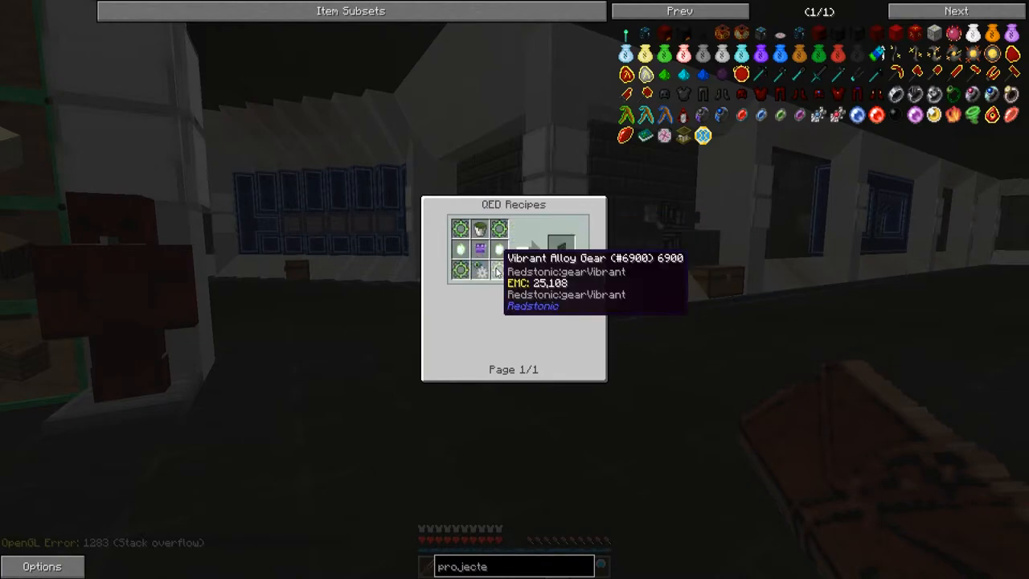
mouse_move(563, 250)
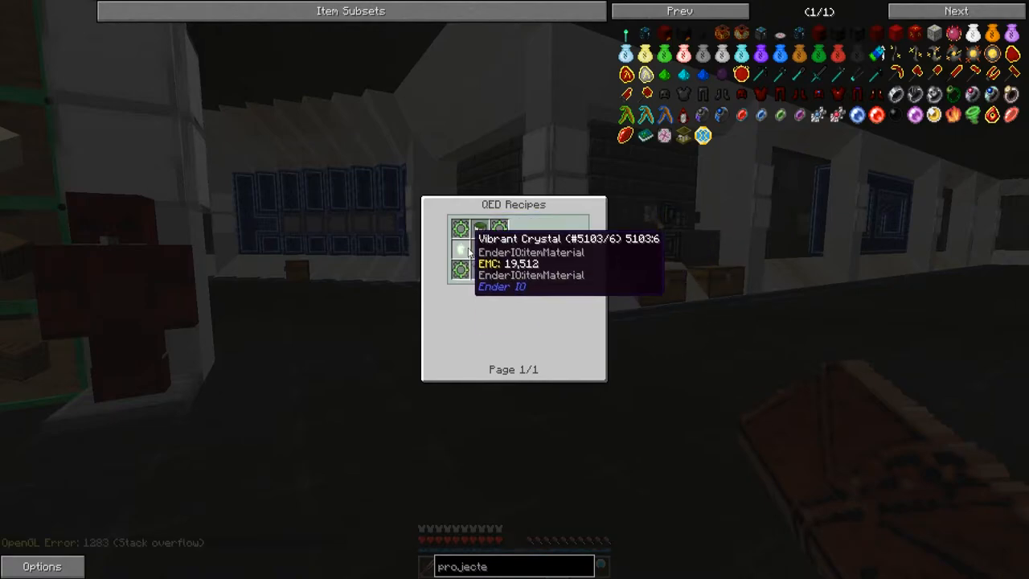
mouse_move(479, 250)
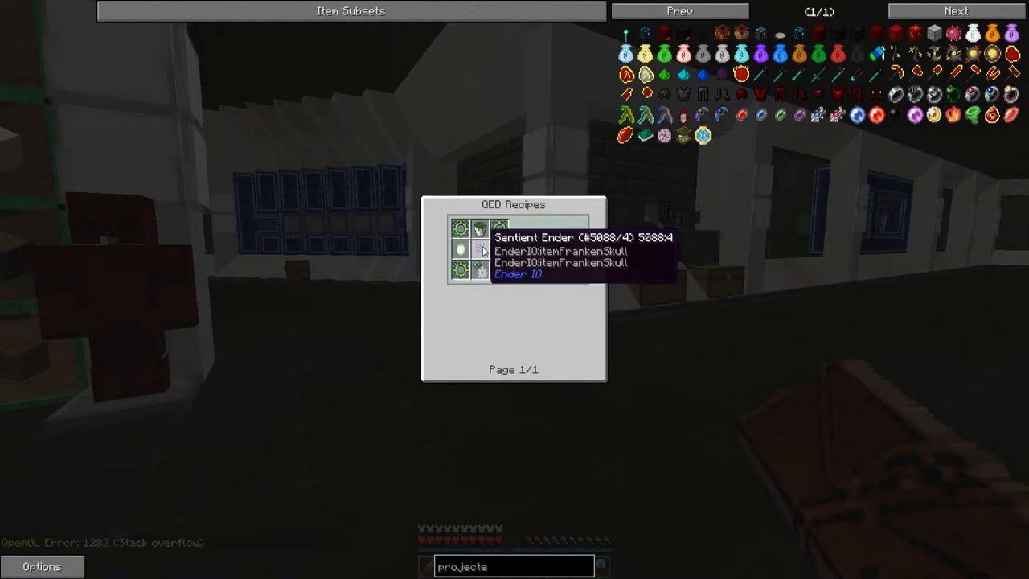
mouse_move(480, 270)
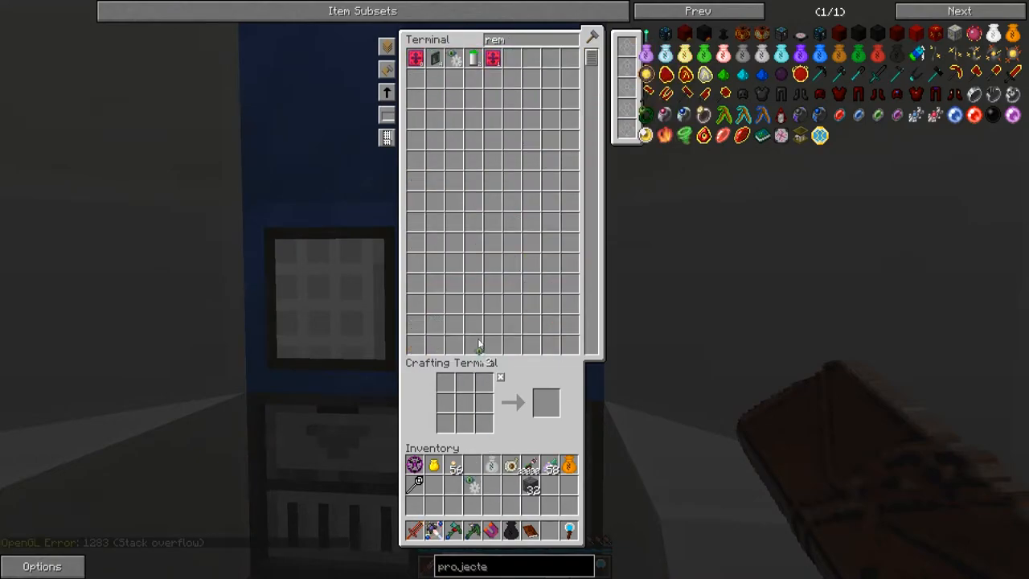
Step: Switch the Energy Condenser's target to a cheaper 590-EMC item and close the condenser
key(Escape)
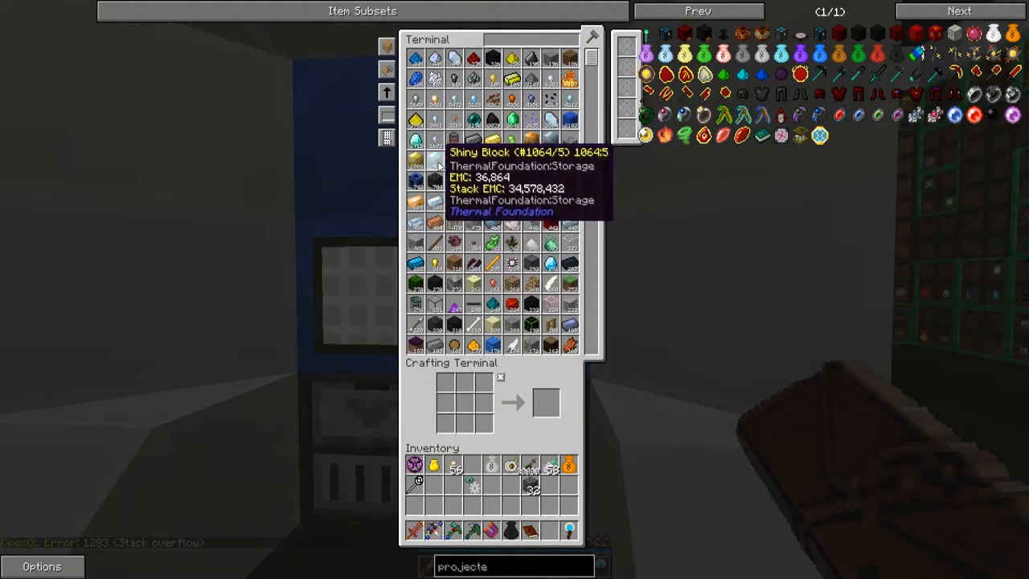
key(Escape)
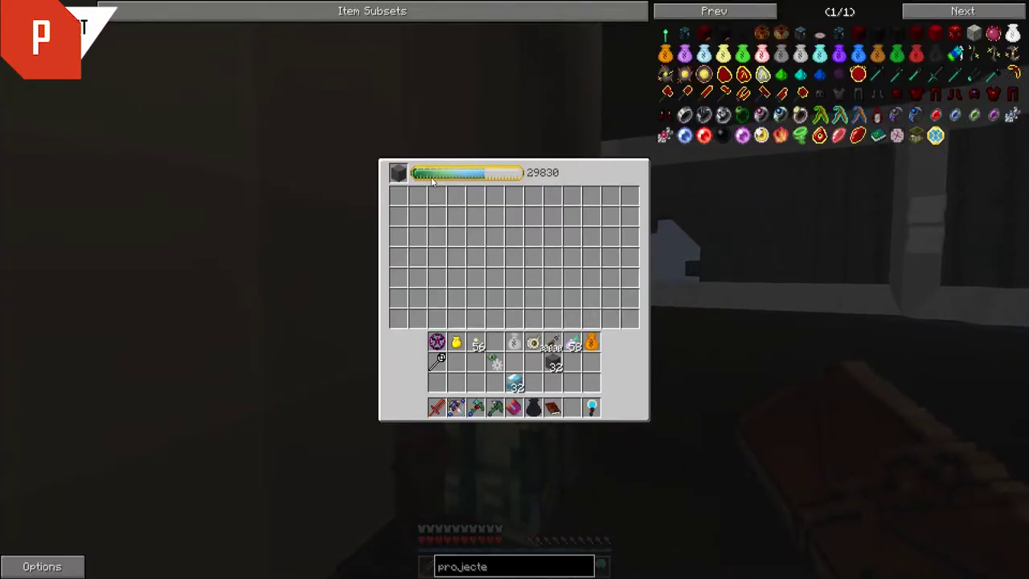
click(398, 173)
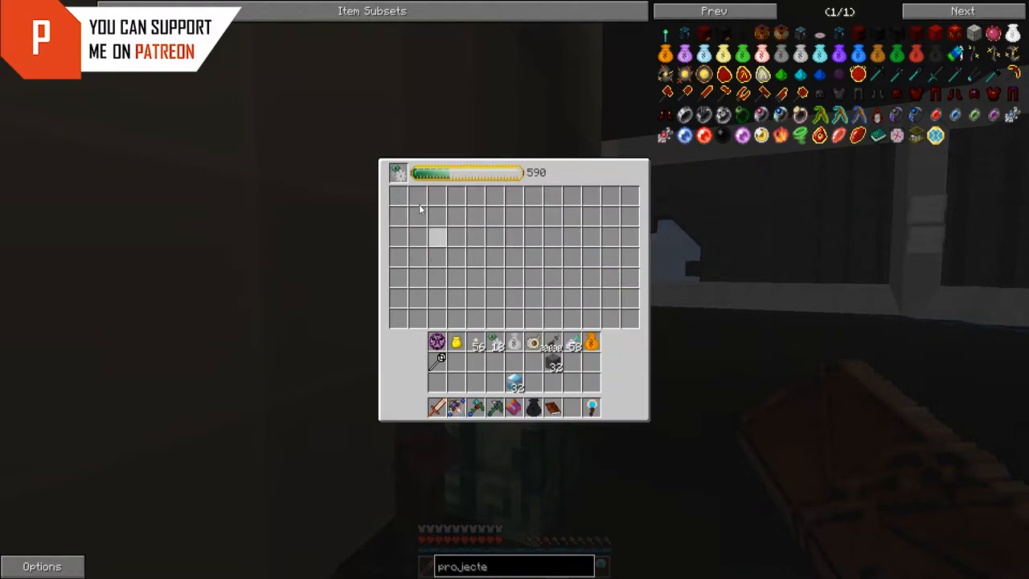
key(Escape)
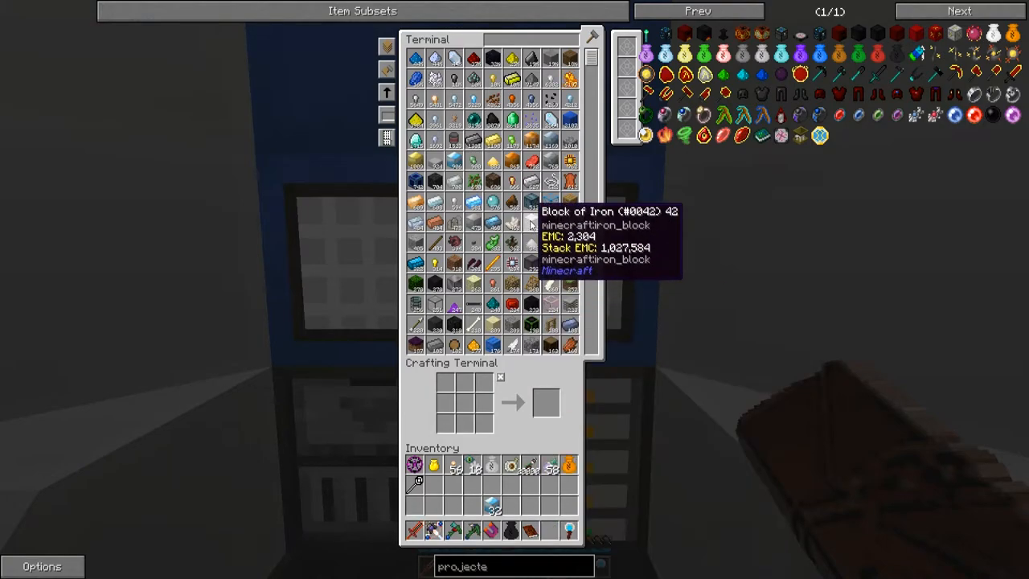
Step: Filter the ME terminal with 'de' to find and withdraw Demon Steel
scroll(down, 3)
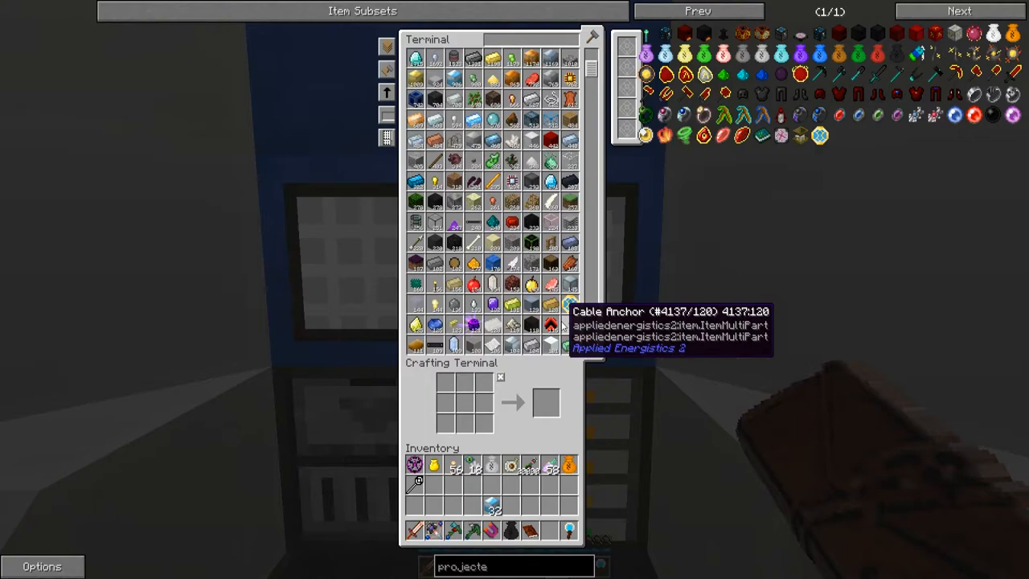
mouse_move(565, 386)
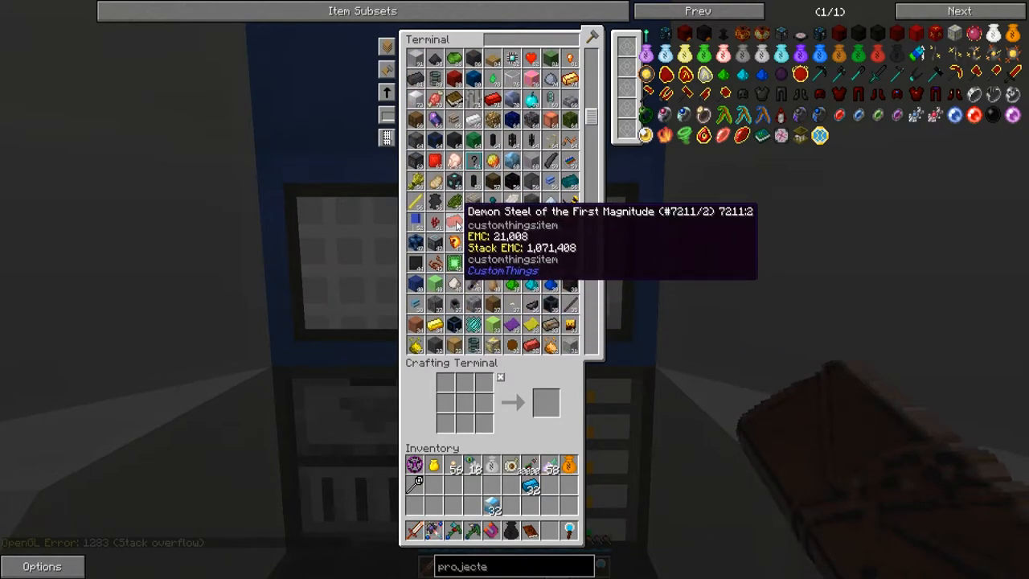
text(de)
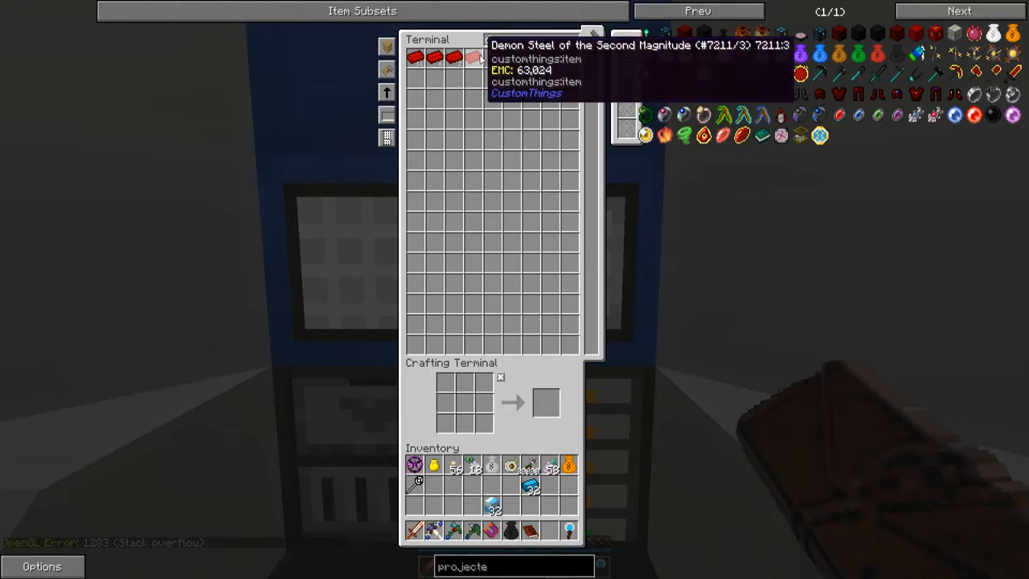
mouse_move(432, 57)
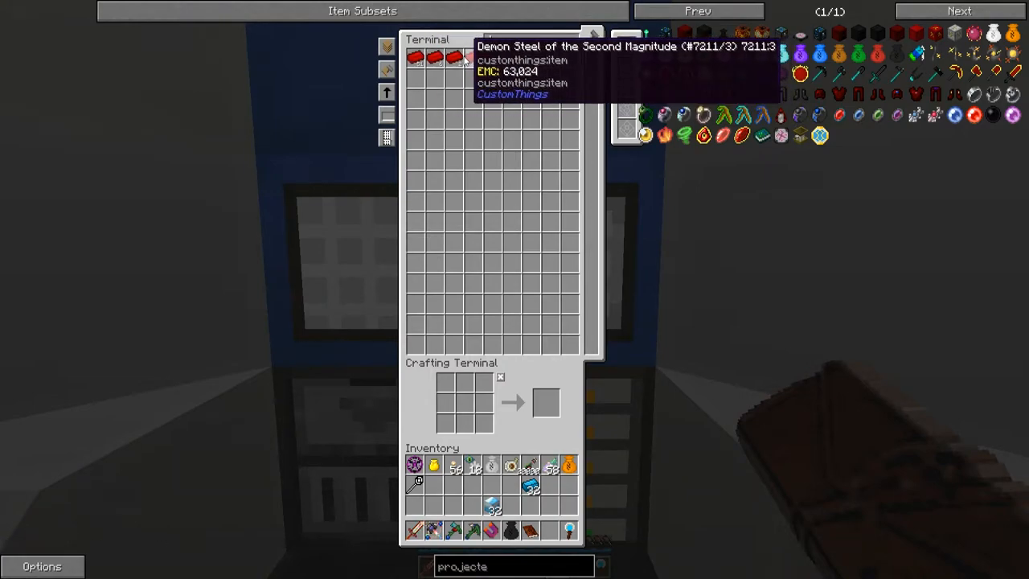
mouse_move(455, 58)
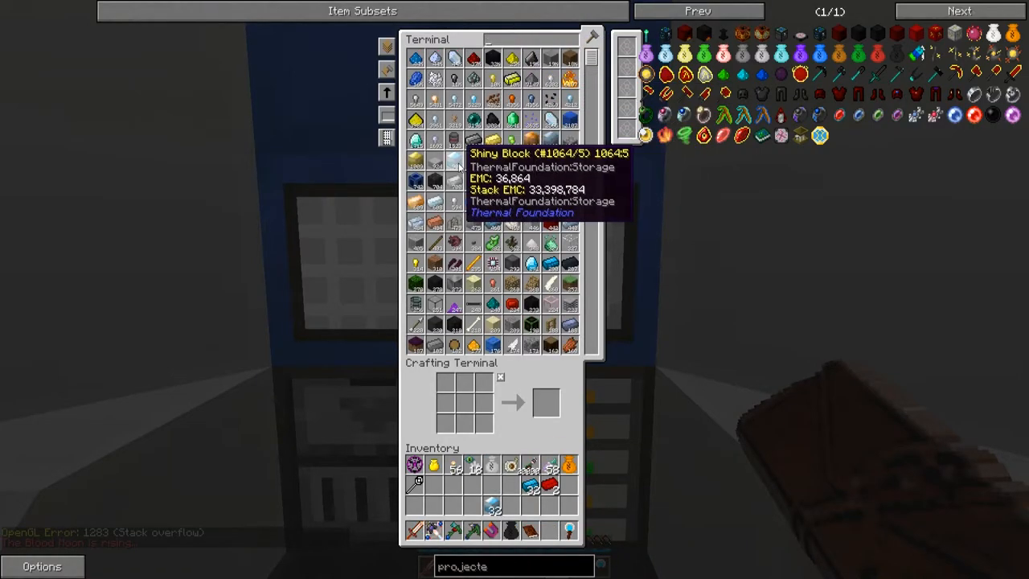
mouse_move(551, 488)
text(ludi)
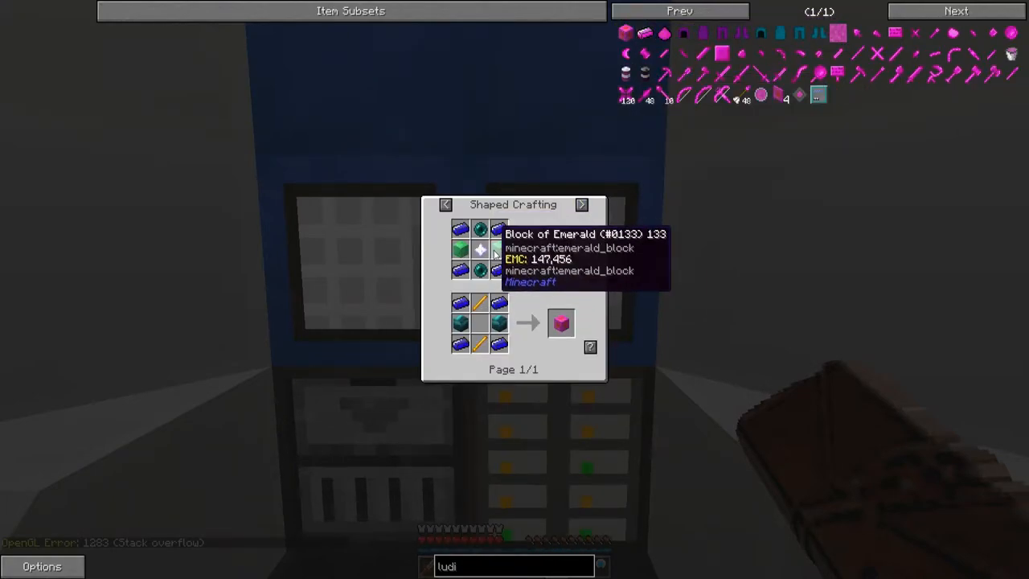
mouse_move(497, 271)
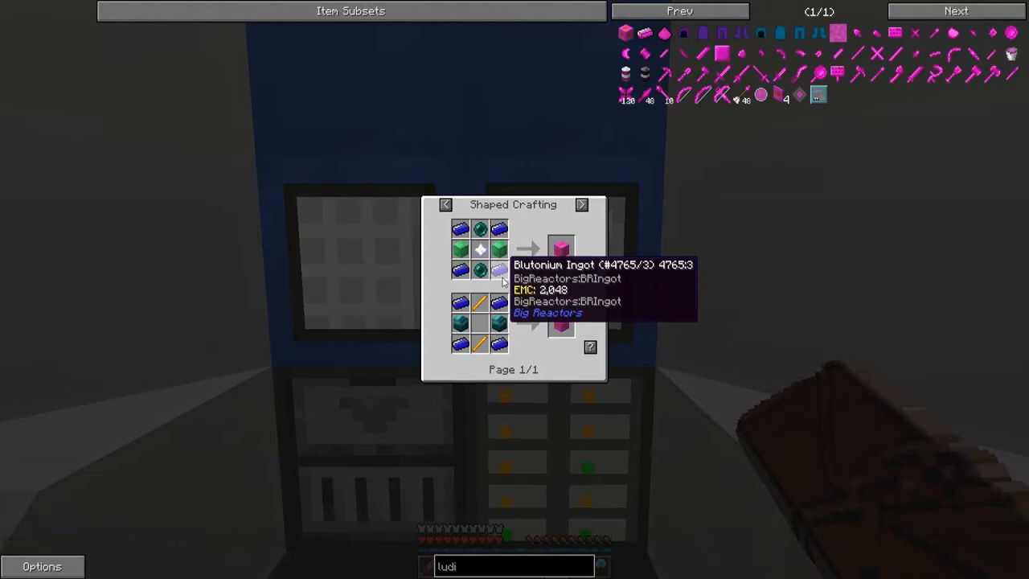
mouse_move(559, 323)
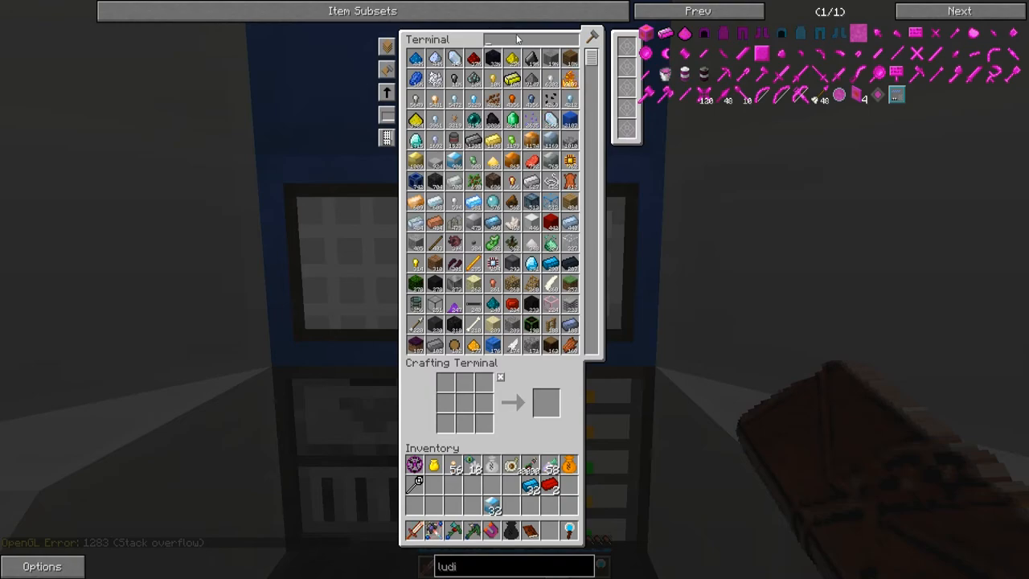
Step: Set a Blutonium Ingot as the condenser target and let nearly three stacks build up
text(blu)
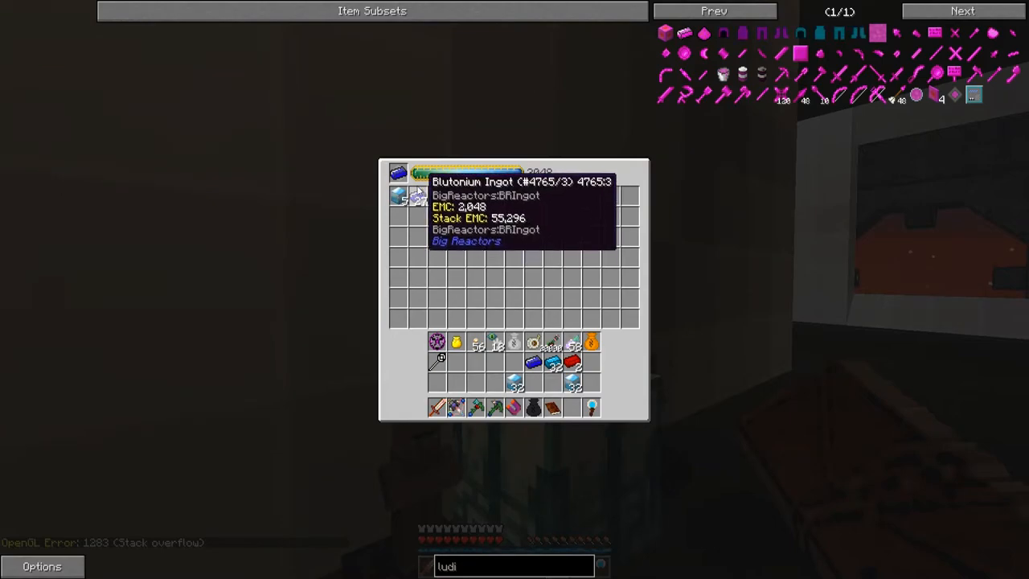
mouse_move(433, 215)
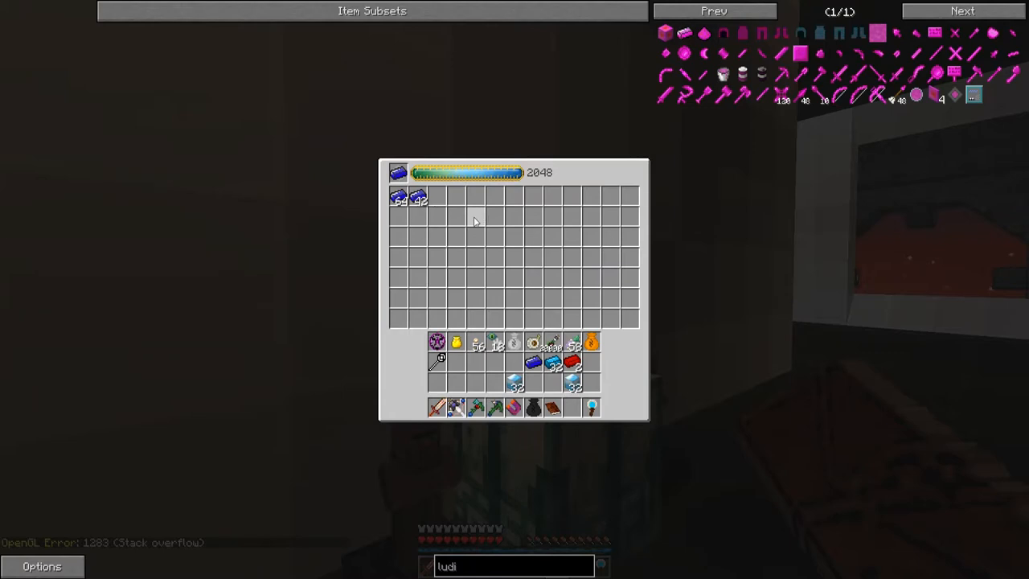
mouse_move(555, 342)
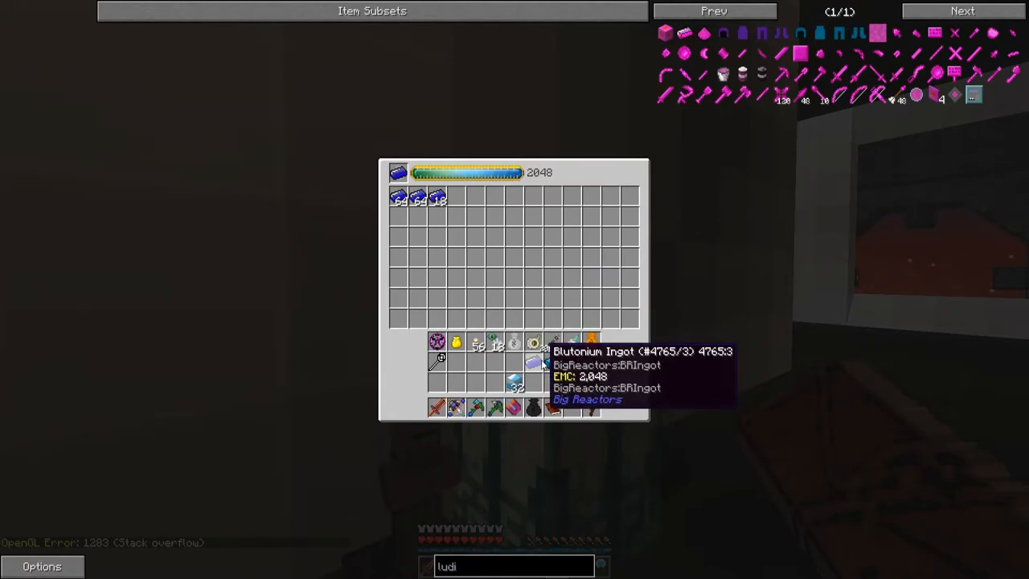
key(Escape)
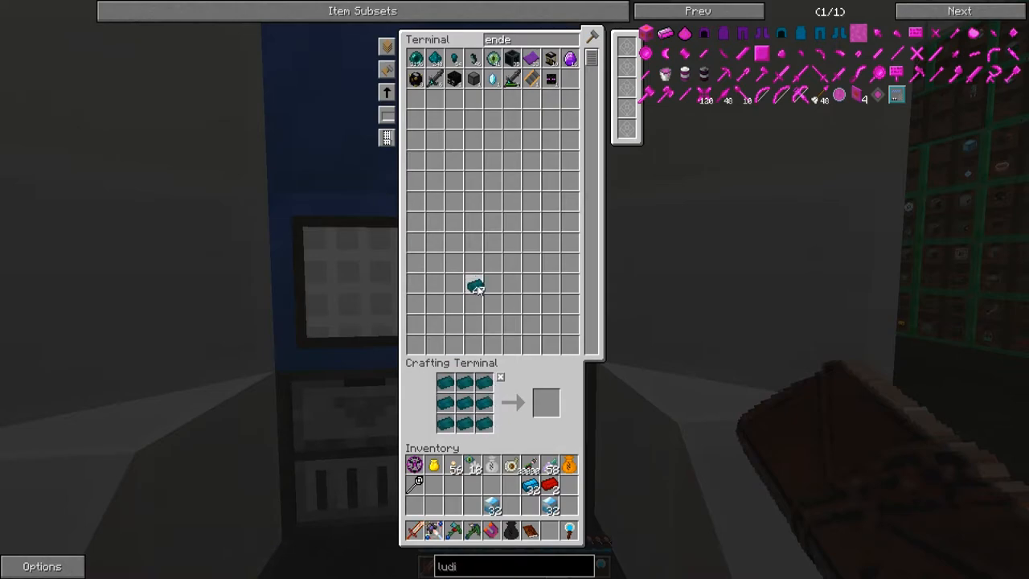
mouse_move(500, 378)
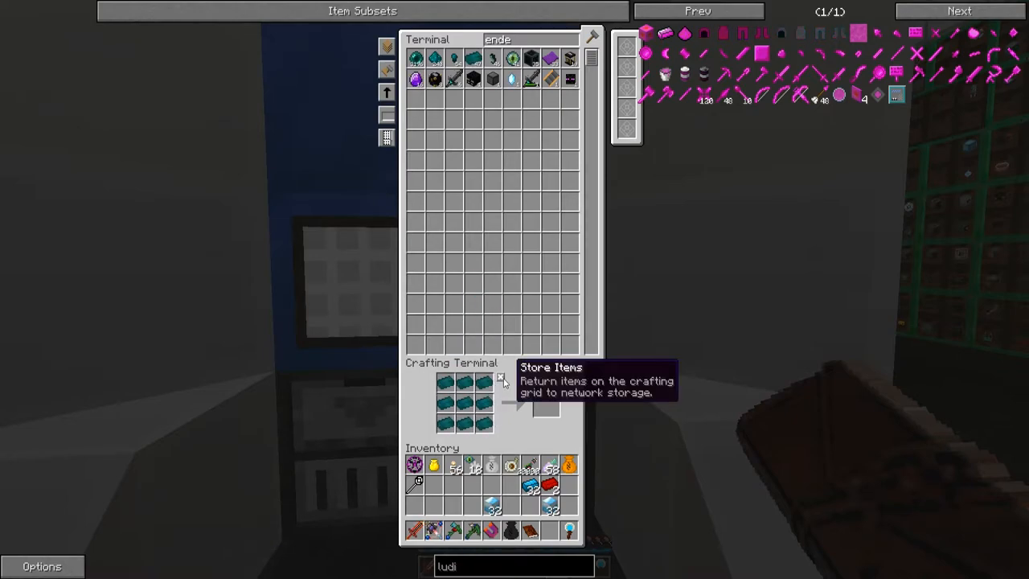
Step: Put teal ingots into the smeltery and collect the Blutonium Ingot stacks from the condenser
key(Escape)
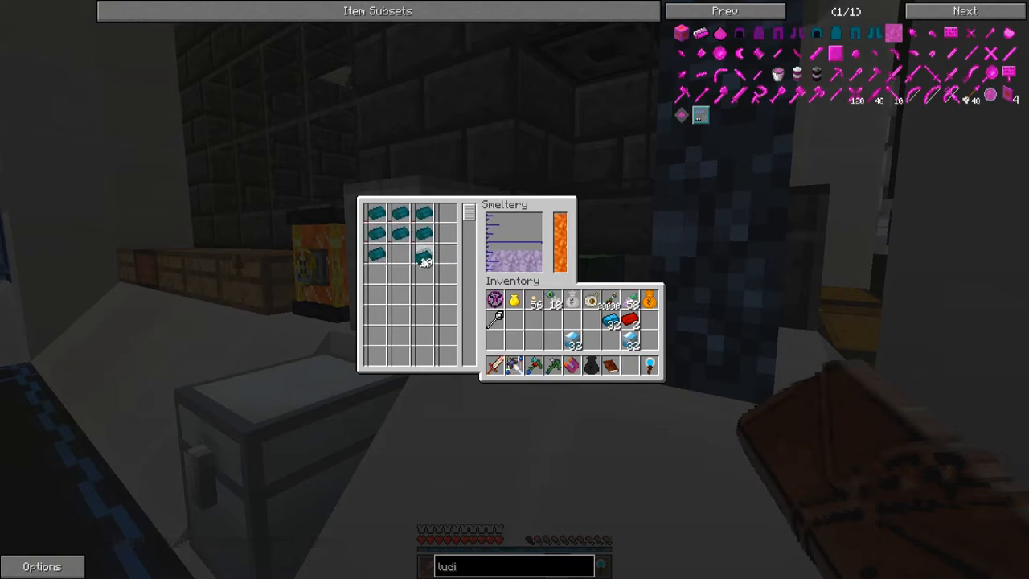
key(escape)
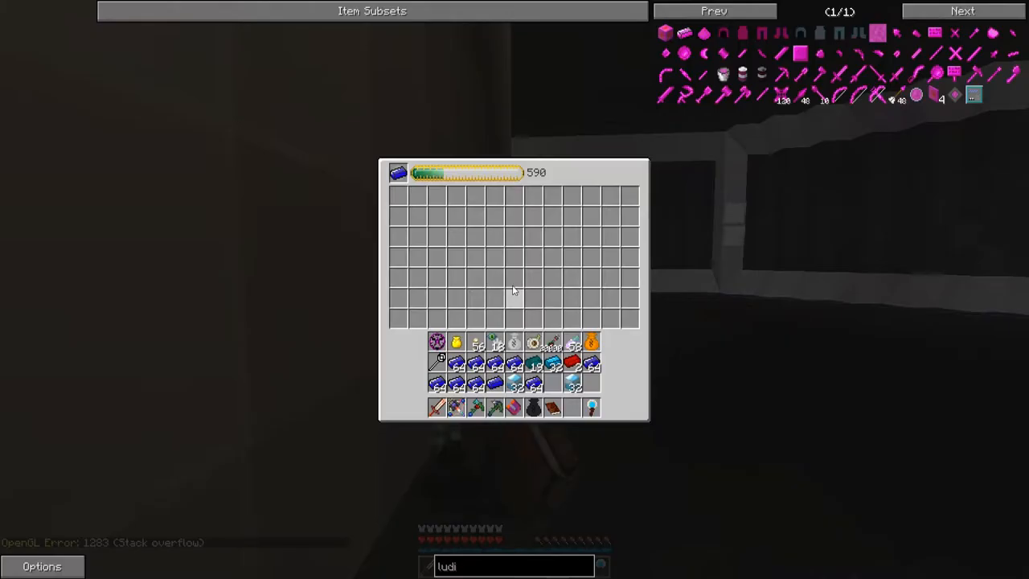
key(Escape)
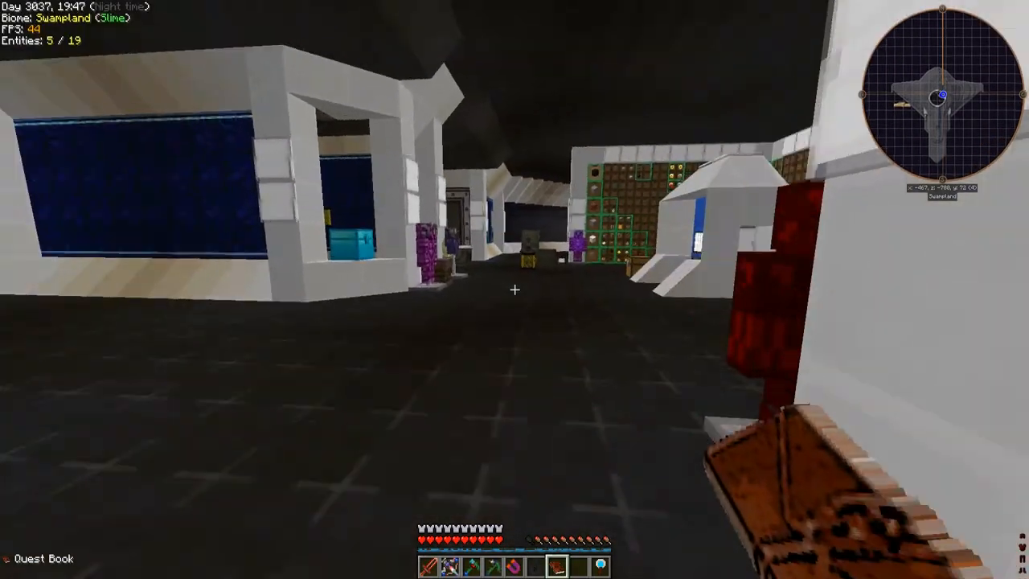
key(e)
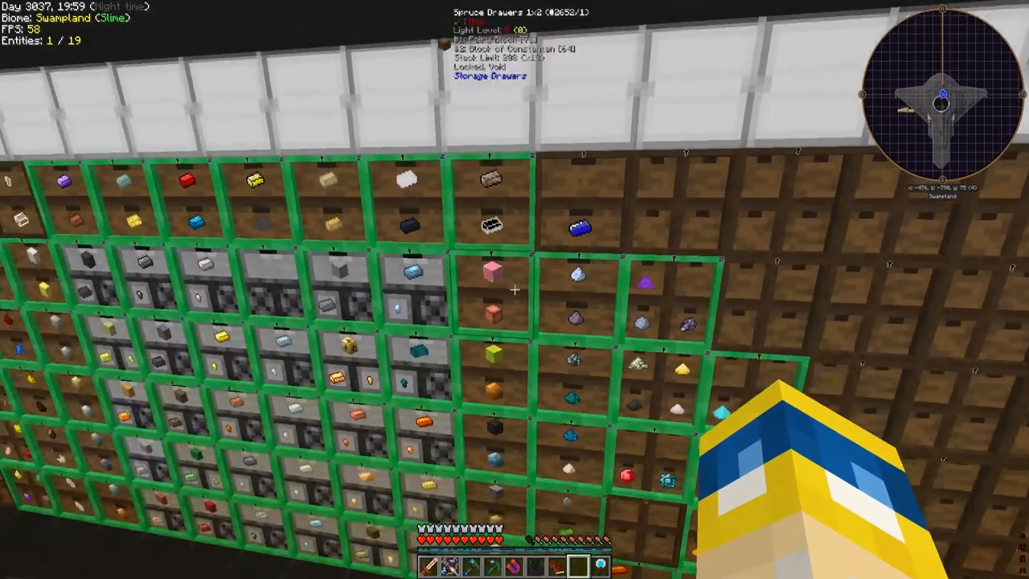
key(e)
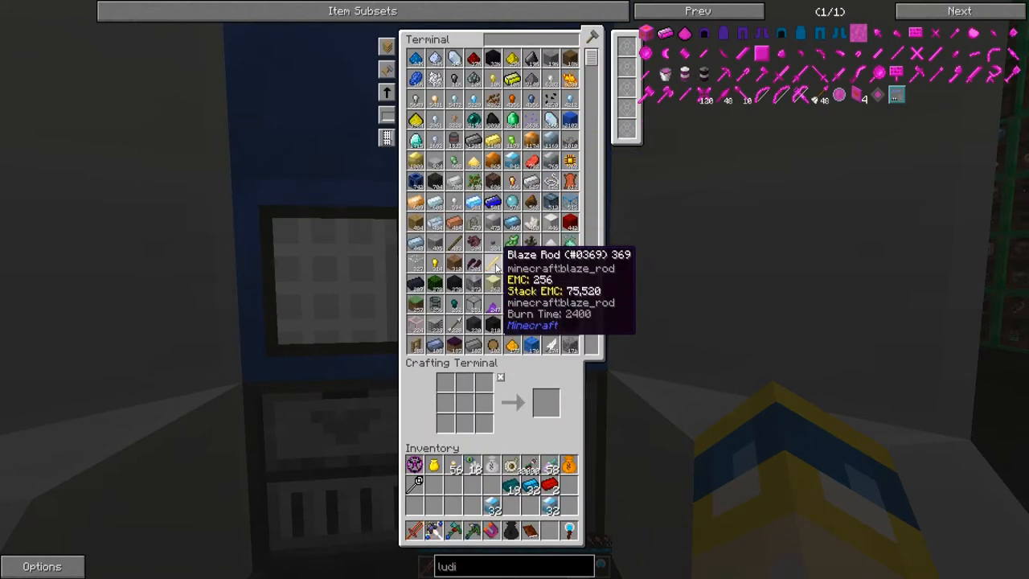
Step: Set the condenser target to a Blaze Rod and let over six stacks accumulate
key(Escape)
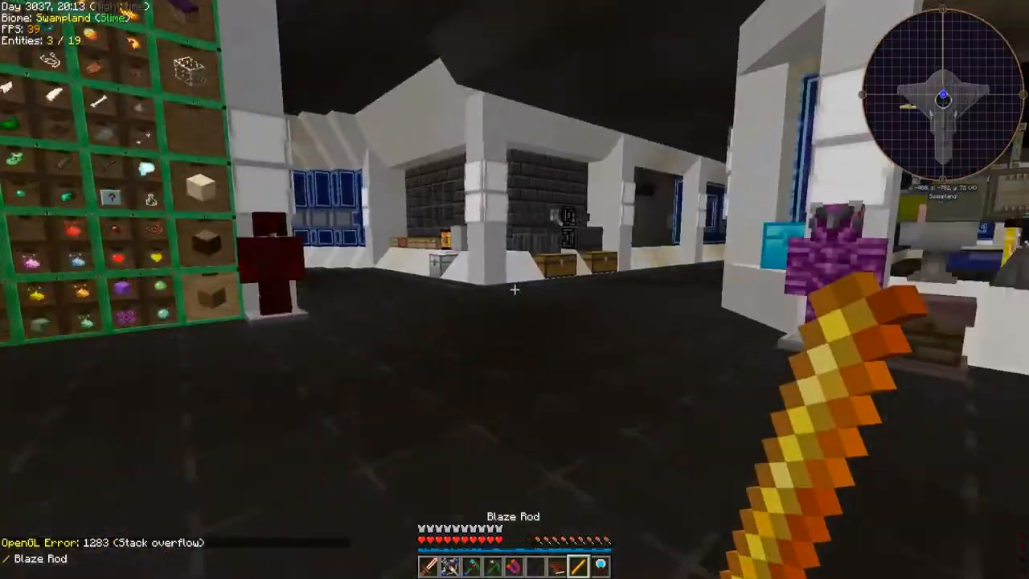
mouse_move(514, 290)
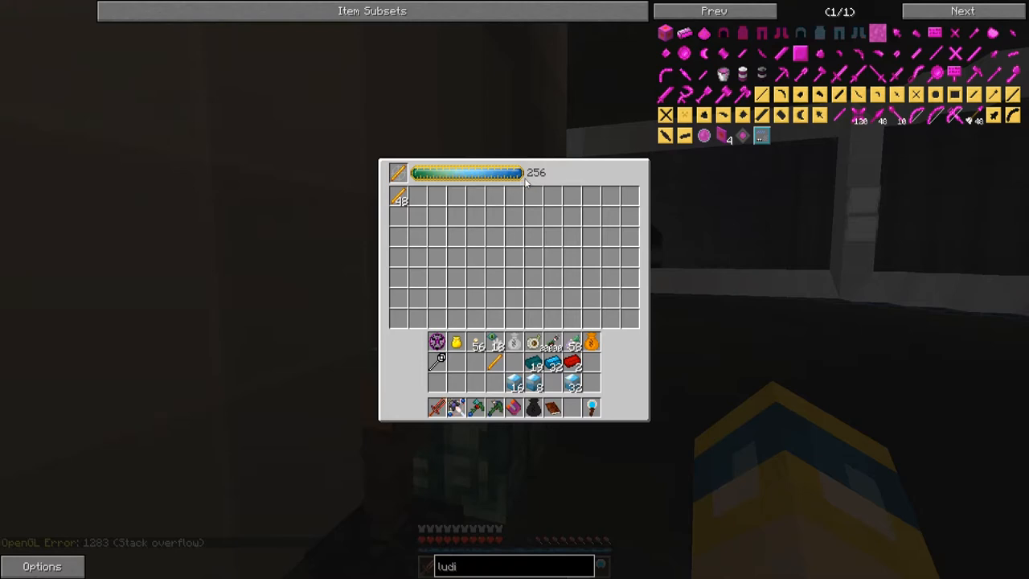
key(Escape)
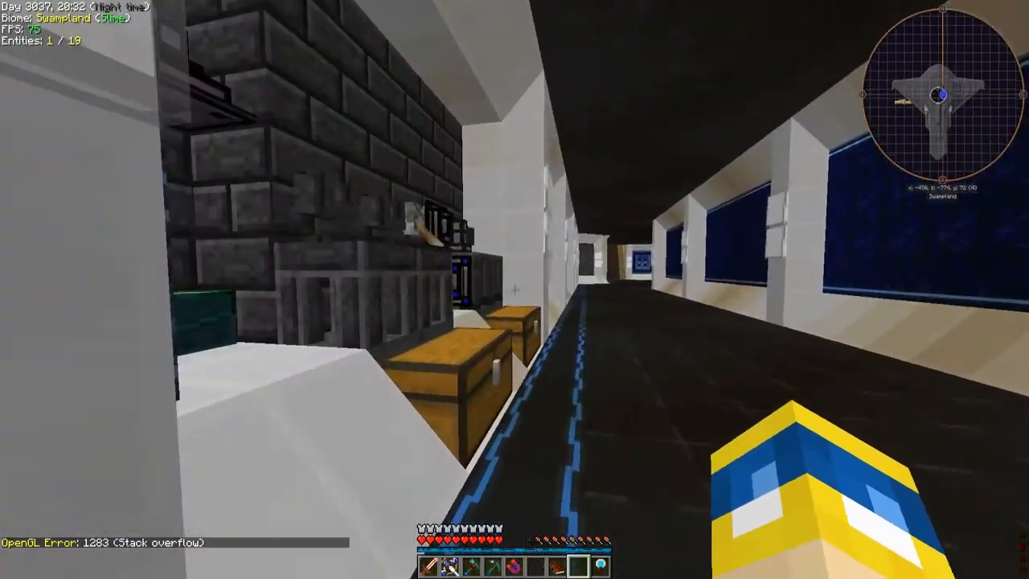
mouse_move(514, 289)
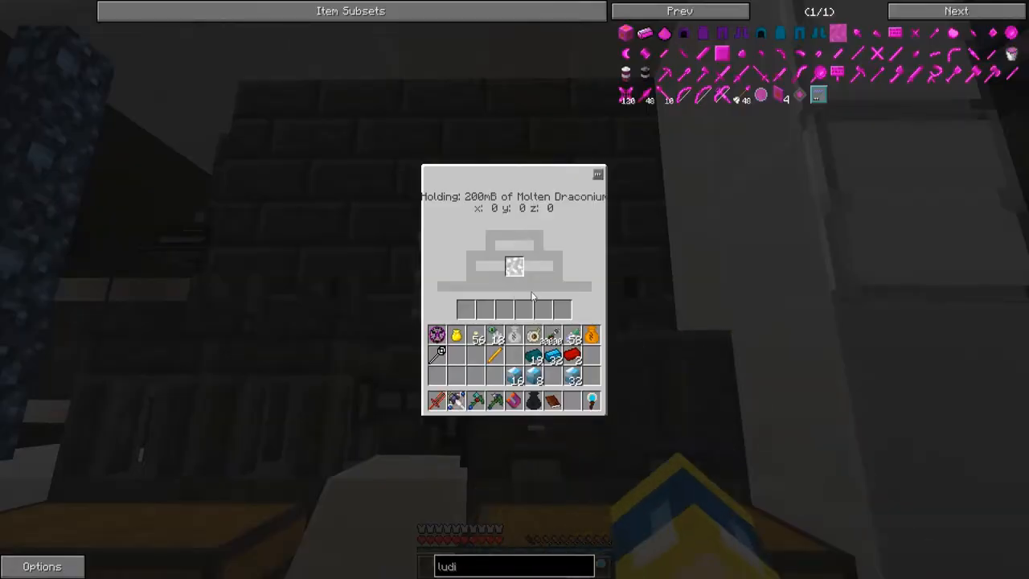
key(Escape)
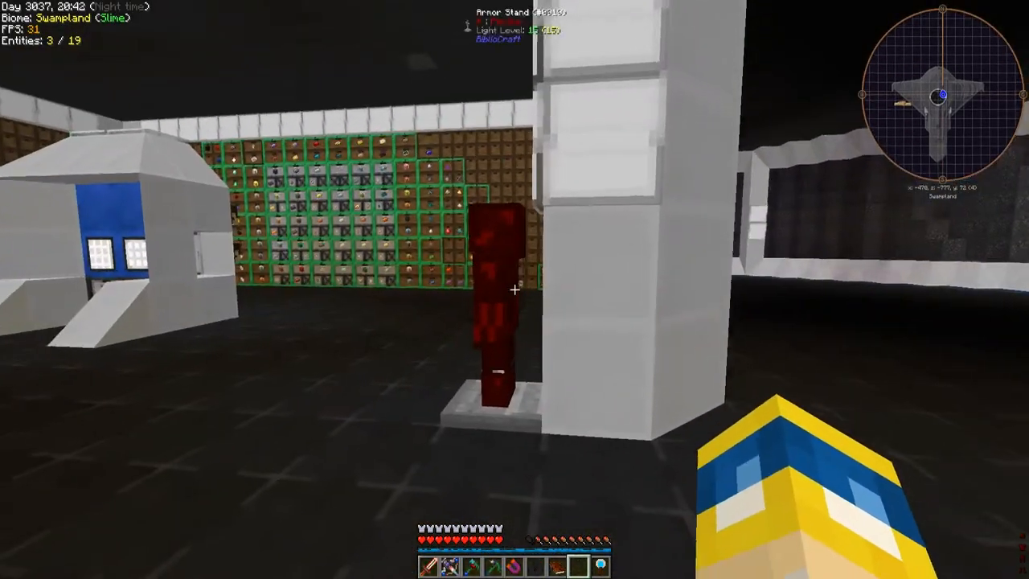
key(e)
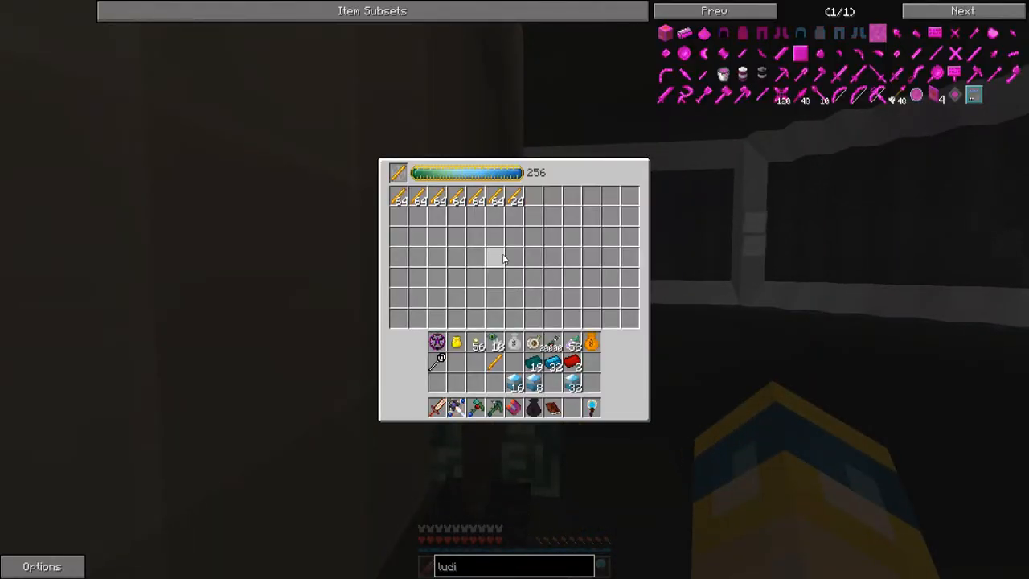
key(Escape)
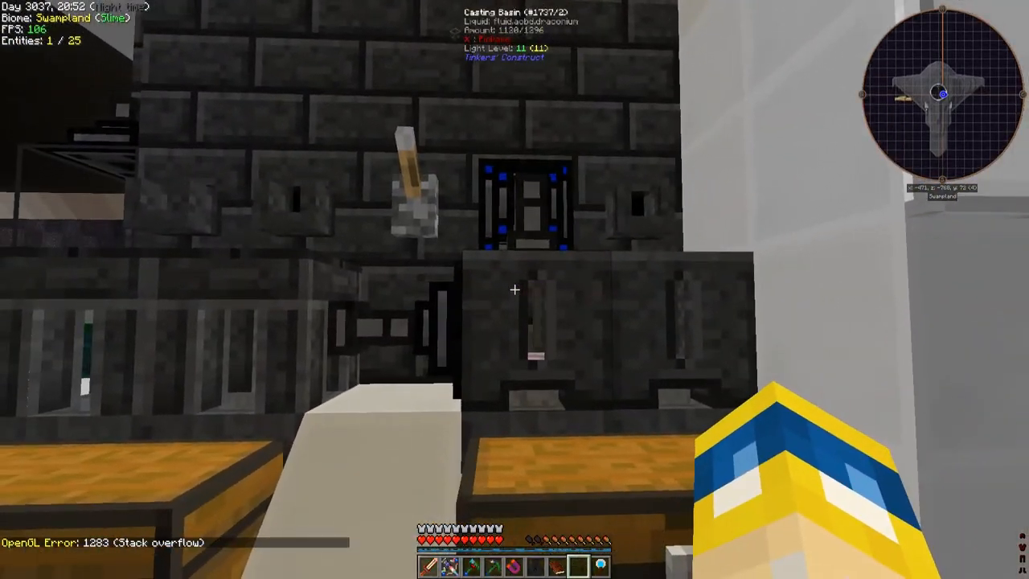
key(e)
text(energ)
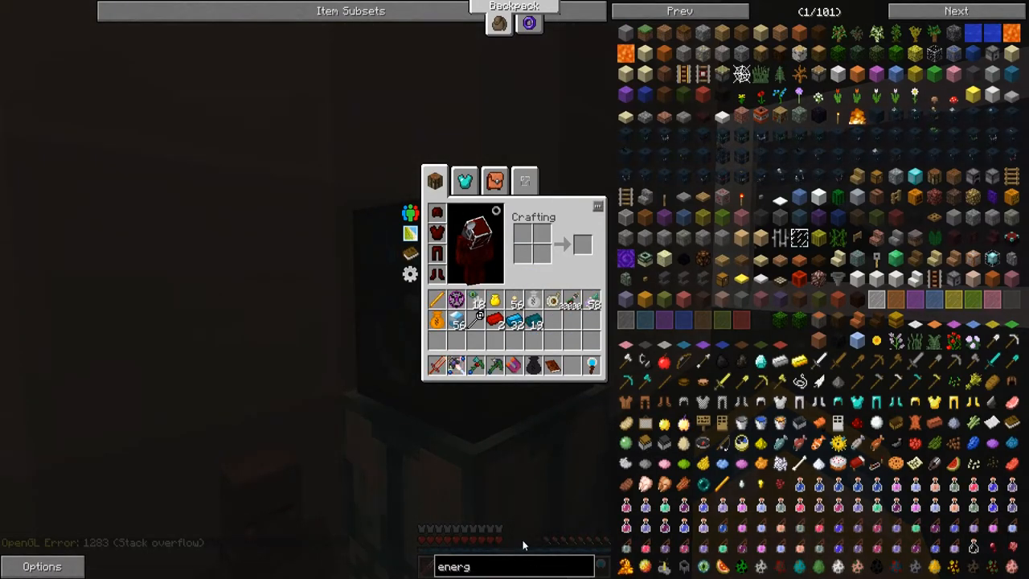
Step: Look up the Energy Condenser recipe in NEI
text(y)
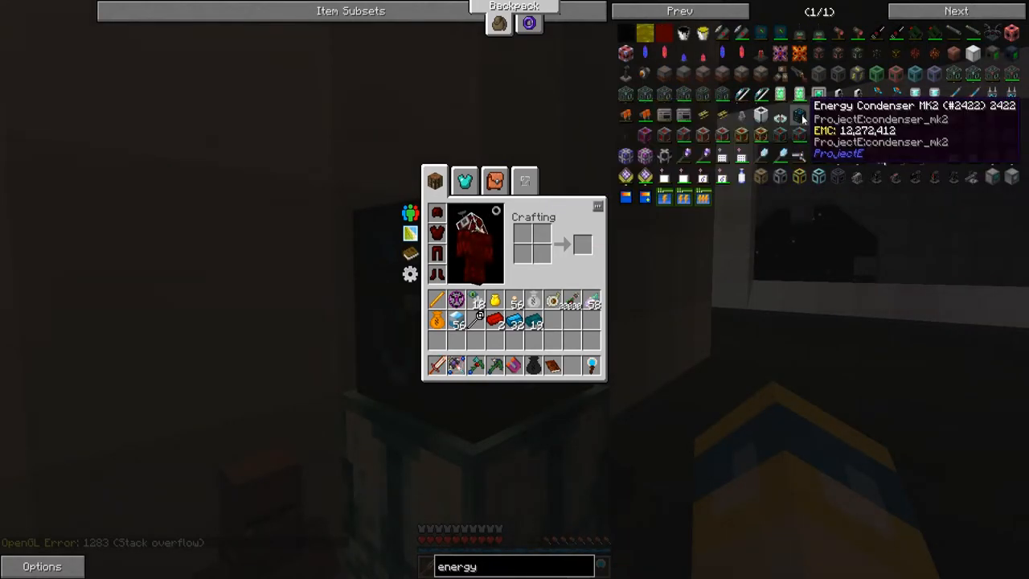
mouse_move(798, 119)
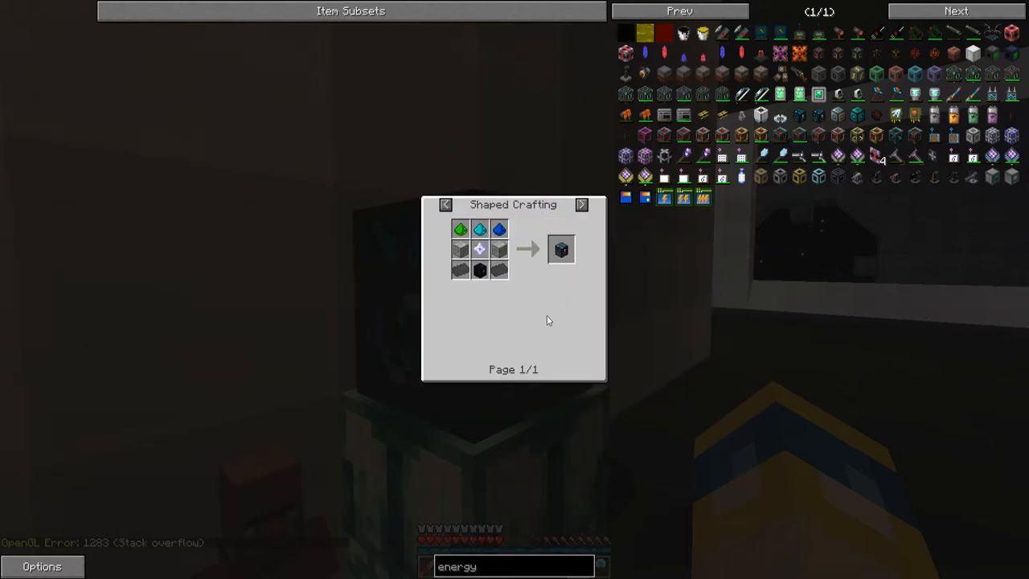
mouse_move(760, 114)
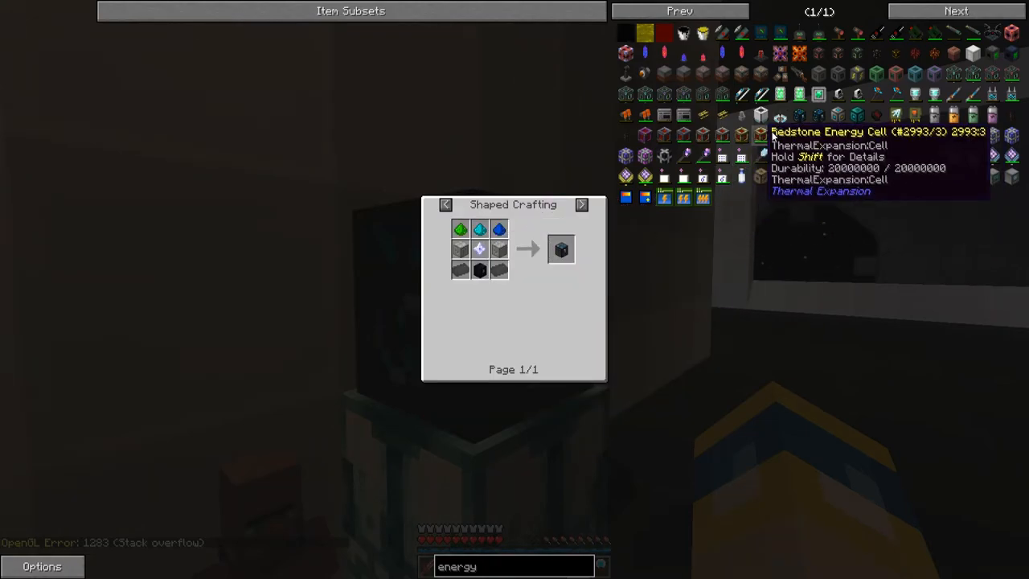
click(581, 204)
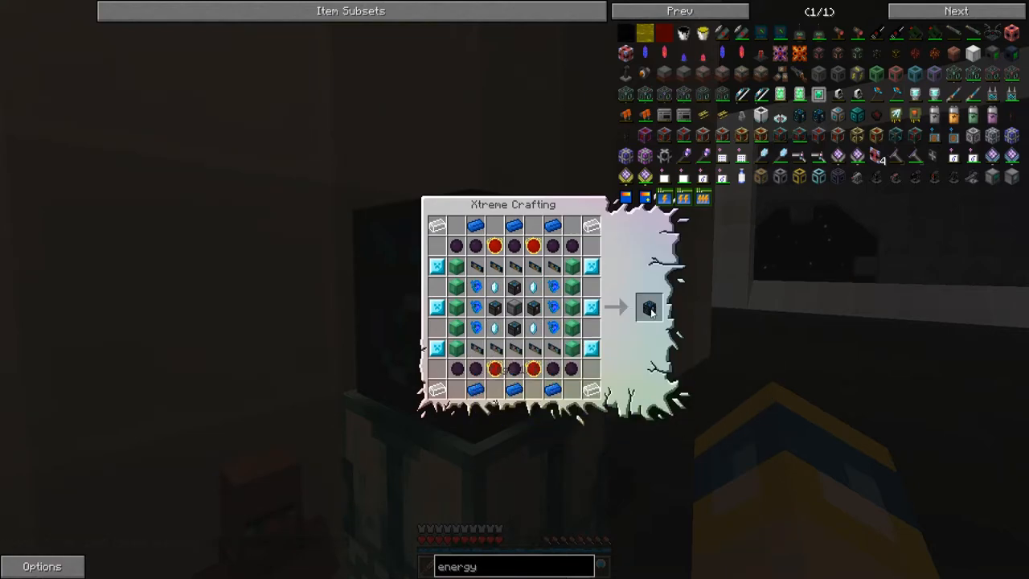
key(Escape)
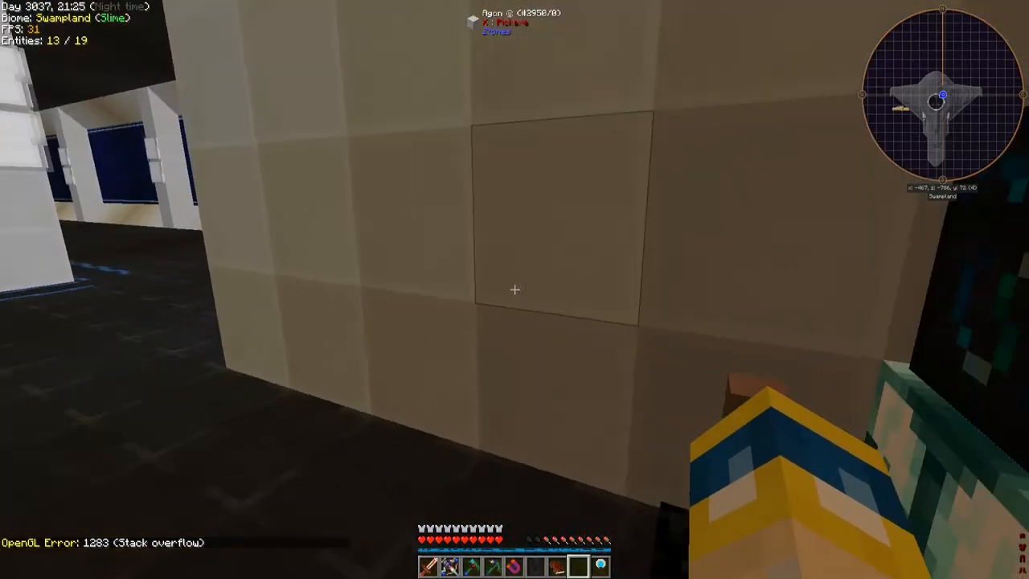
mouse_move(514, 289)
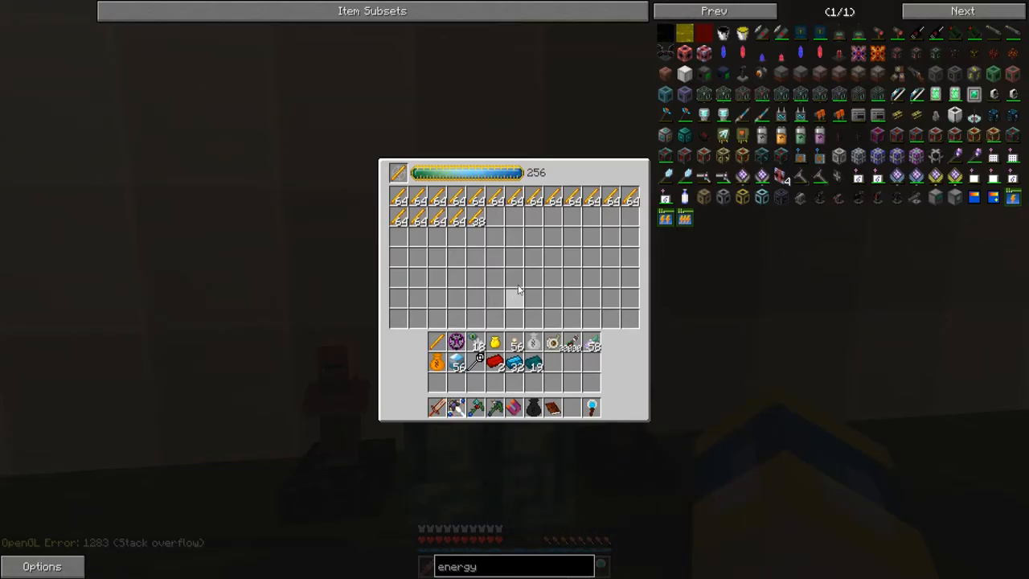
Step: Move most Blaze Rod stacks from the Energy Condenser into the inventory
key(Escape)
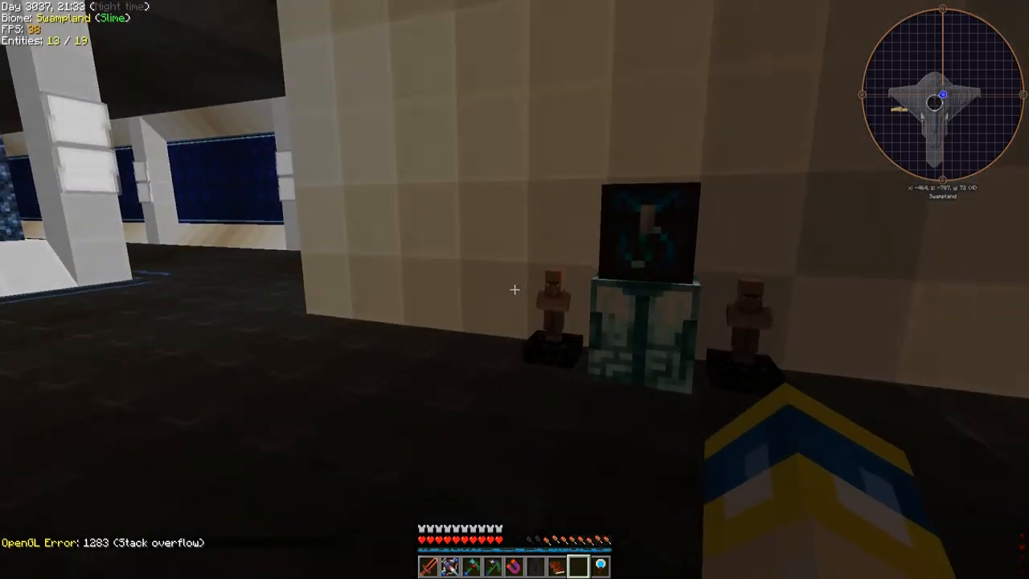
mouse_move(515, 290)
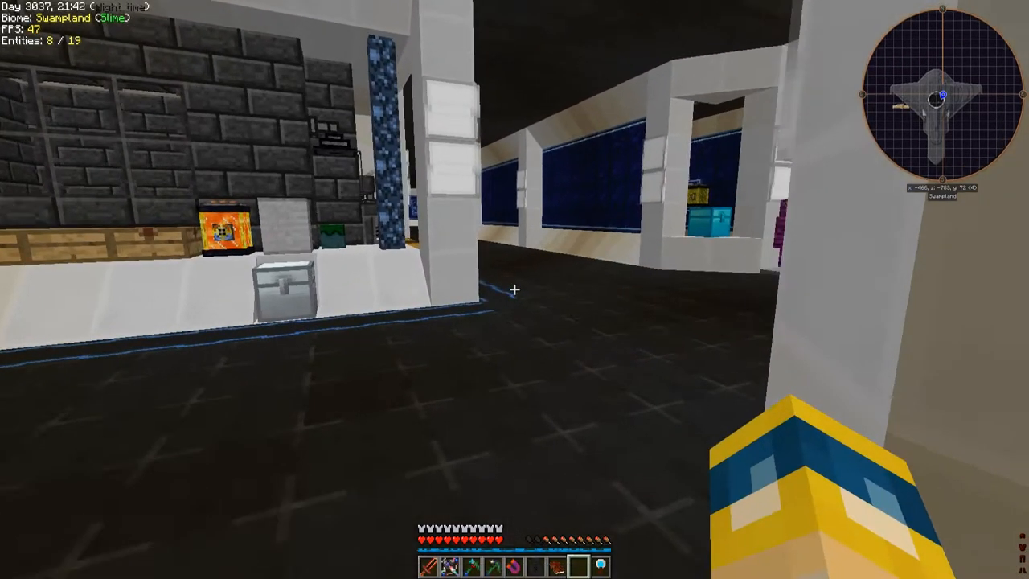
mouse_move(514, 290)
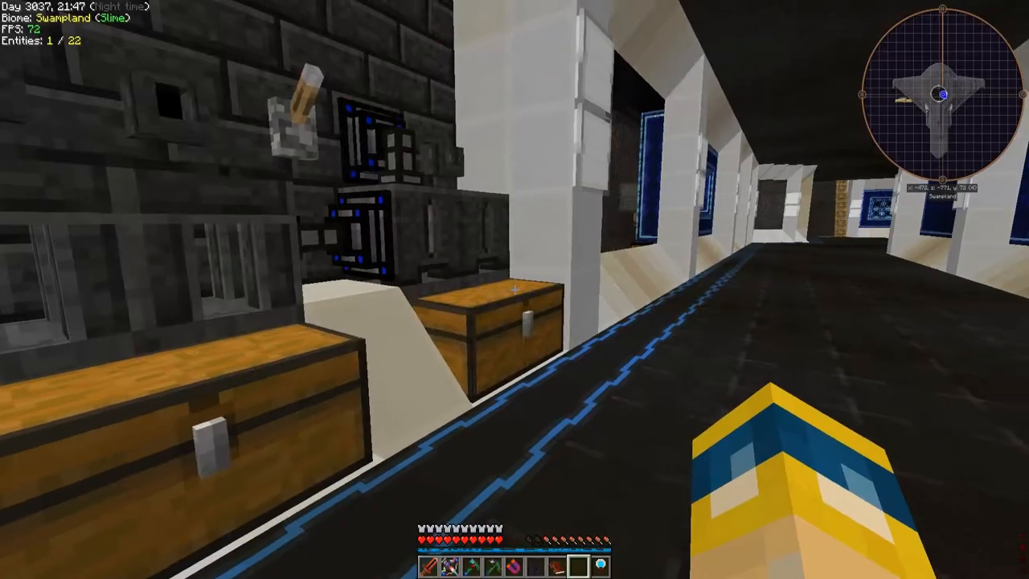
mouse_move(514, 290)
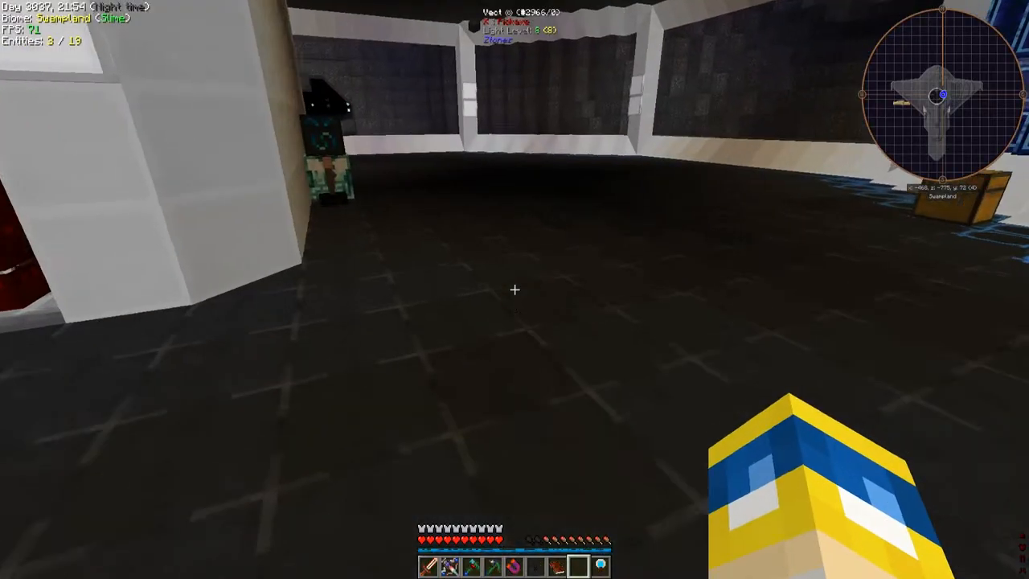
key(e)
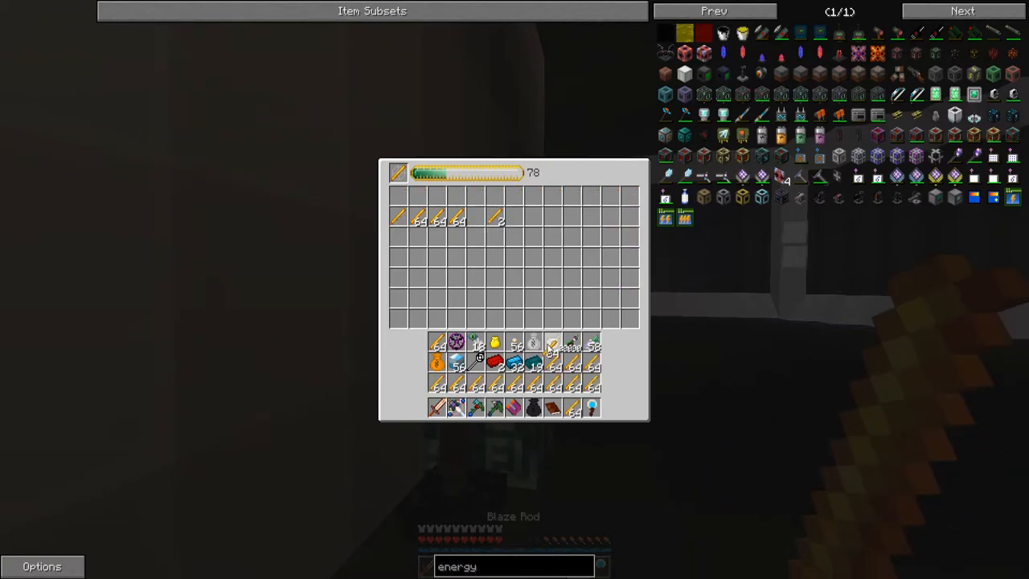
key(Escape)
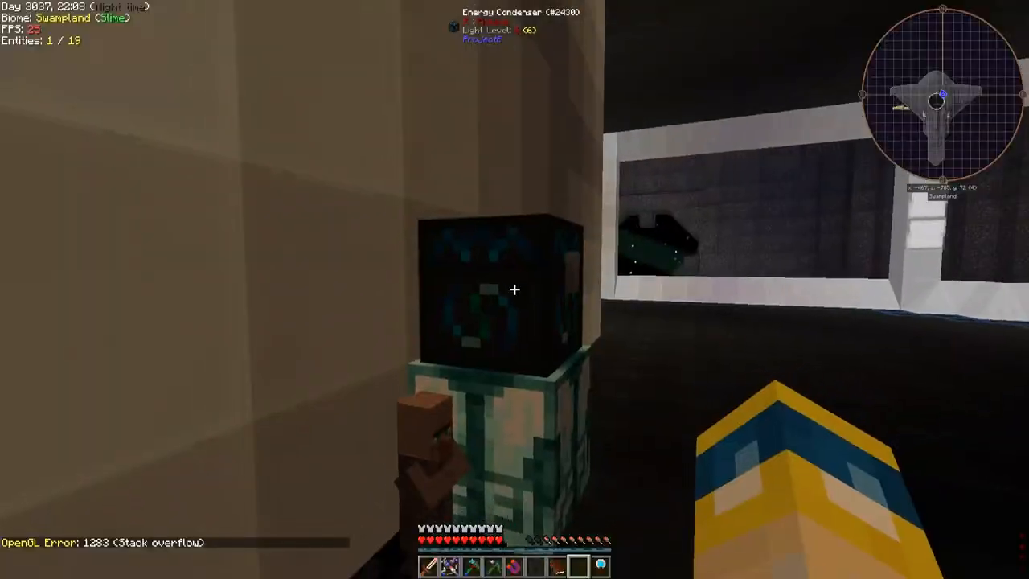
mouse_move(515, 289)
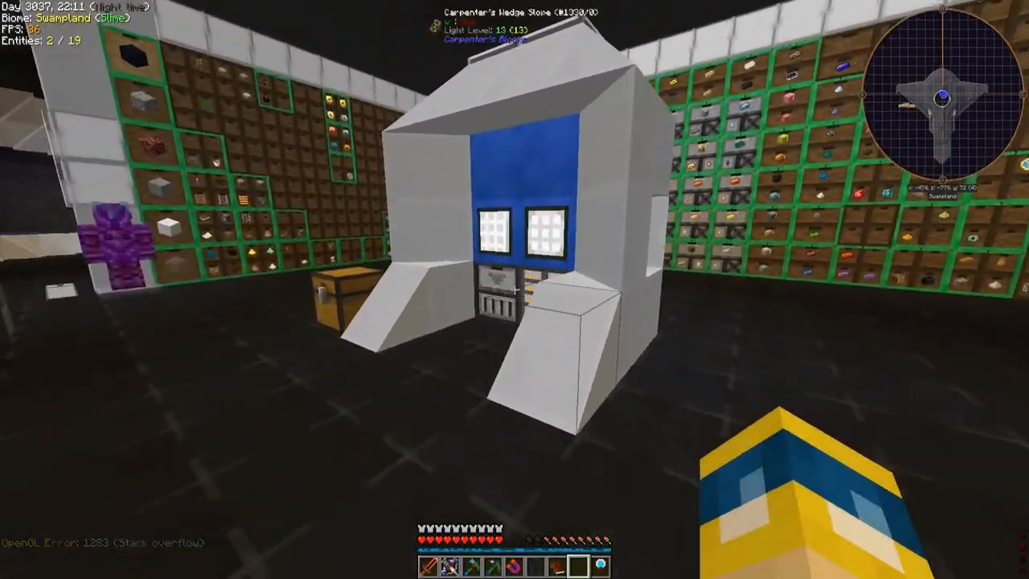
key(Escape)
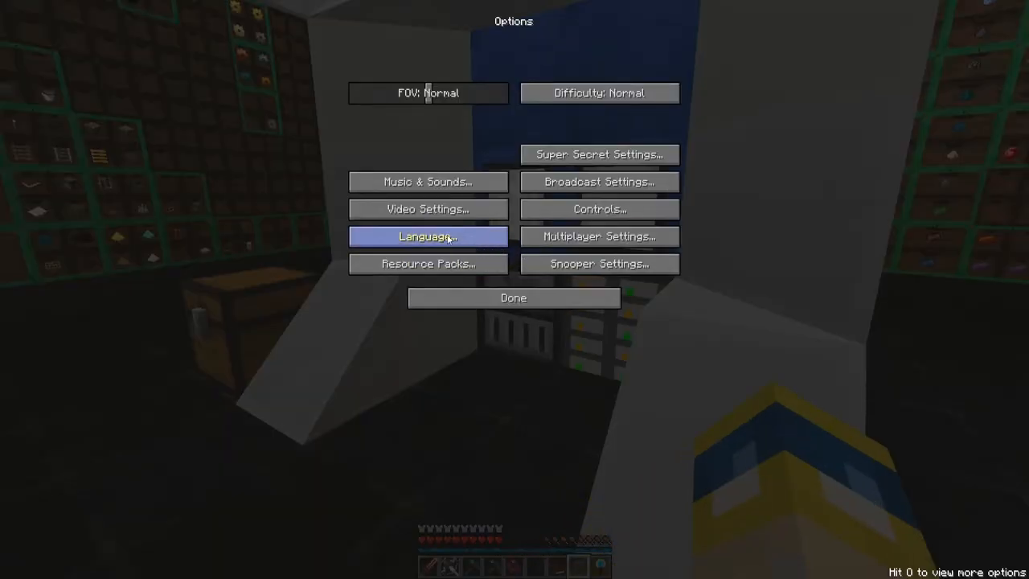
click(427, 209)
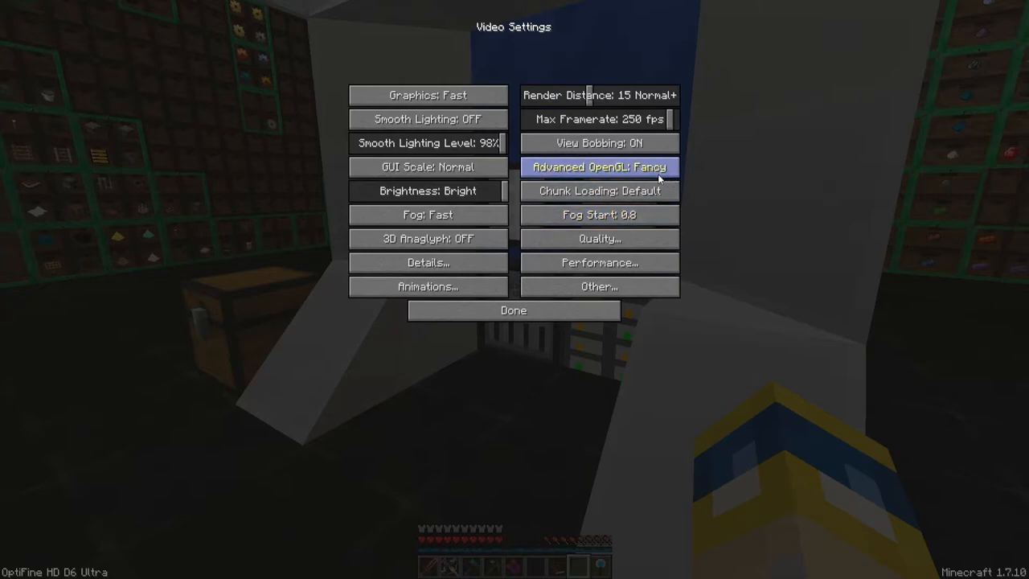
mouse_move(599, 166)
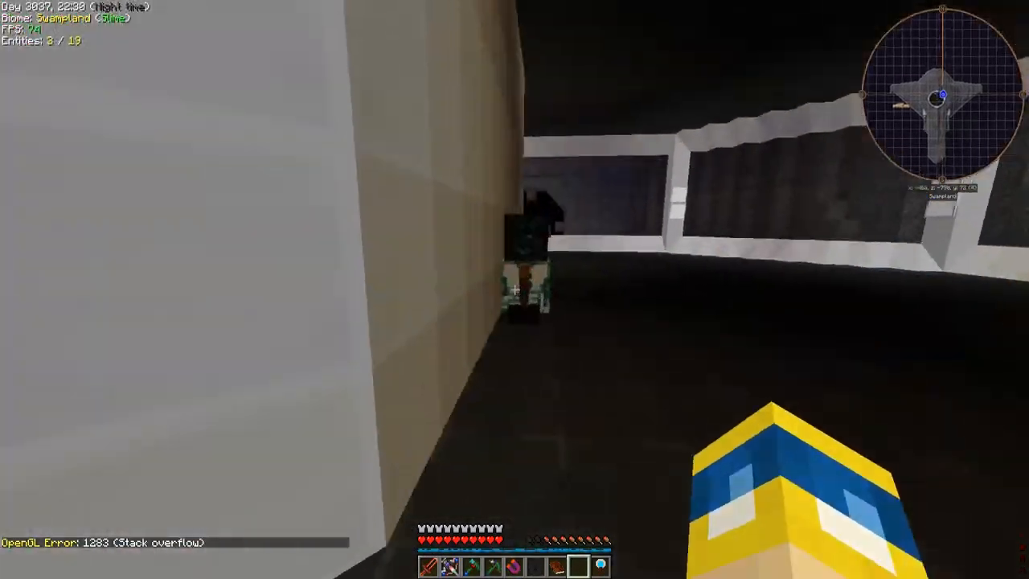
Step: Take the remaining blaze rods, then inspect the smeltery, purple-block chest and reactor controller
key(e)
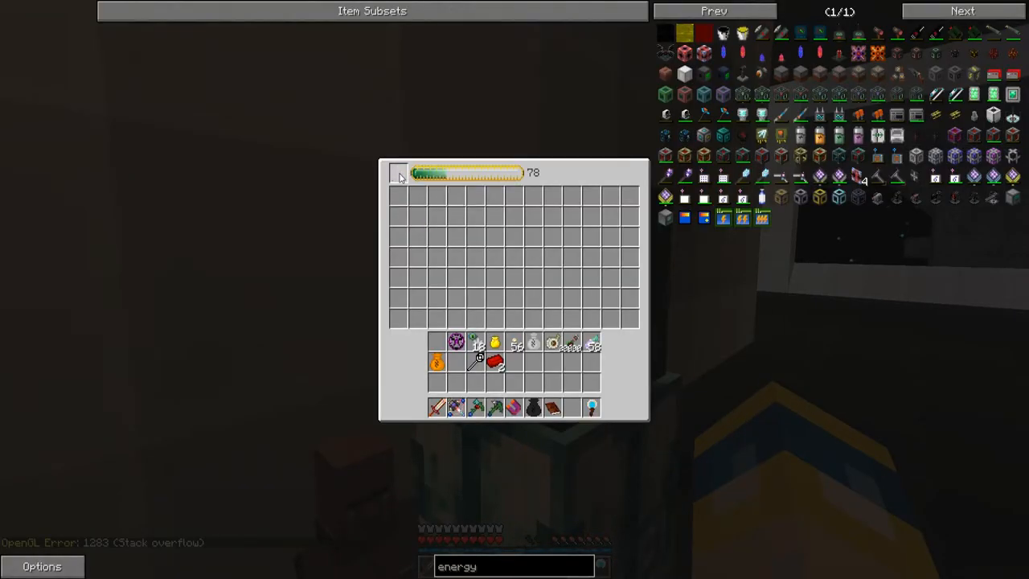
key(Escape)
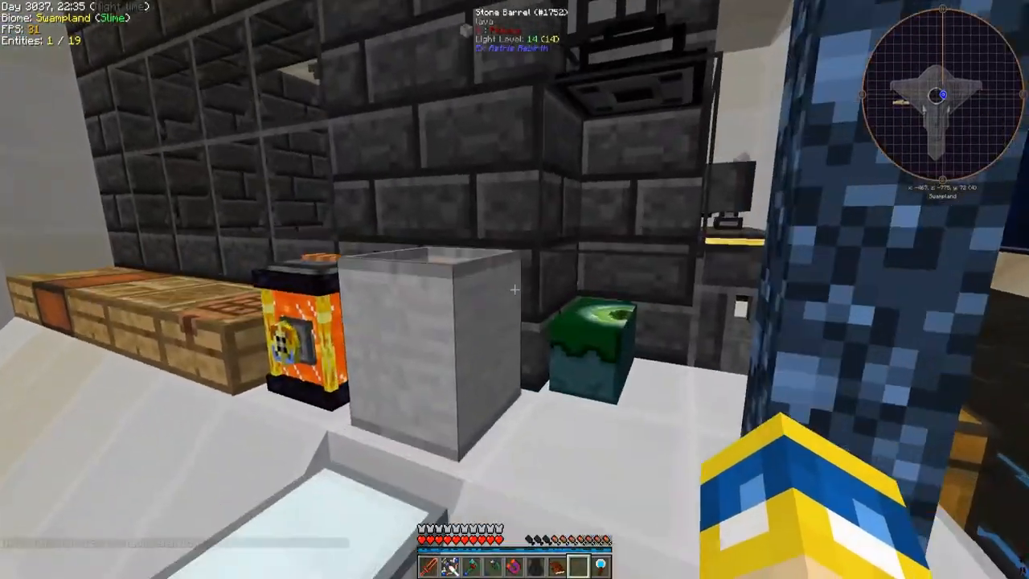
mouse_move(515, 290)
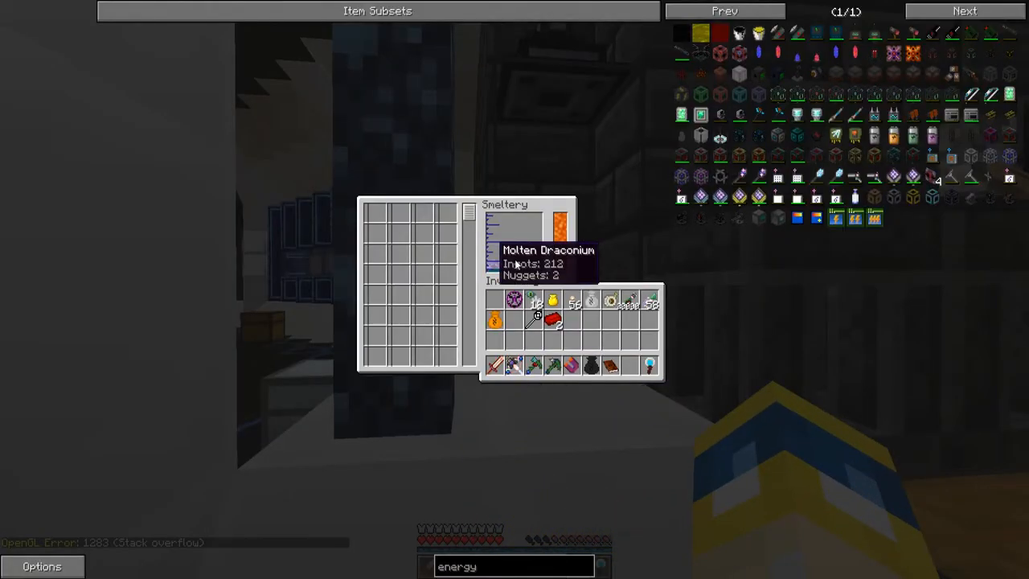
key(Escape)
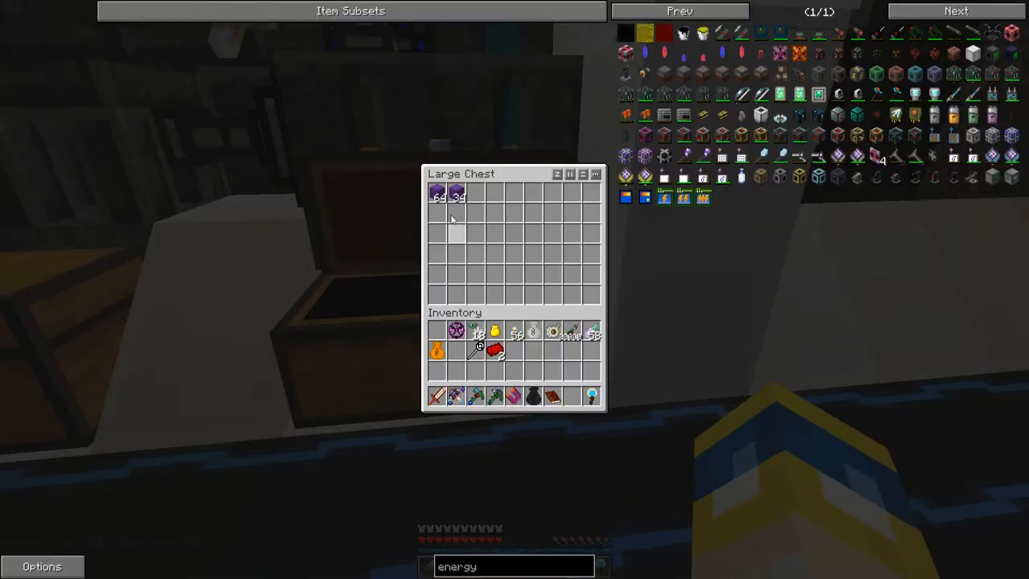
key(Escape)
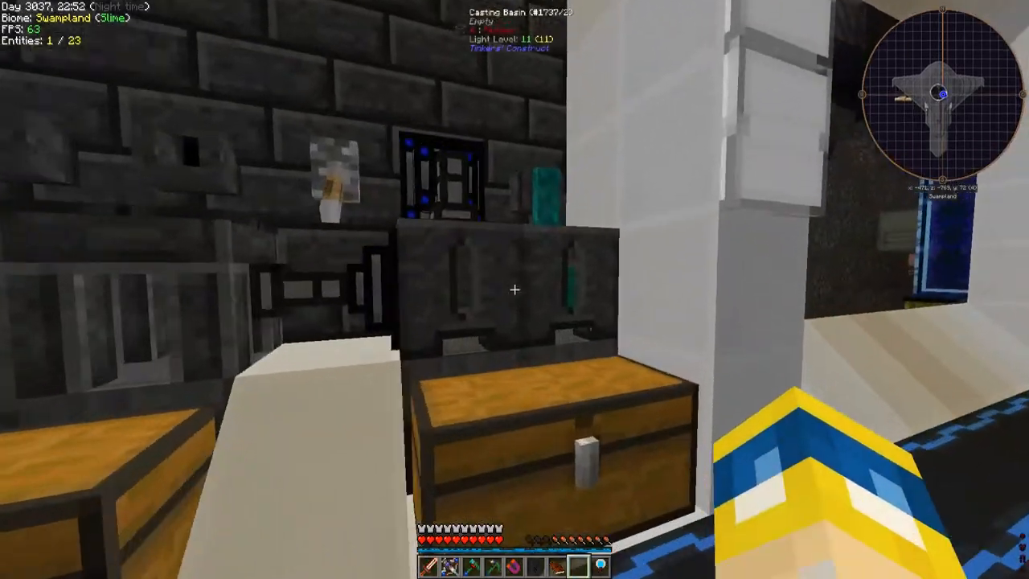
mouse_move(515, 290)
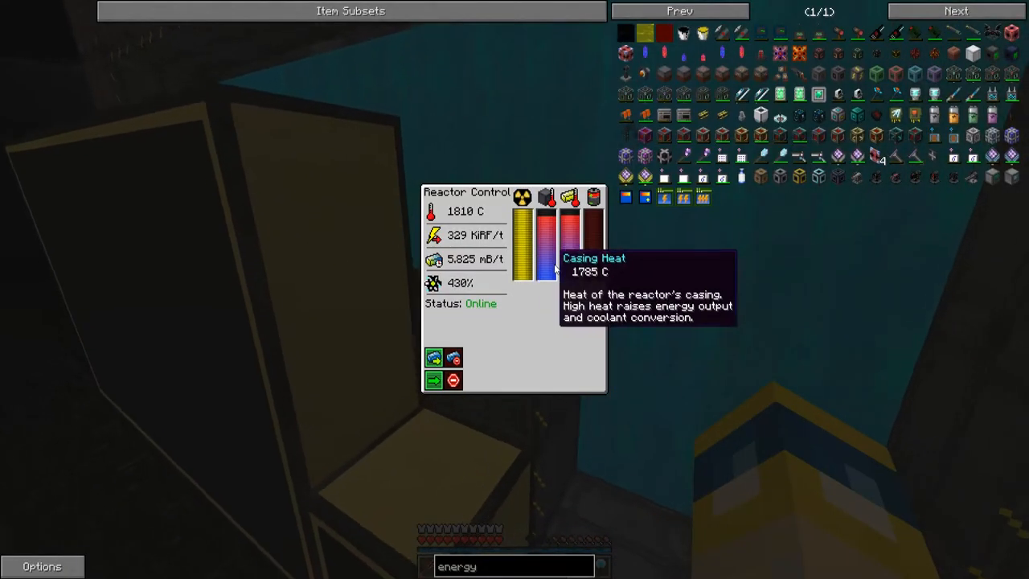
key(Escape)
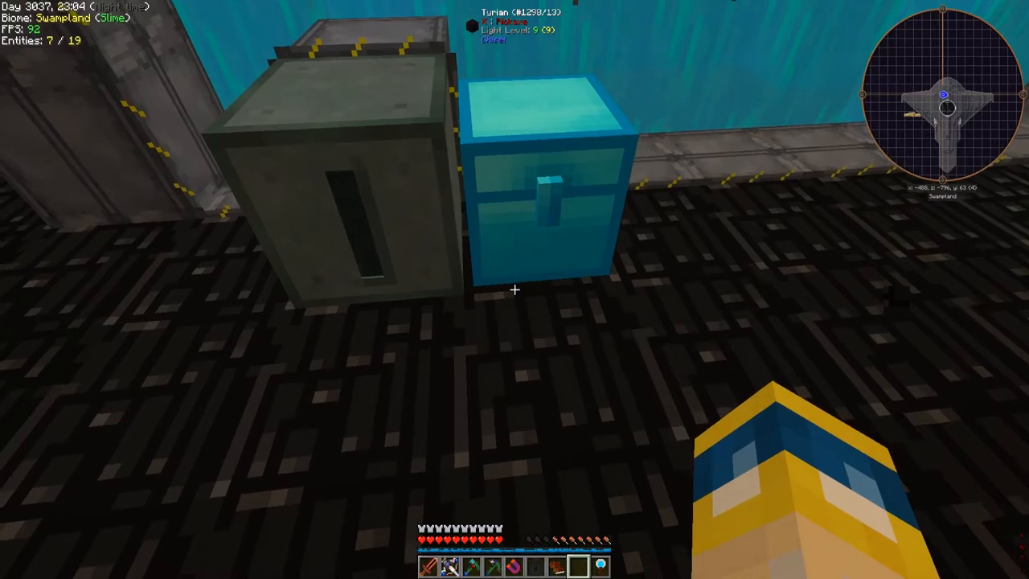
mouse_move(514, 290)
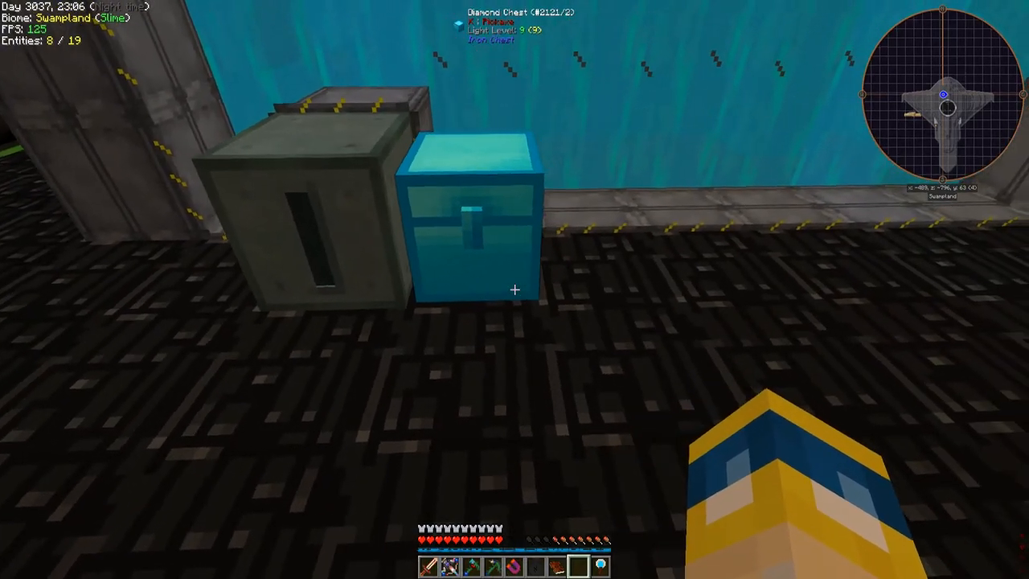
Step: Take the purple blocks from the diamond chest and an Enderium Block from the large chest
right_click(474, 217)
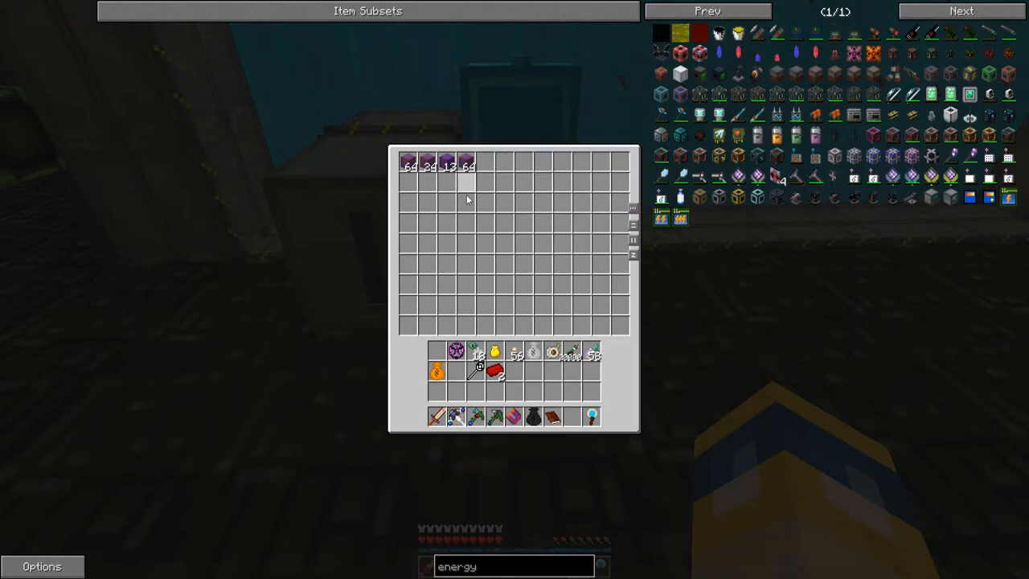
key(Escape)
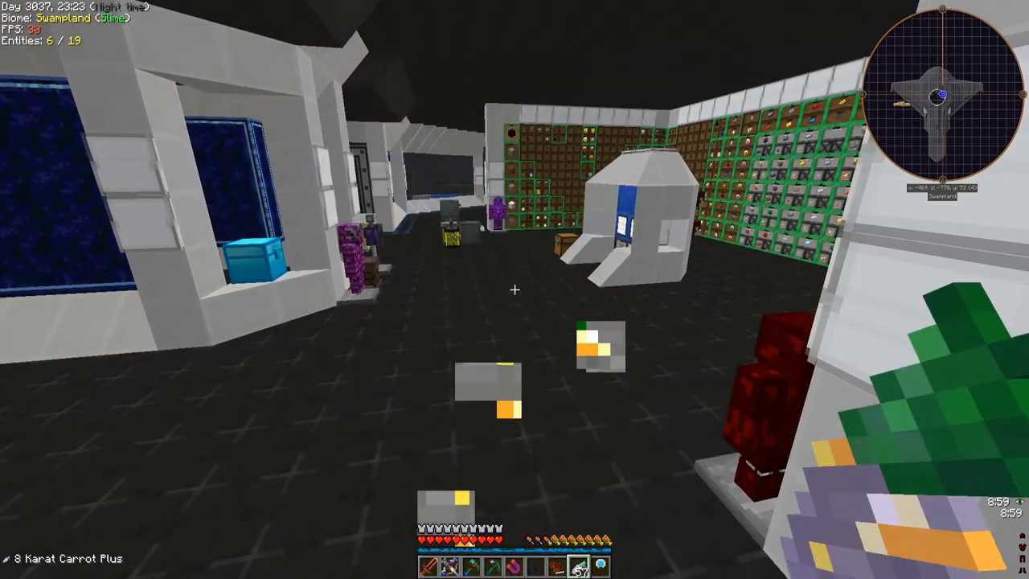
key(e)
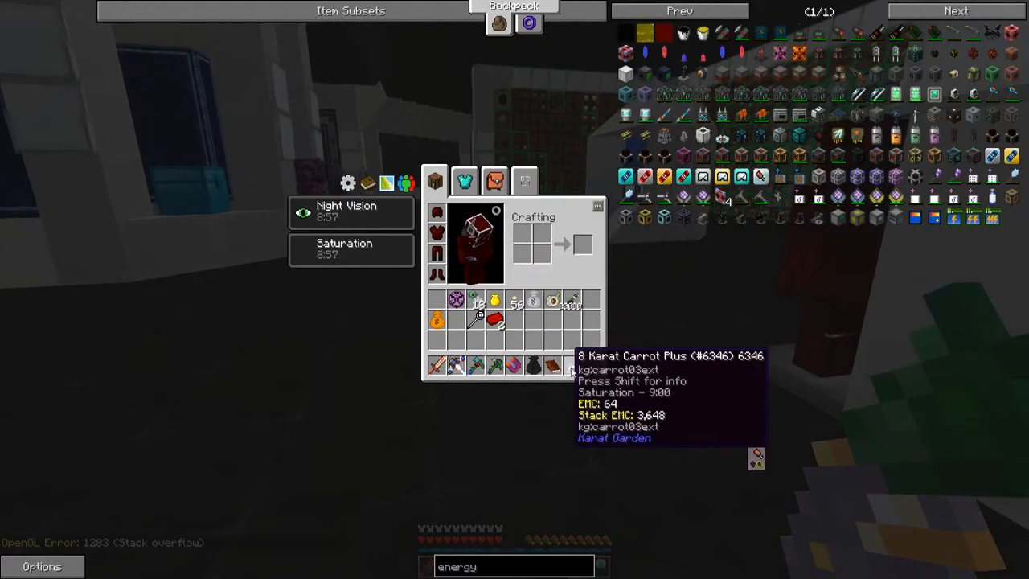
key(Escape)
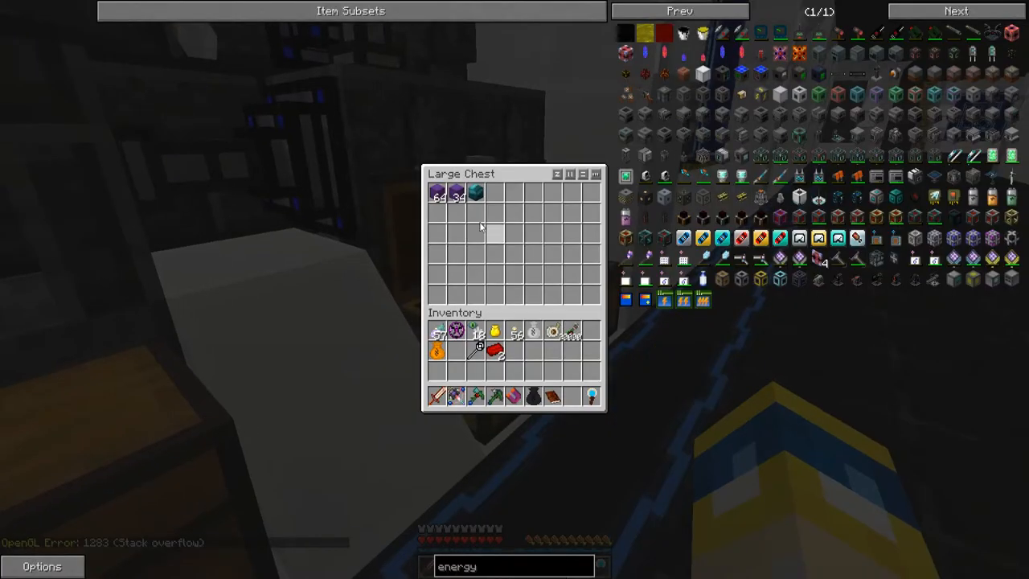
key(Escape)
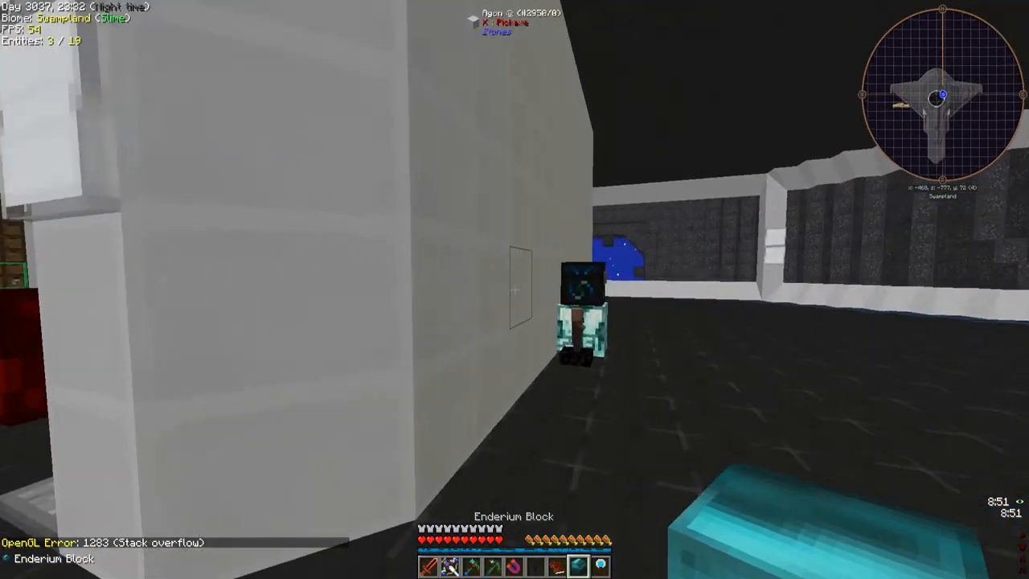
Step: Target Enderium Blocks in the condenser, then withdraw Shiny Blocks and load them in
key(e)
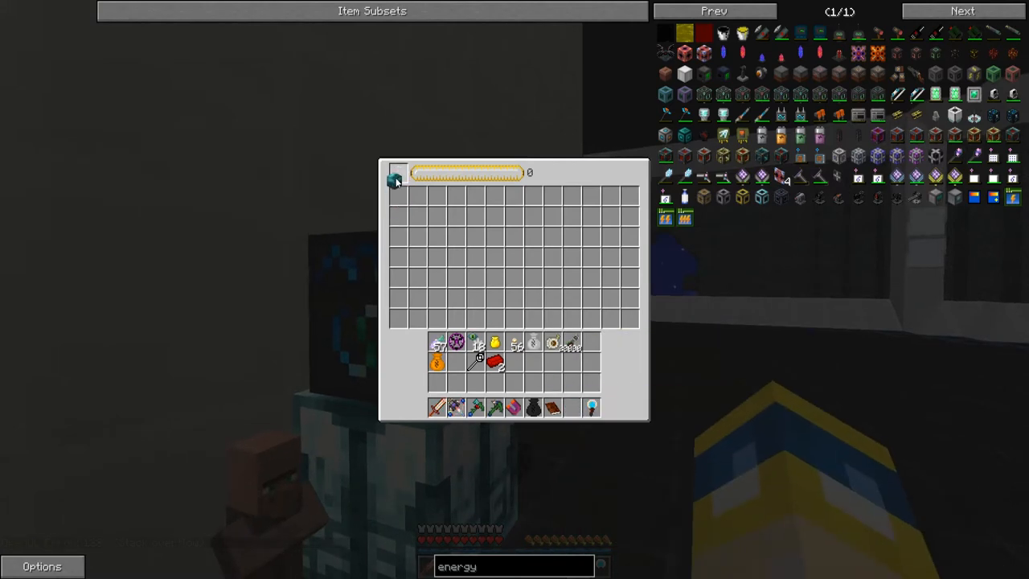
key(Escape)
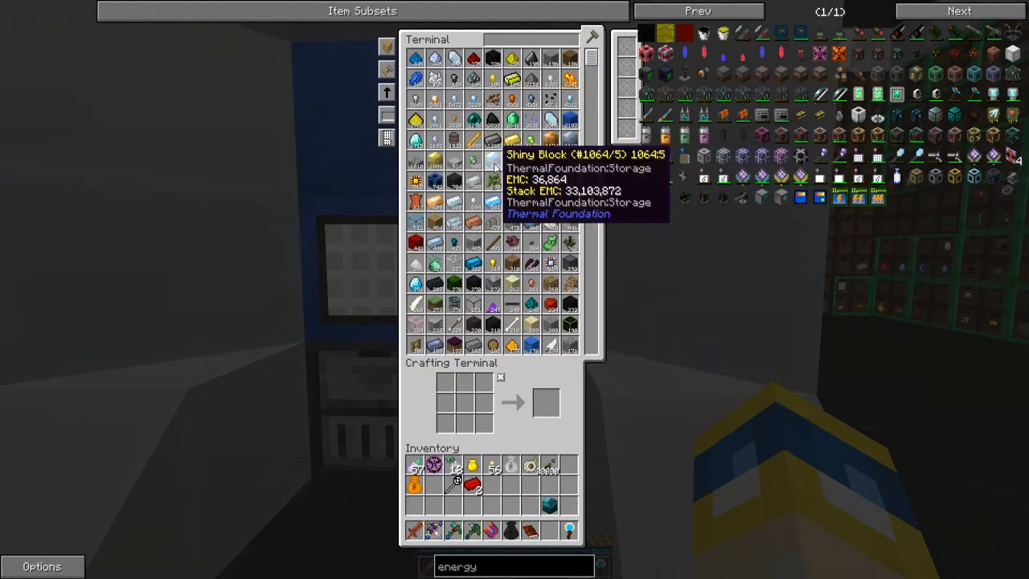
key(Escape)
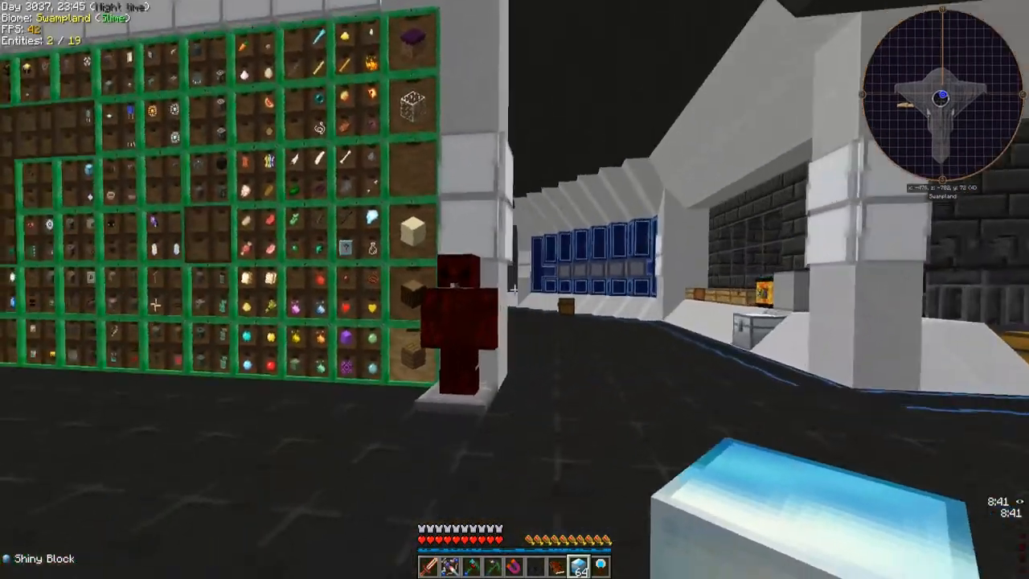
key(e)
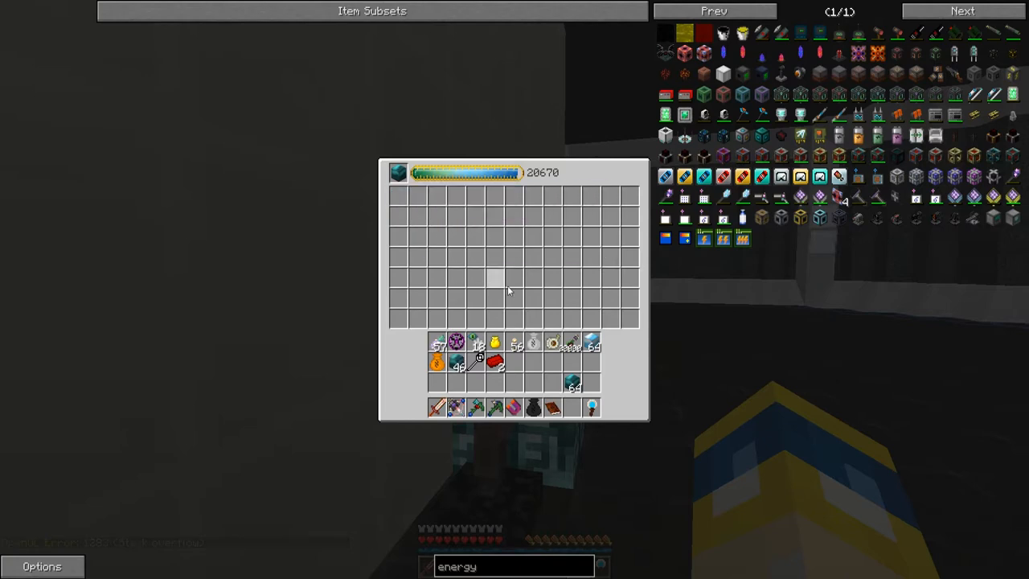
key(Escape)
text(ludi)
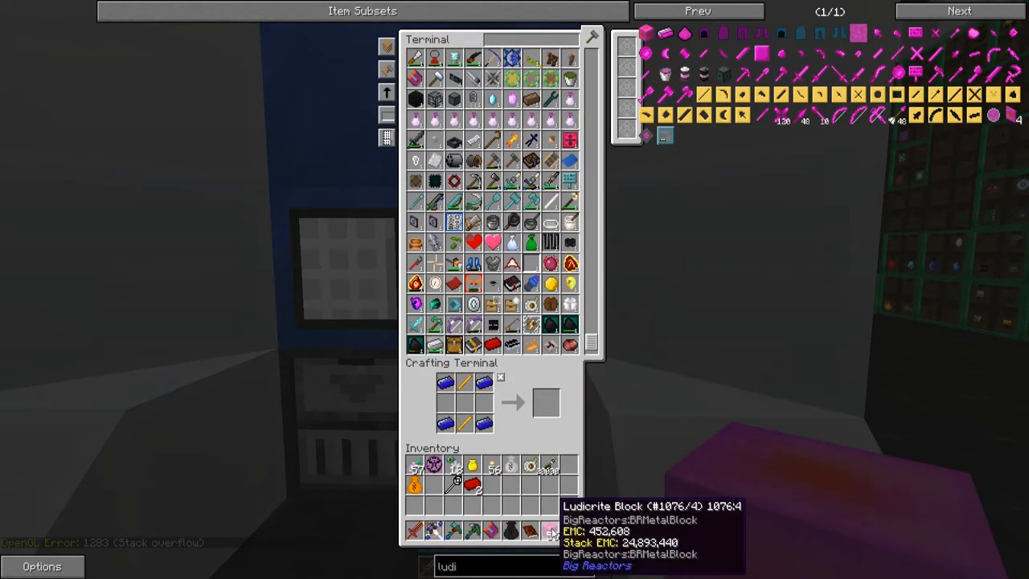
mouse_move(474, 483)
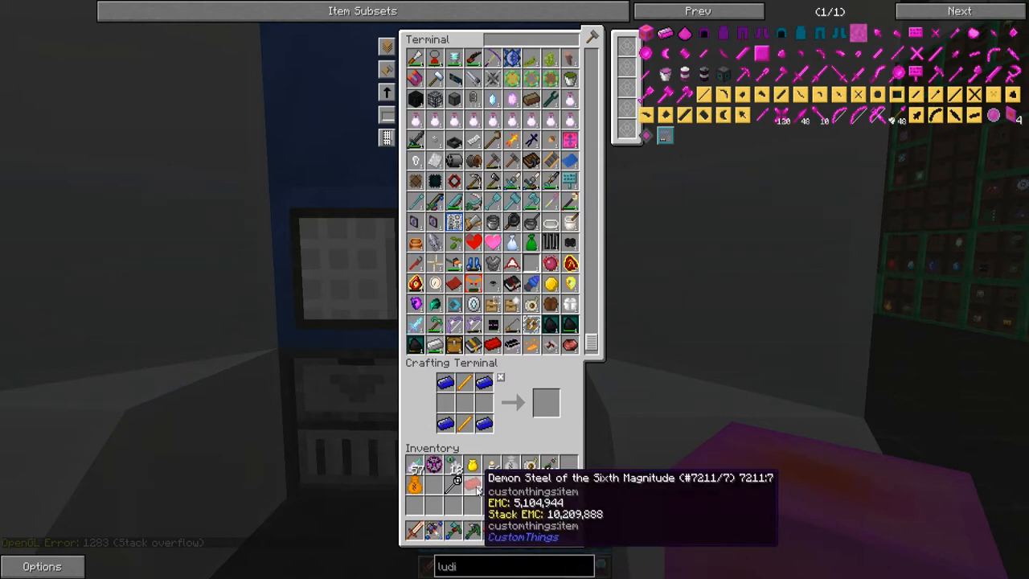
Step: Empty the condensed teal blocks from the Energy Condenser and collect 110 Ludicrite Blocks
key(Escape)
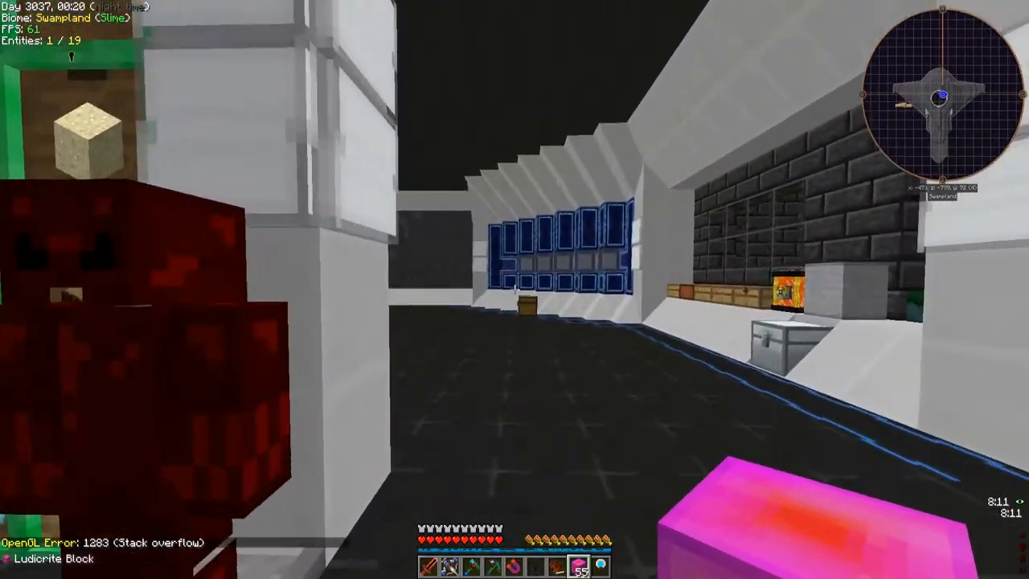
key(e)
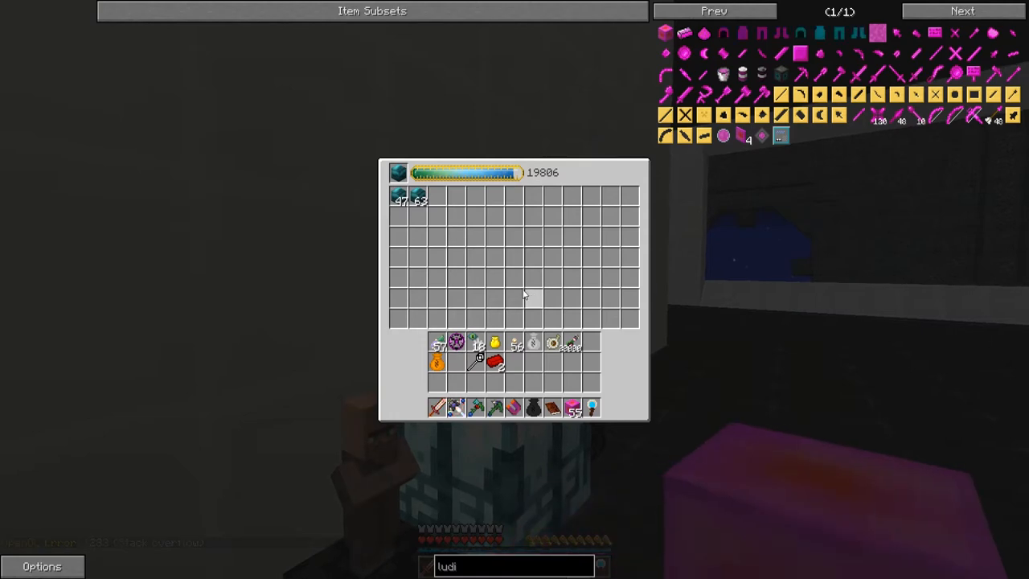
key(Escape)
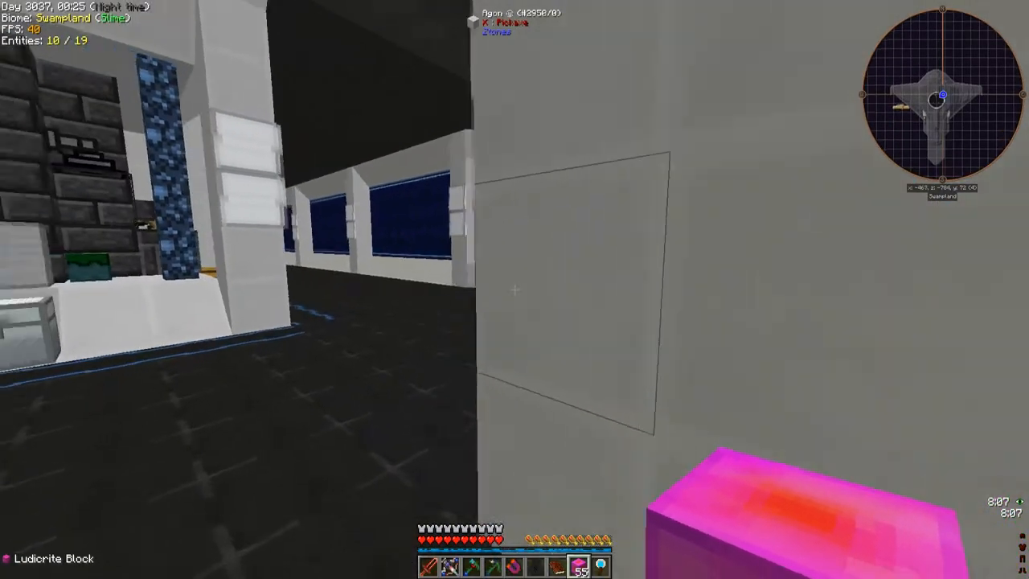
key(e)
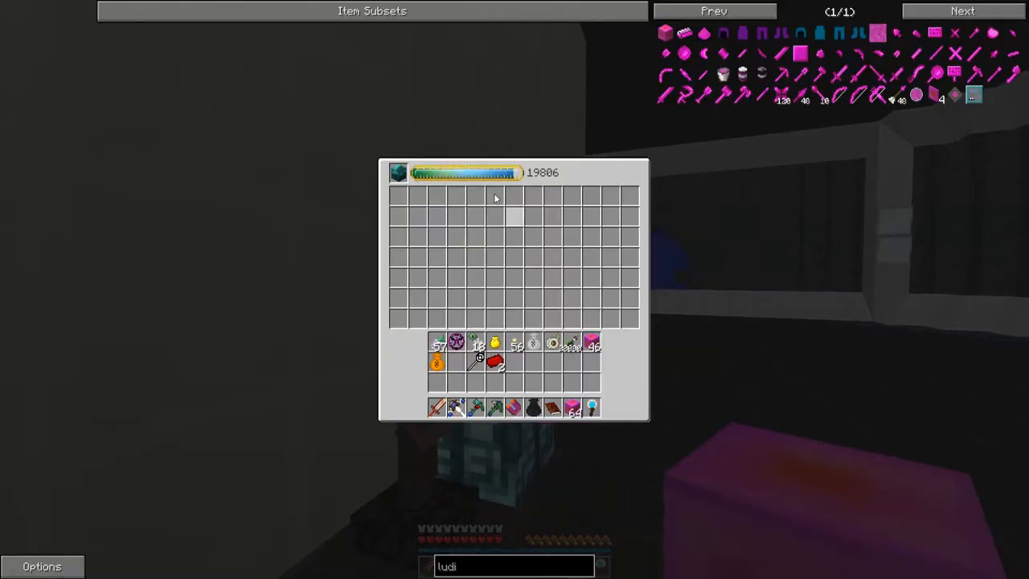
mouse_move(495, 364)
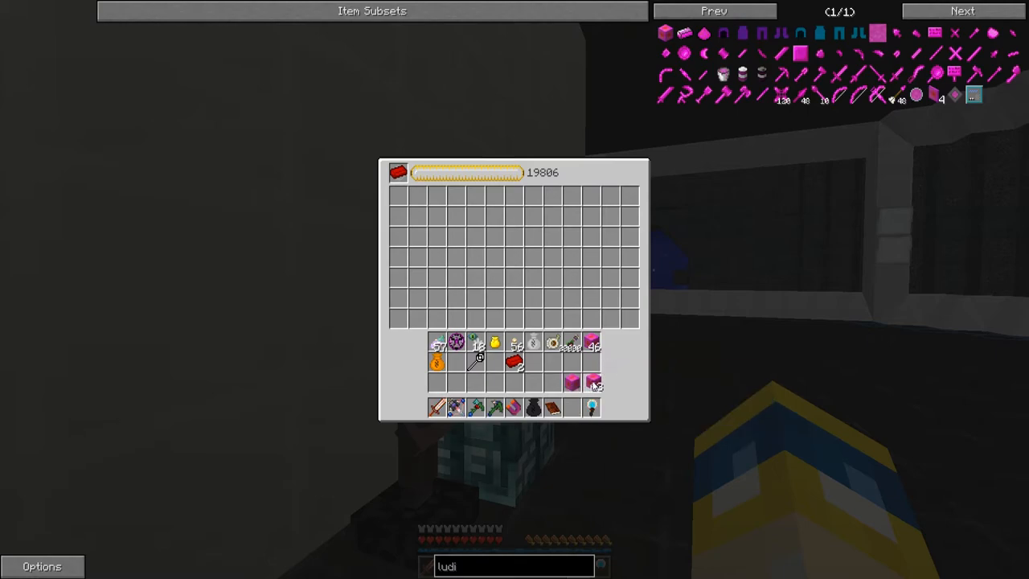
mouse_move(496, 343)
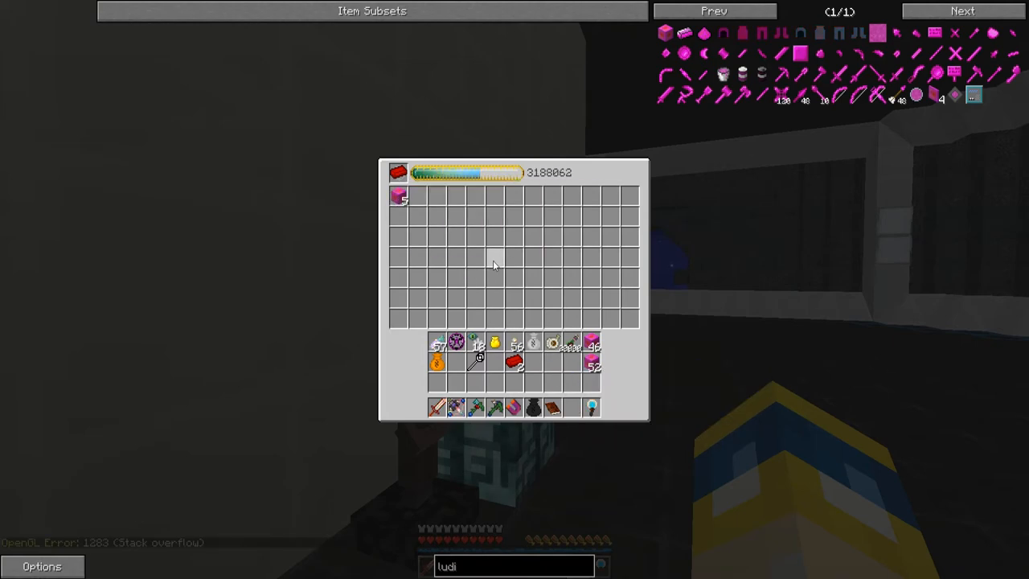
Step: Set the condenser target to red Demon Steel and load Ludicrite Blocks as energy
key(Escape)
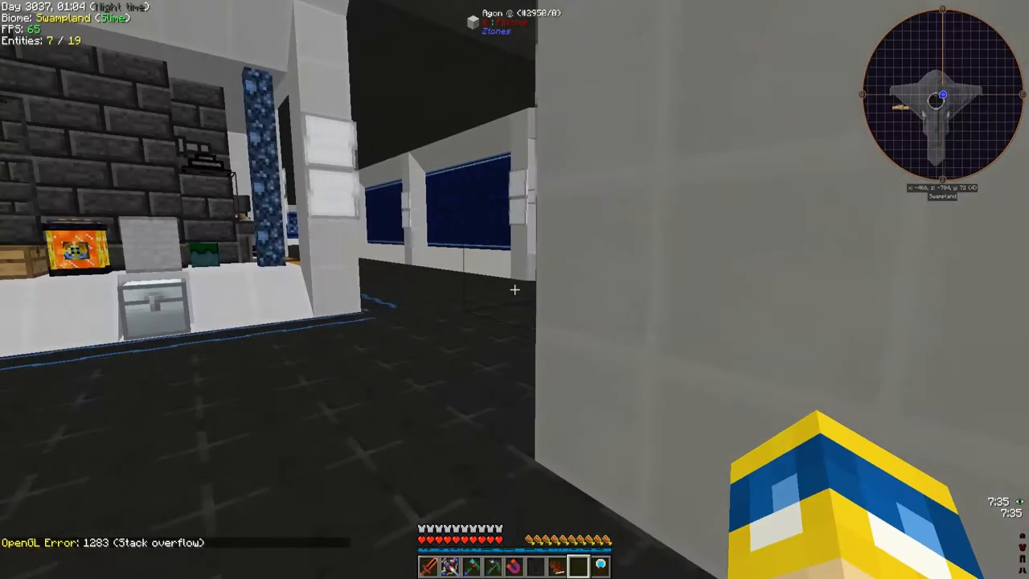
key(e)
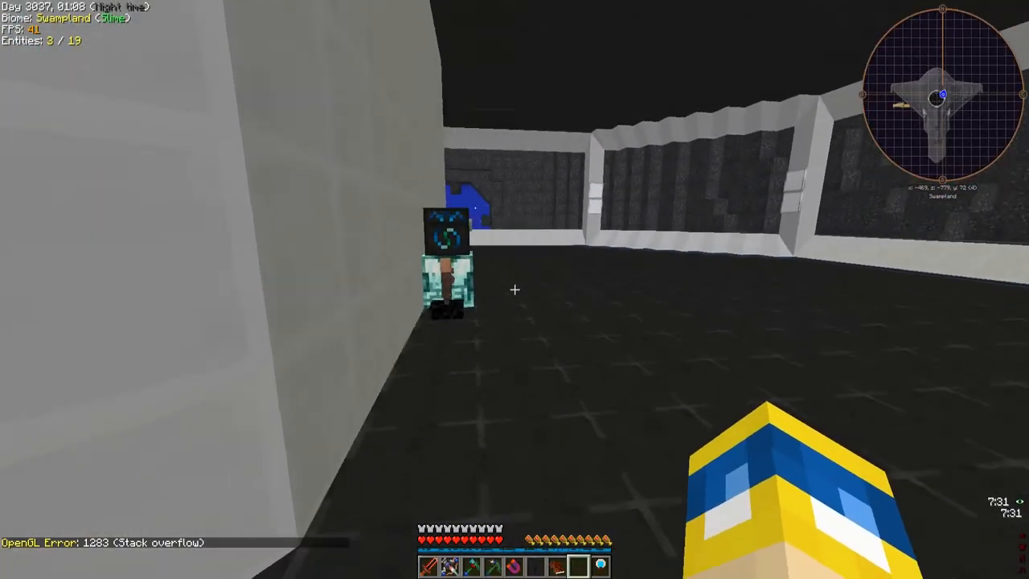
key(e)
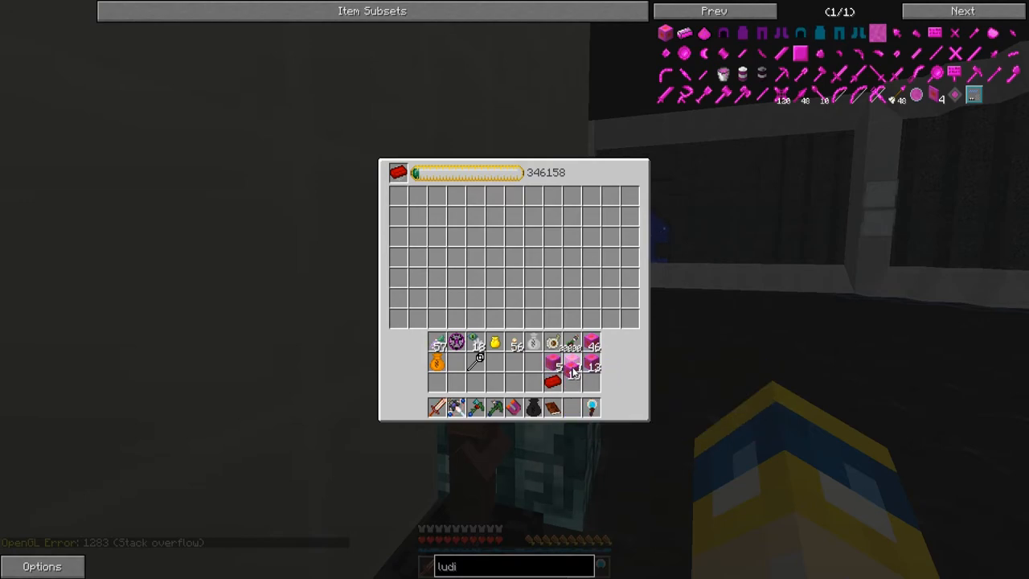
mouse_move(552, 367)
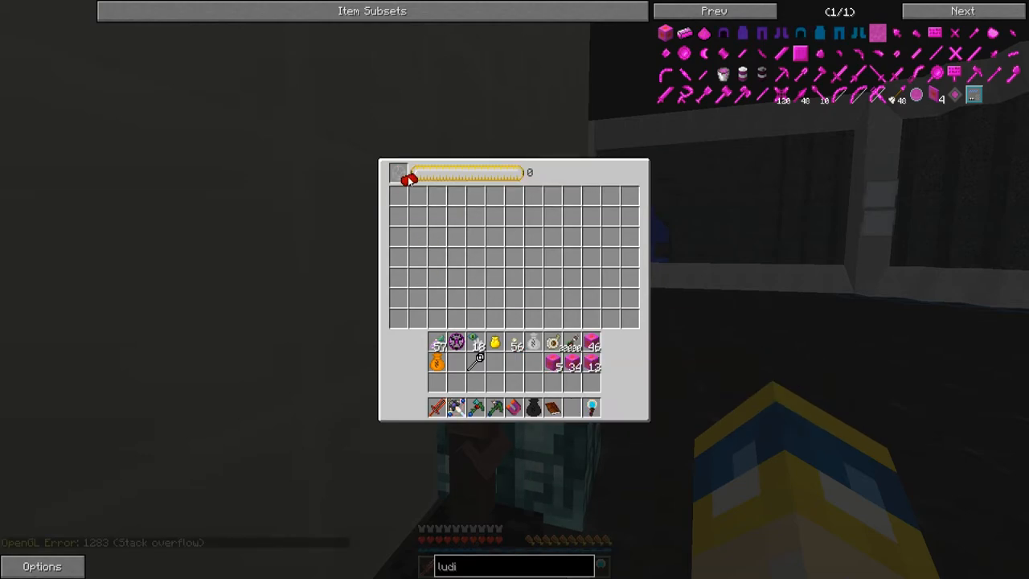
mouse_move(573, 366)
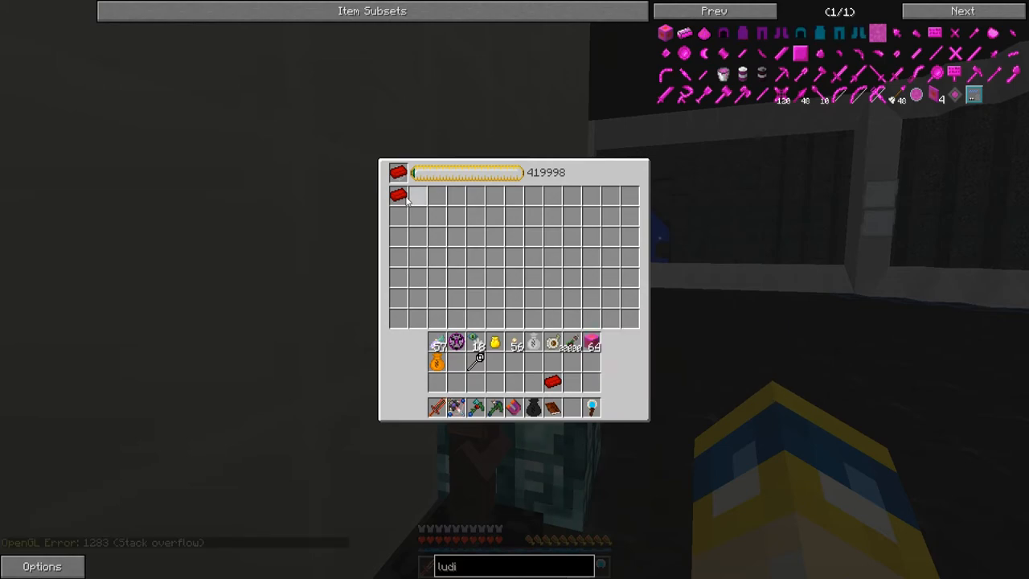
mouse_move(591, 345)
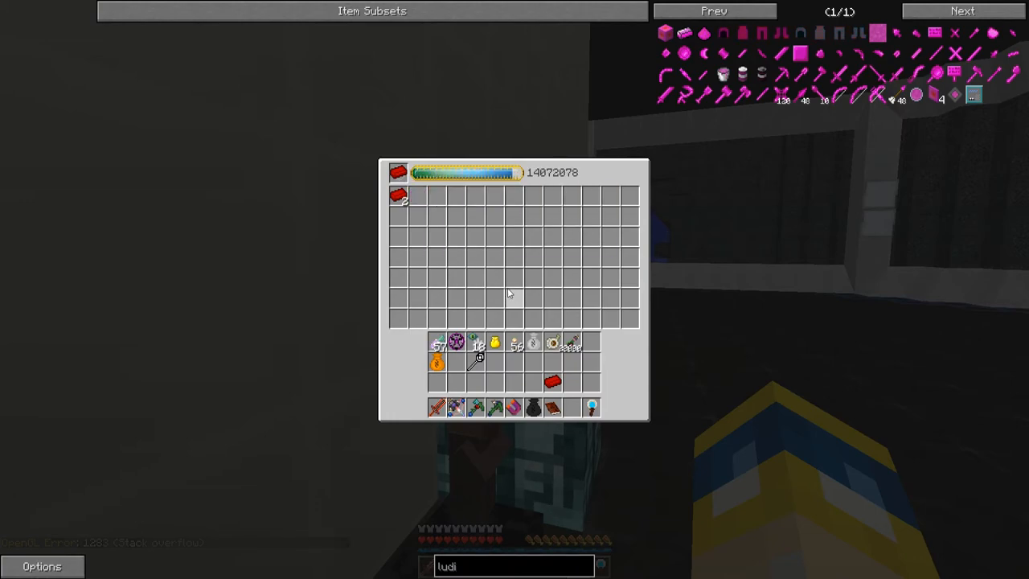
Step: Collect the condensed red Demon Steel pieces from the Energy Condenser
key(Escape)
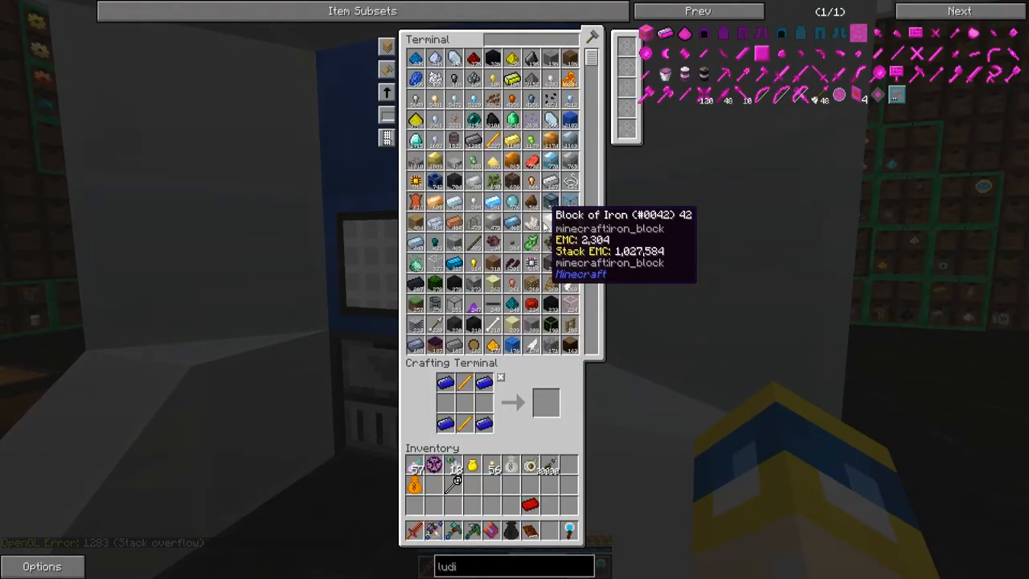
key(Escape)
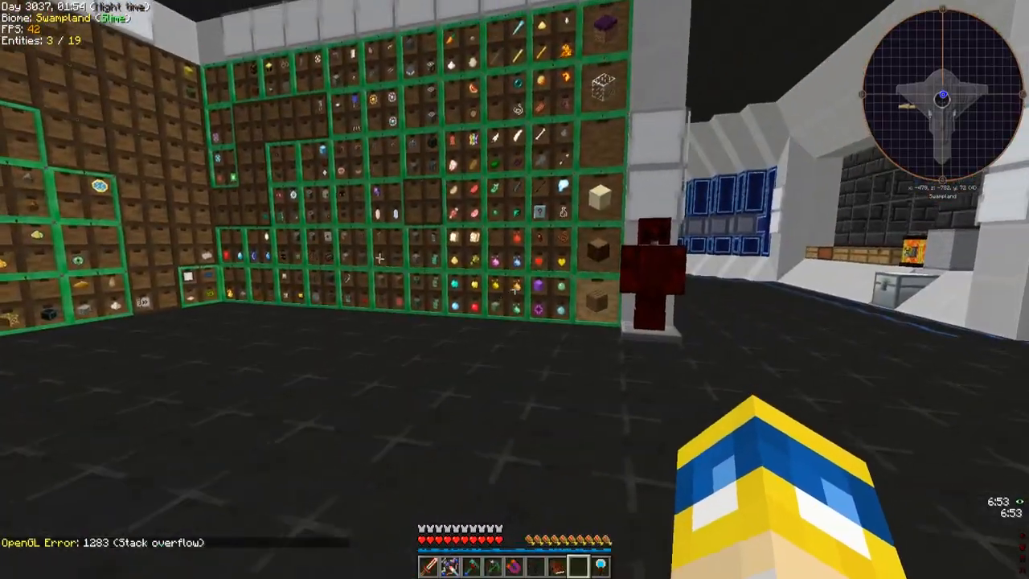
key(e)
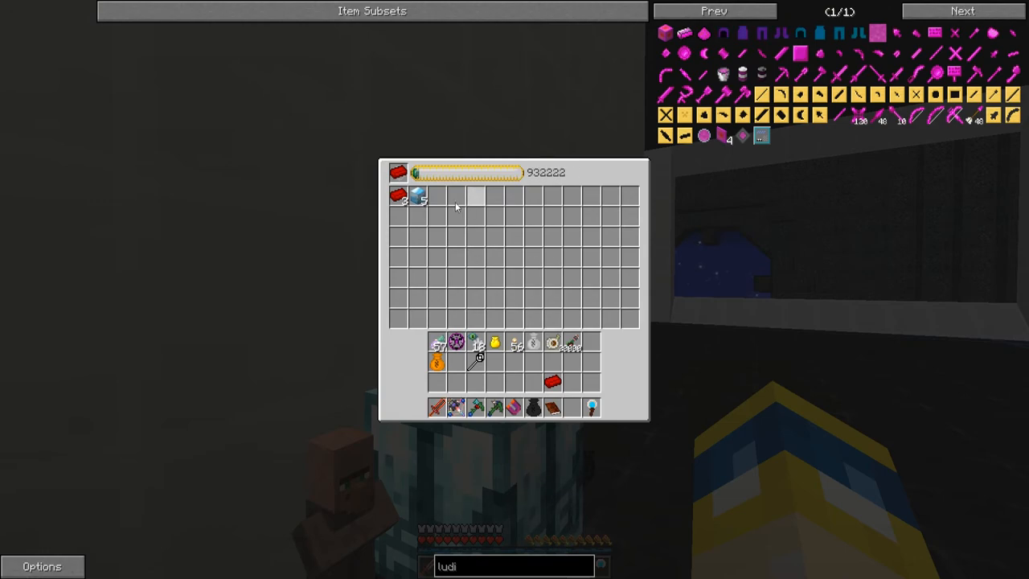
Step: Combine three Demon Steel pieces in the 2x2 grid into Demon Steel of the Eighth Magnitude
key(Escape)
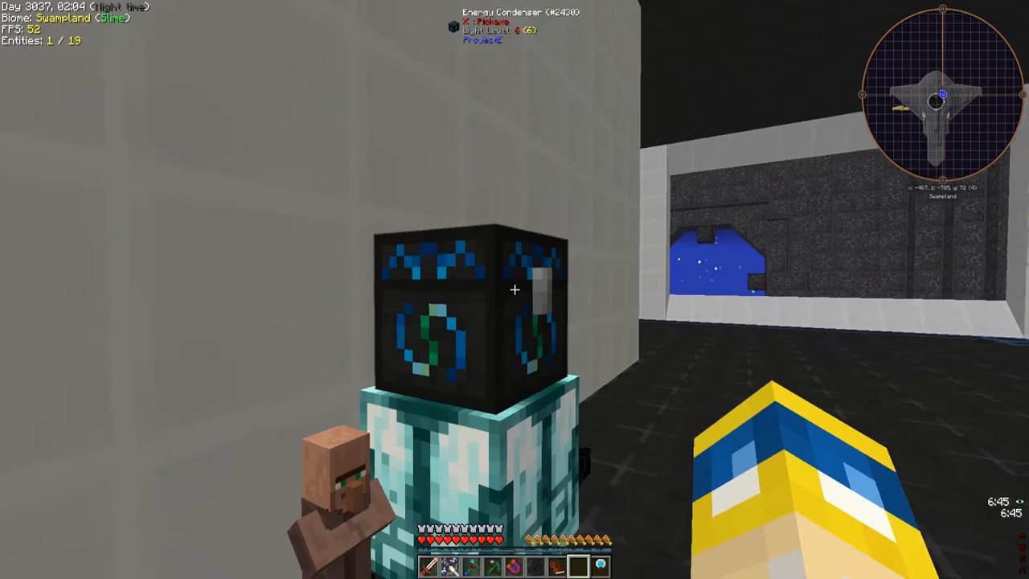
key(e)
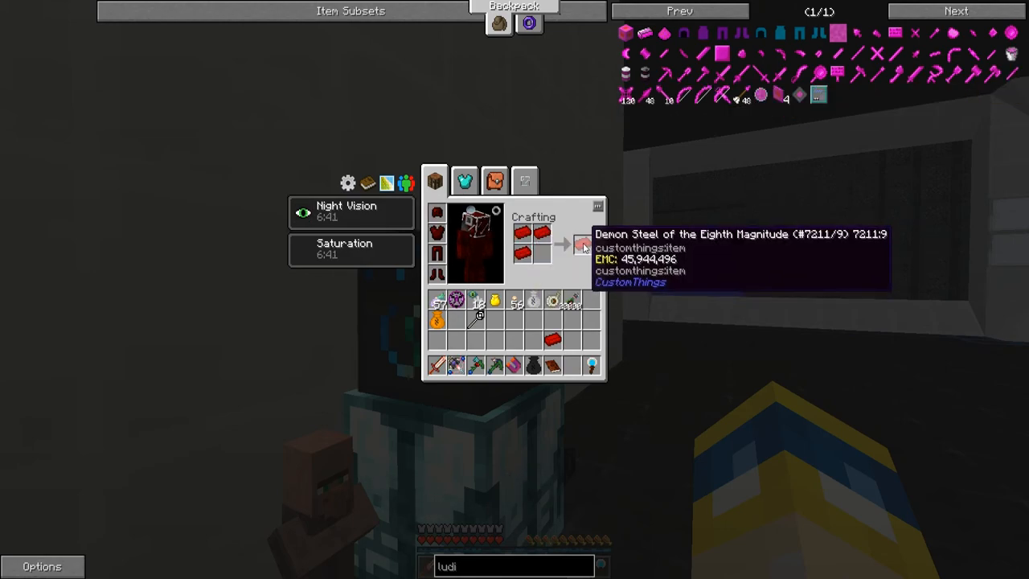
key(Escape)
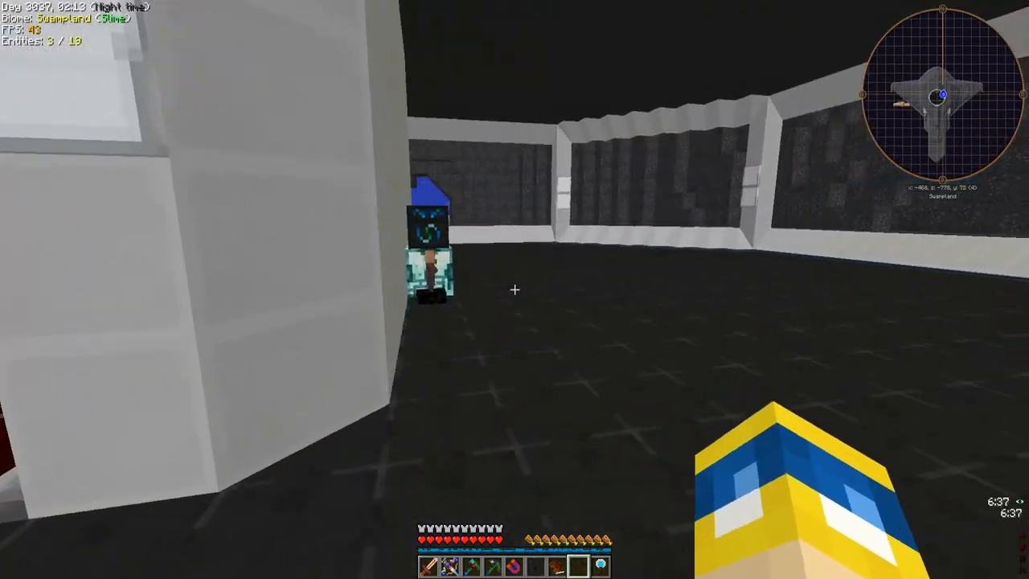
mouse_move(515, 289)
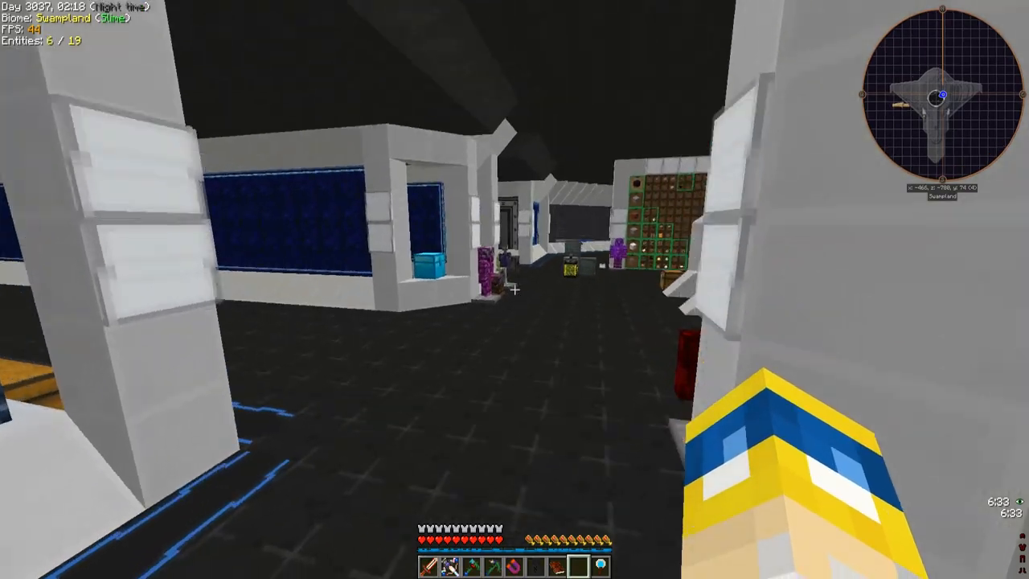
mouse_move(514, 289)
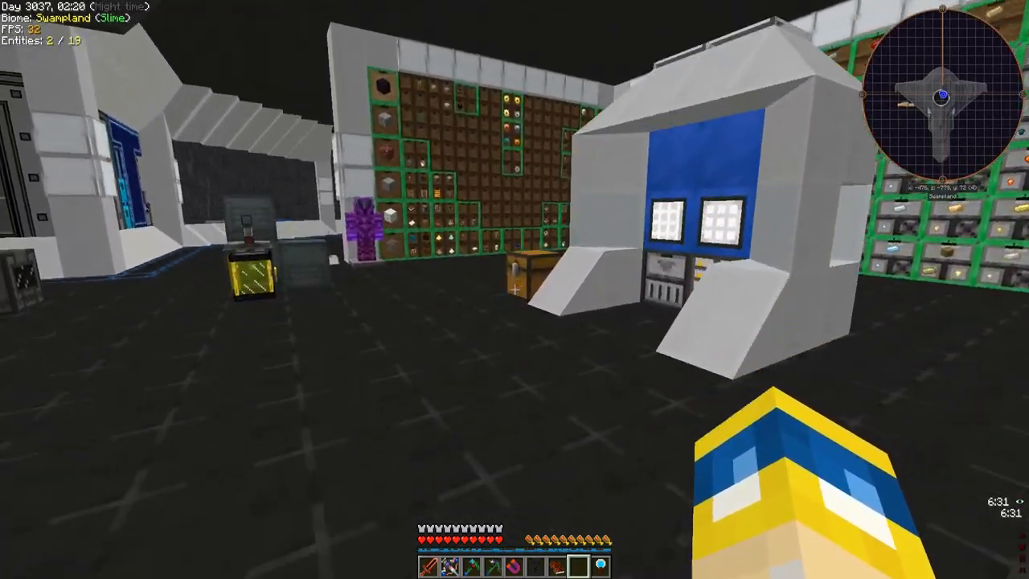
Step: Open the inventory to look up the Ludicrite Block recipes in NEI
key(e)
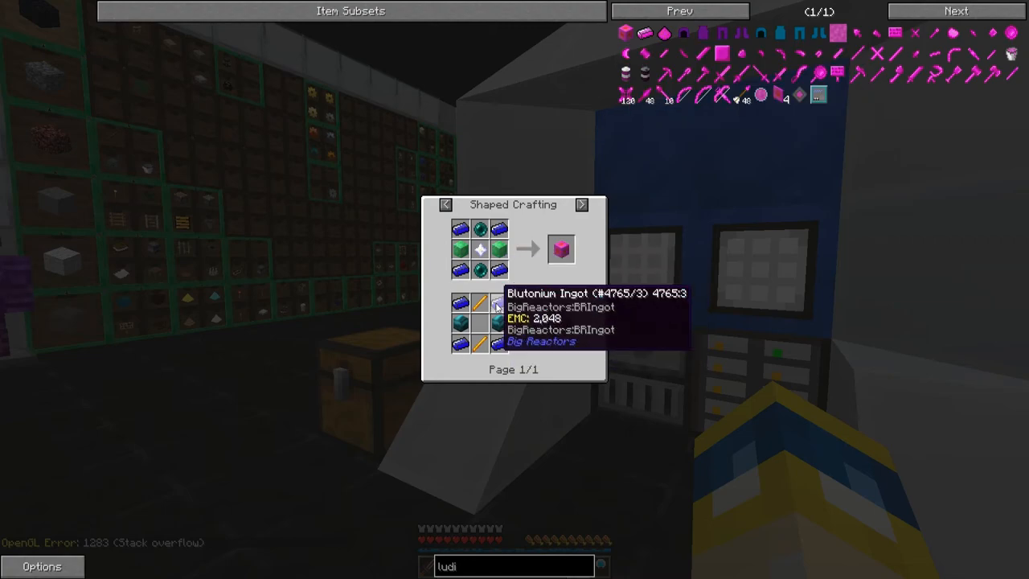
mouse_move(482, 327)
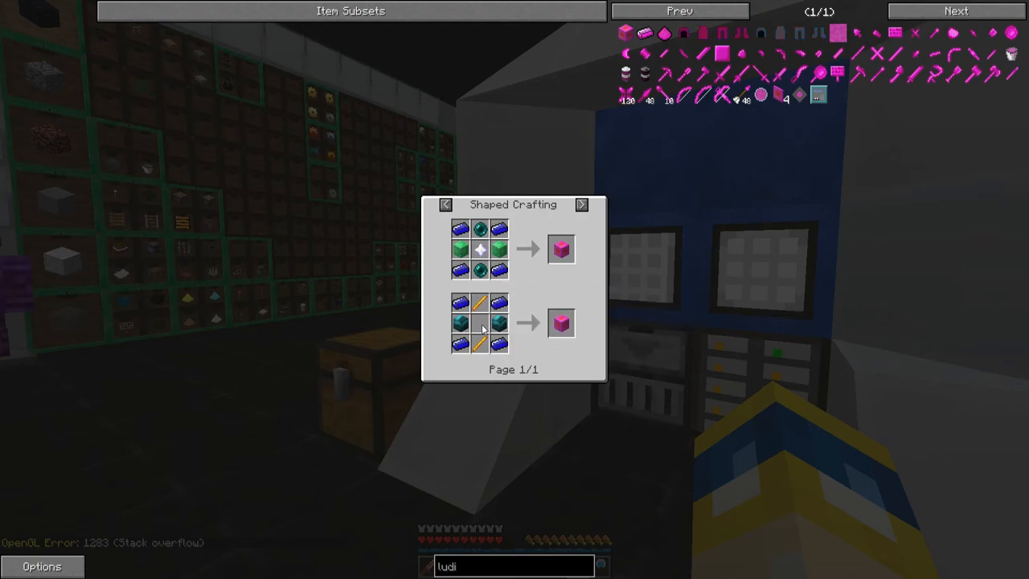
mouse_move(561, 323)
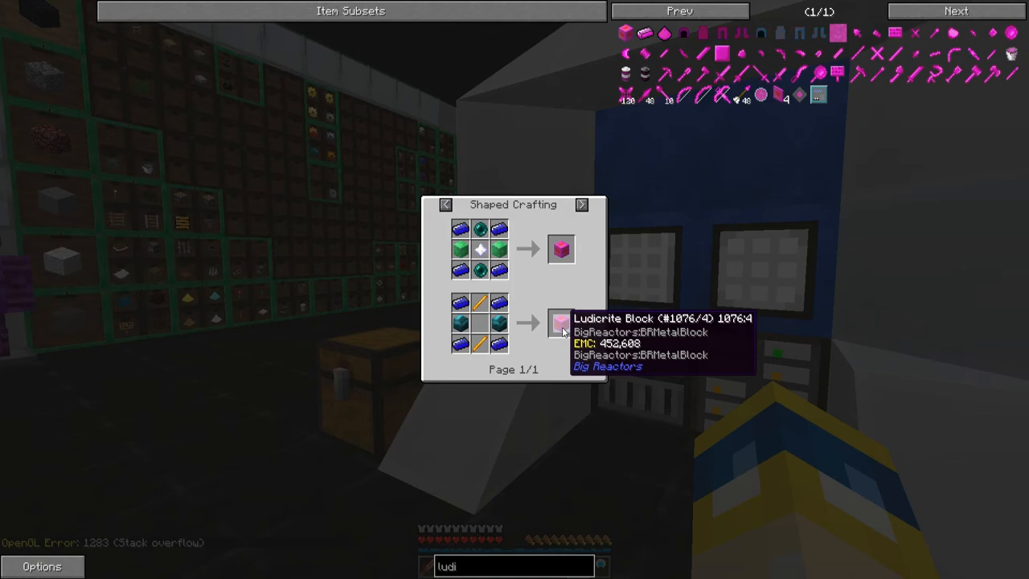
mouse_move(544, 325)
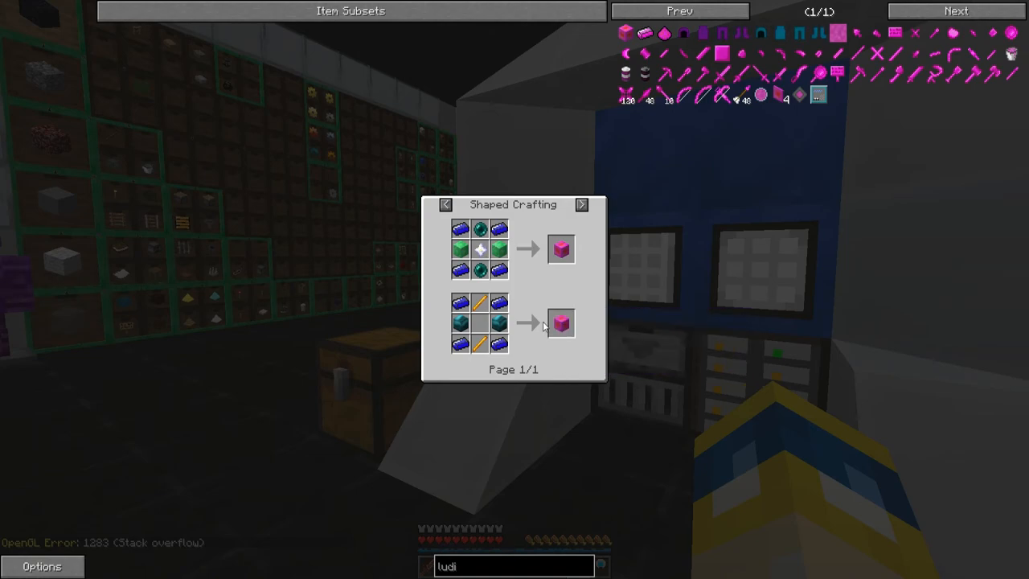
mouse_move(498, 303)
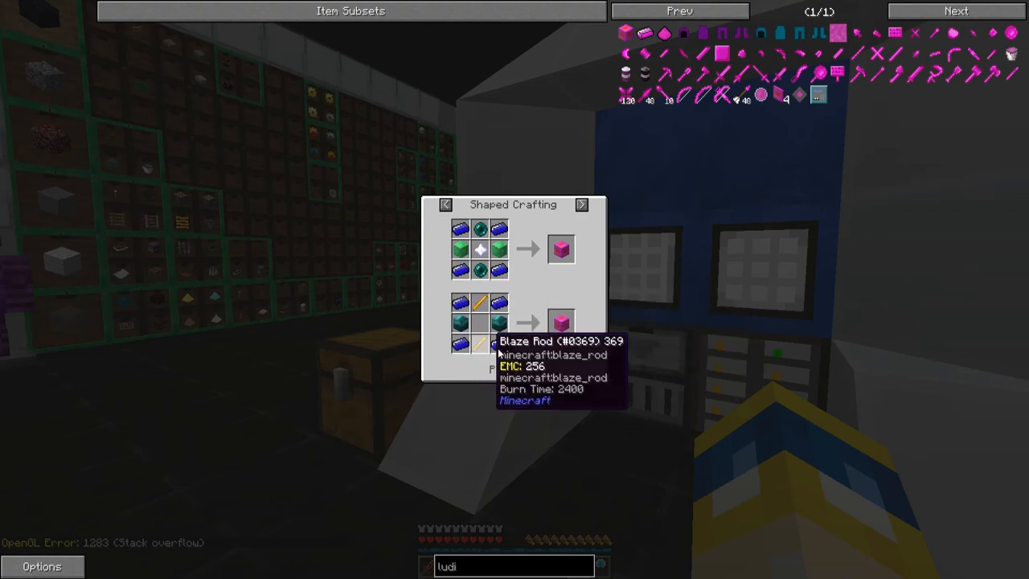
mouse_move(529, 289)
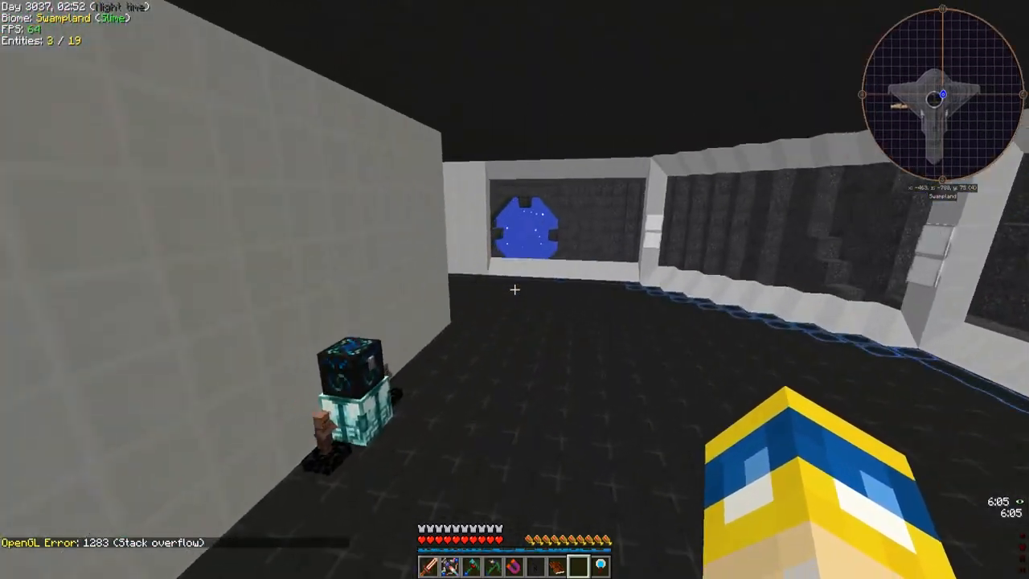
mouse_move(515, 289)
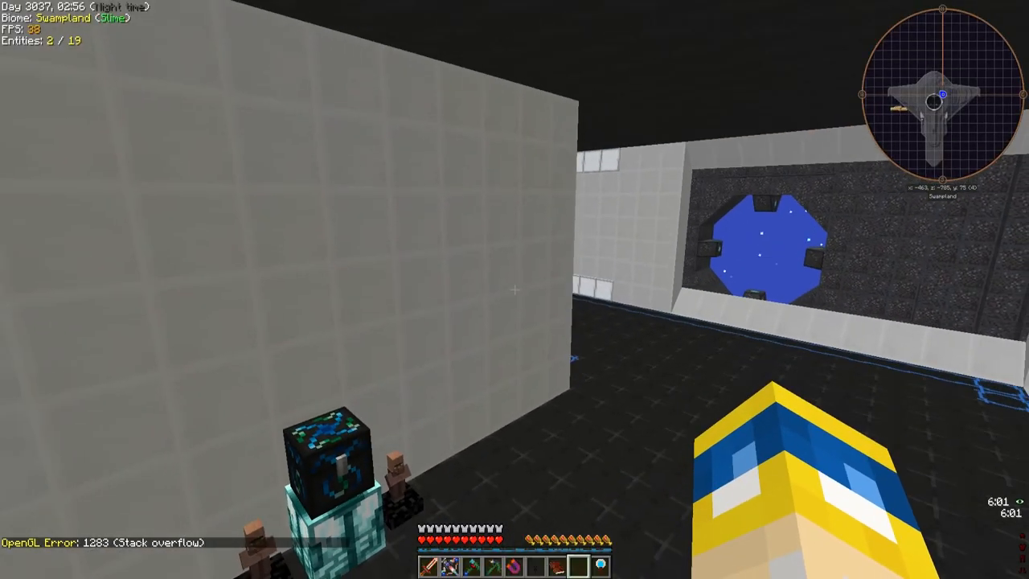
mouse_move(514, 289)
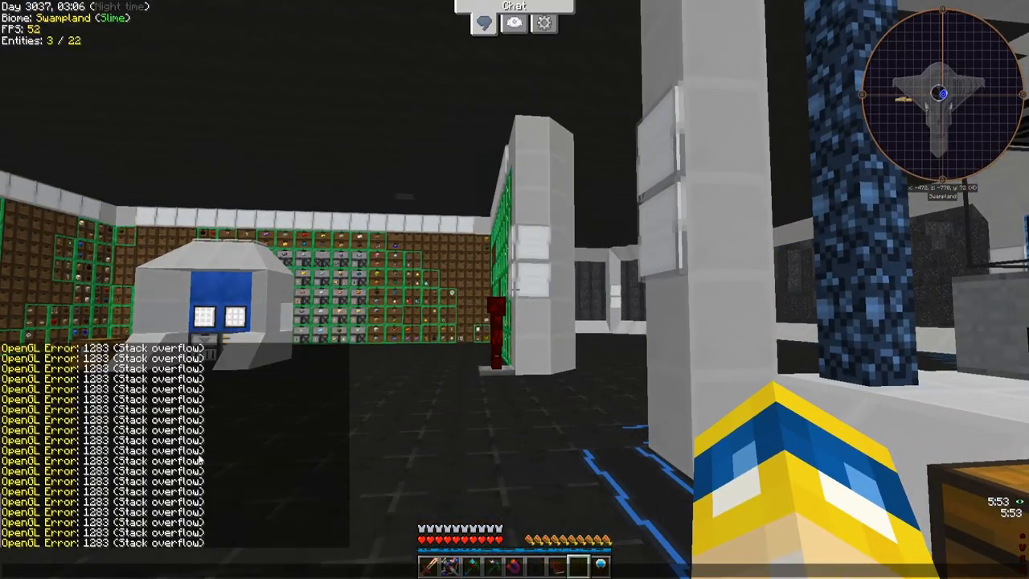
mouse_move(514, 289)
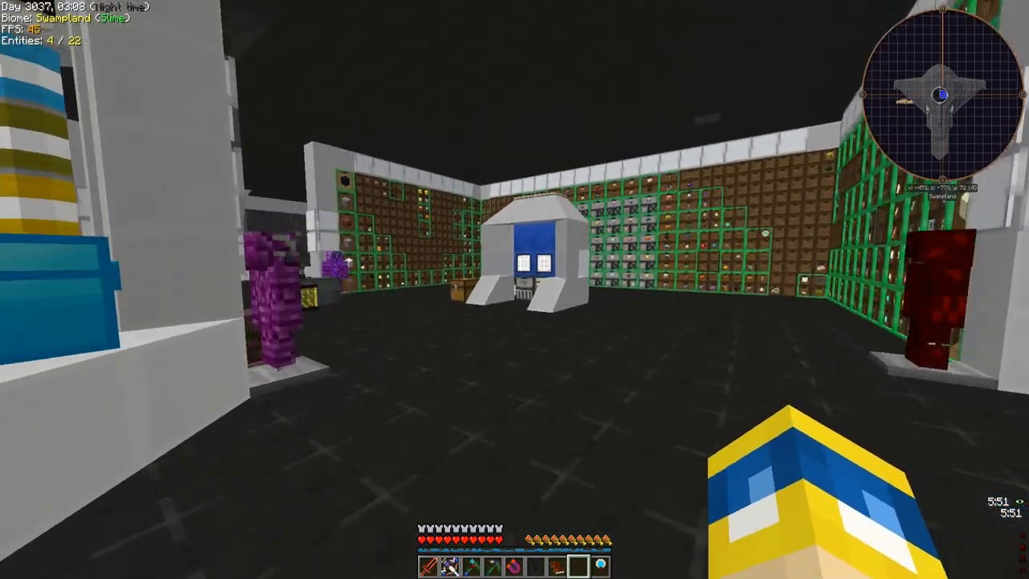